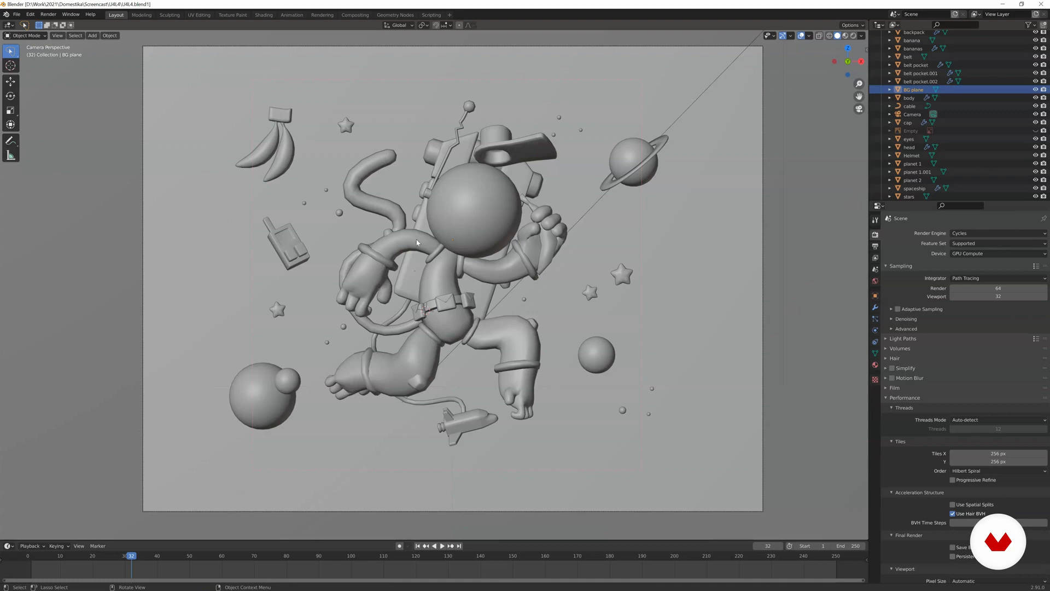
mouse_move(402, 194)
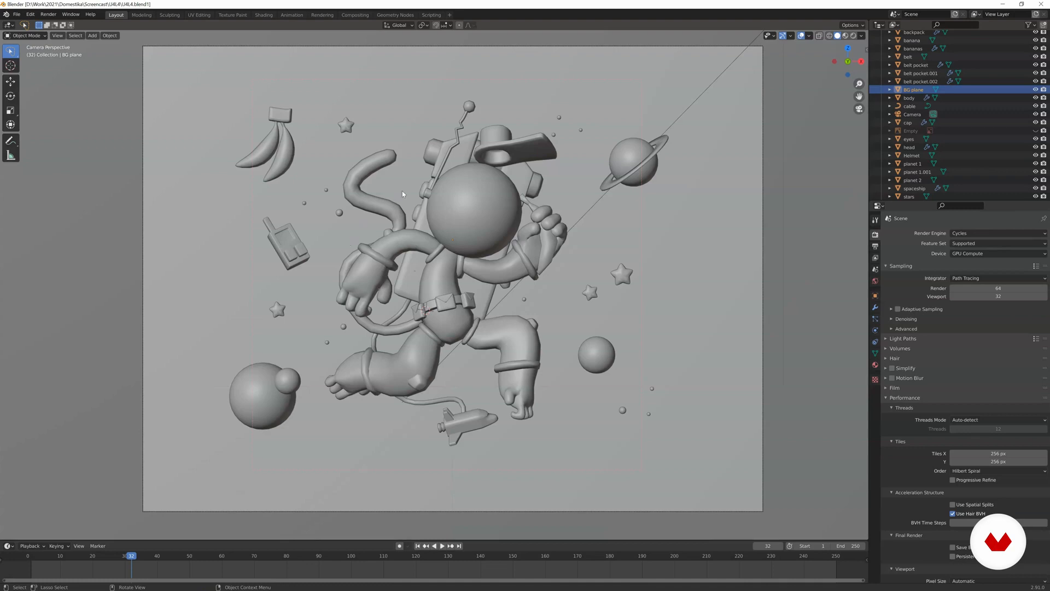
mouse_move(281, 378)
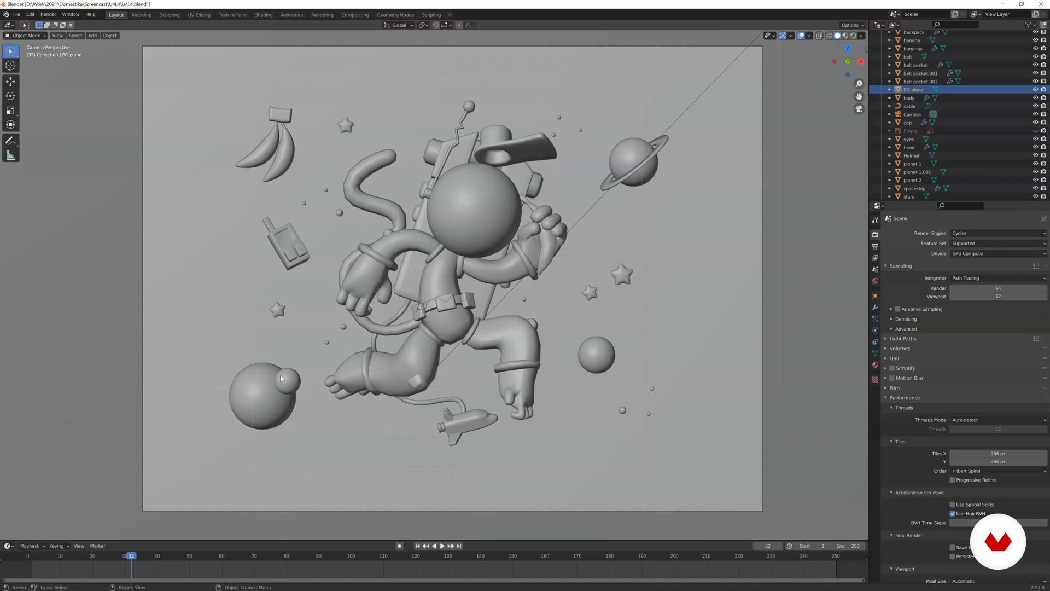
Switch the viewport to rendered preview to see the diorama with lighting
key(ctrl+b)
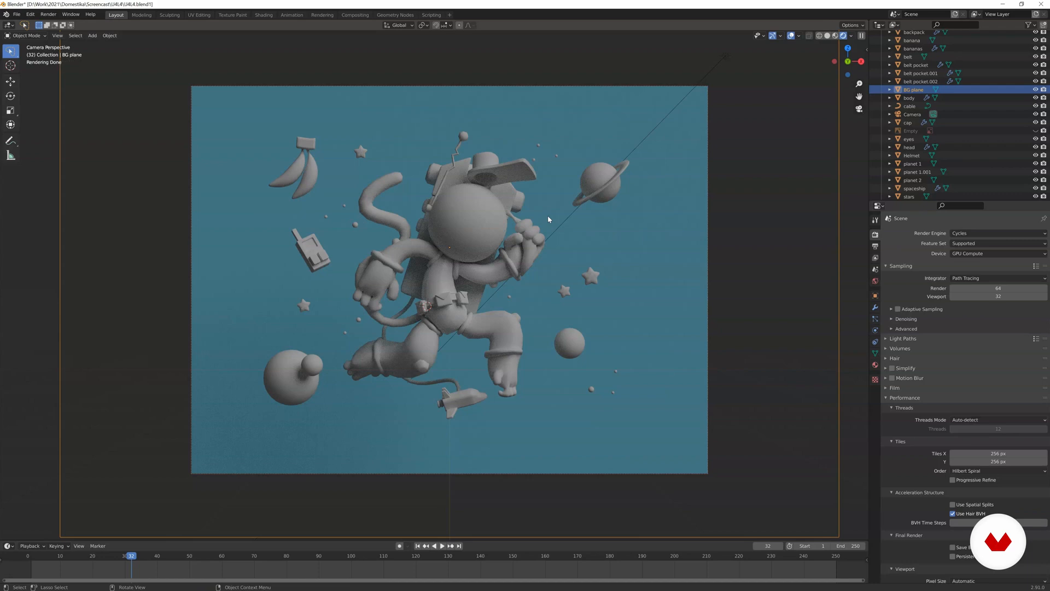
mouse_move(486, 217)
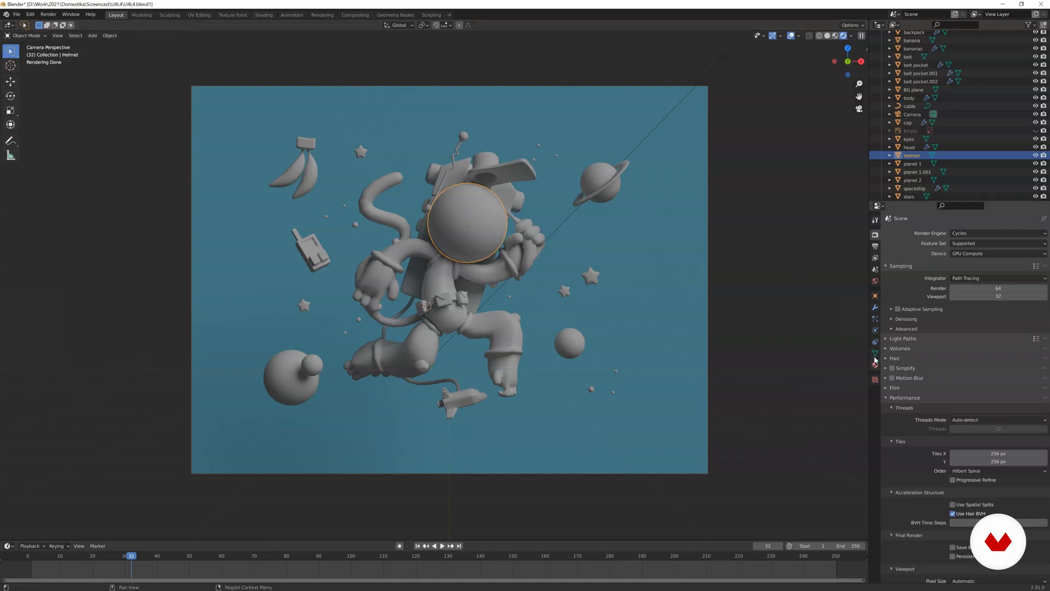
mouse_move(874, 368)
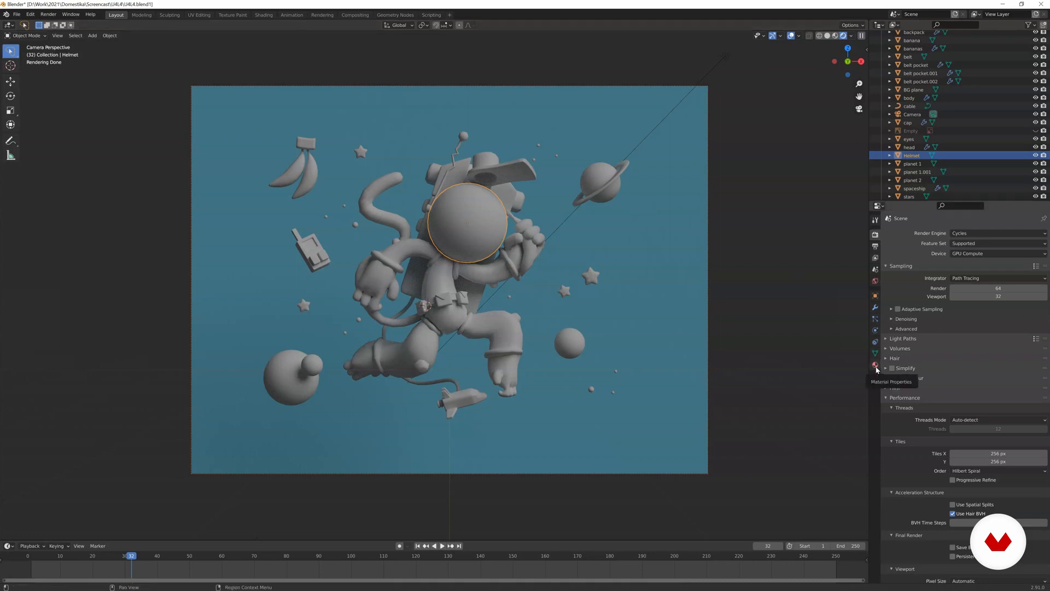
Show the helmet sphere's material settings in the Properties editor
click(875, 364)
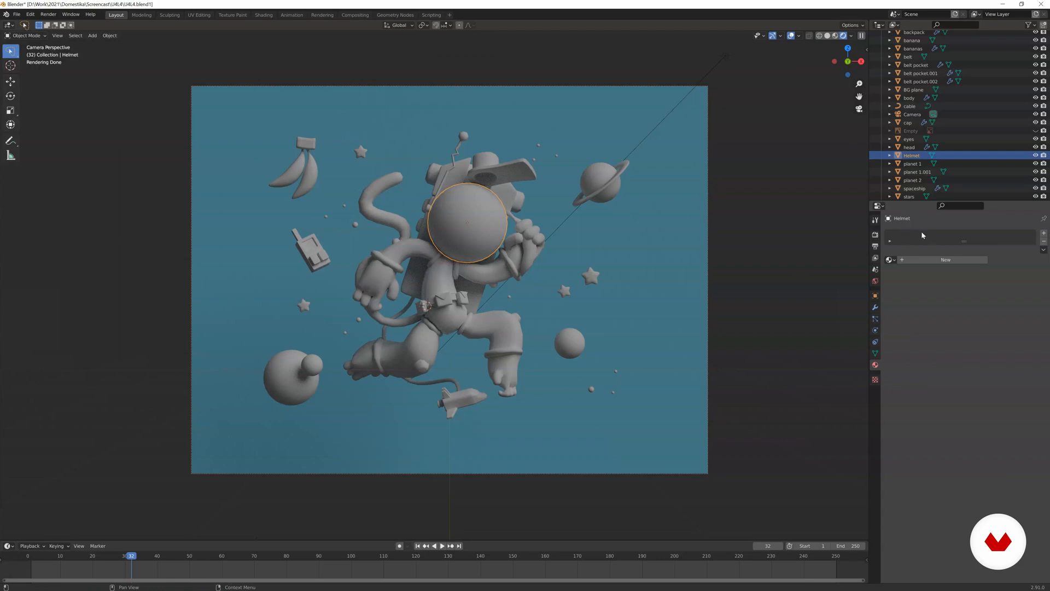
mouse_move(952, 248)
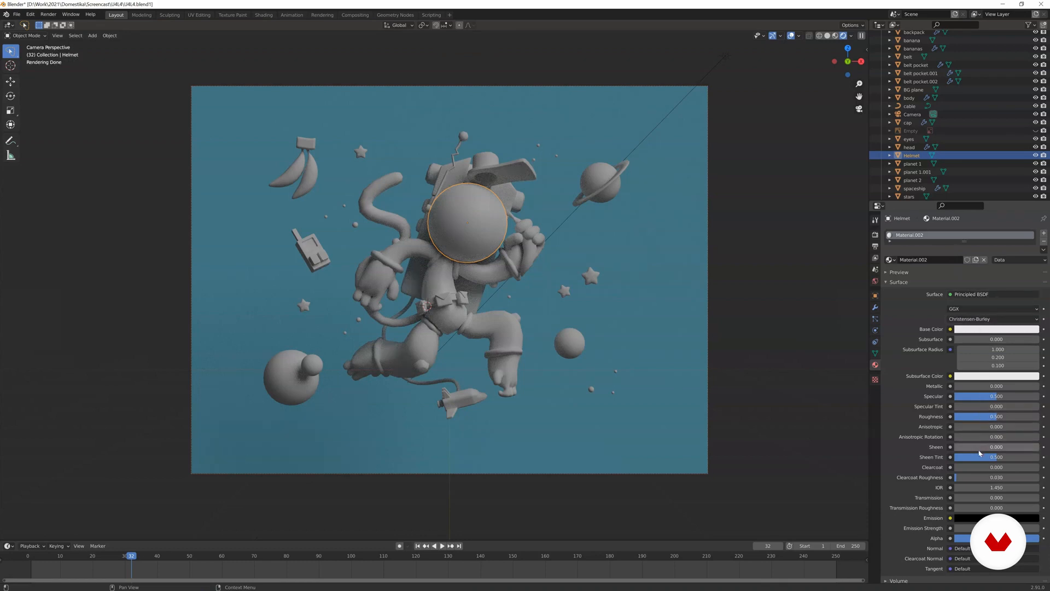
mouse_move(993, 376)
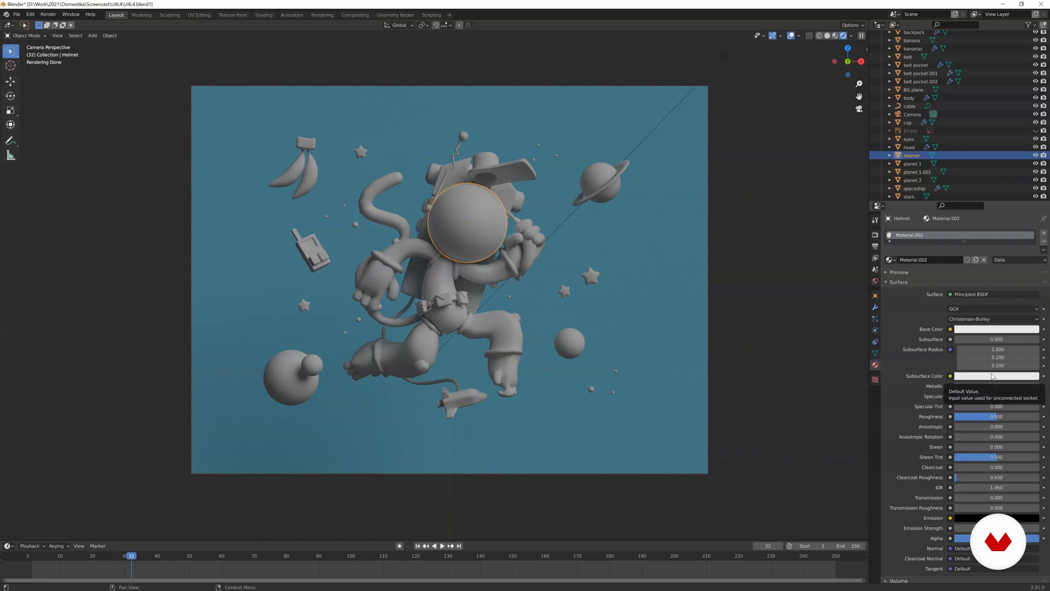
mouse_move(960, 329)
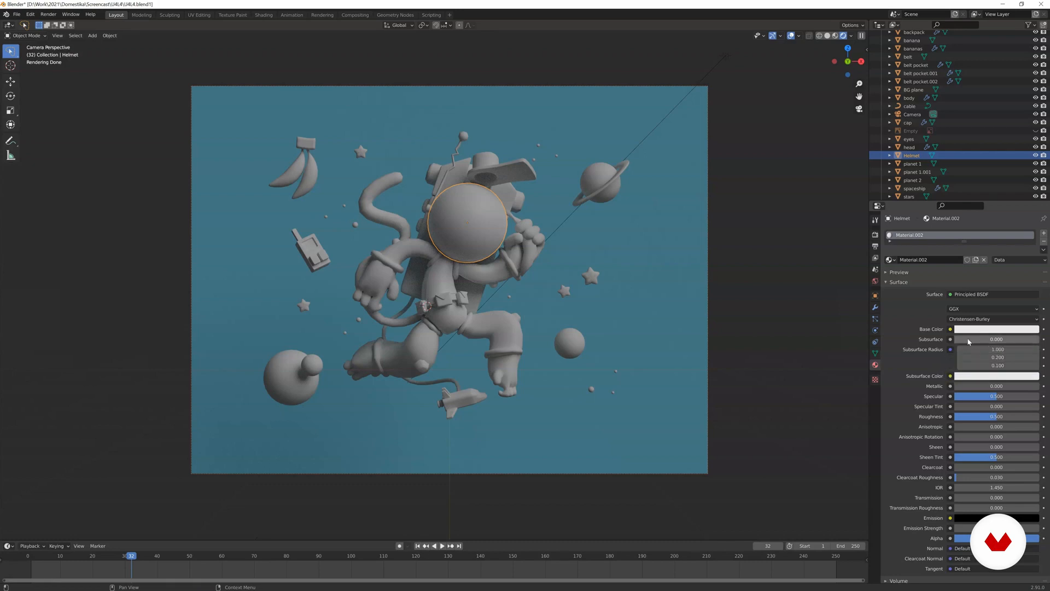
mouse_move(983, 332)
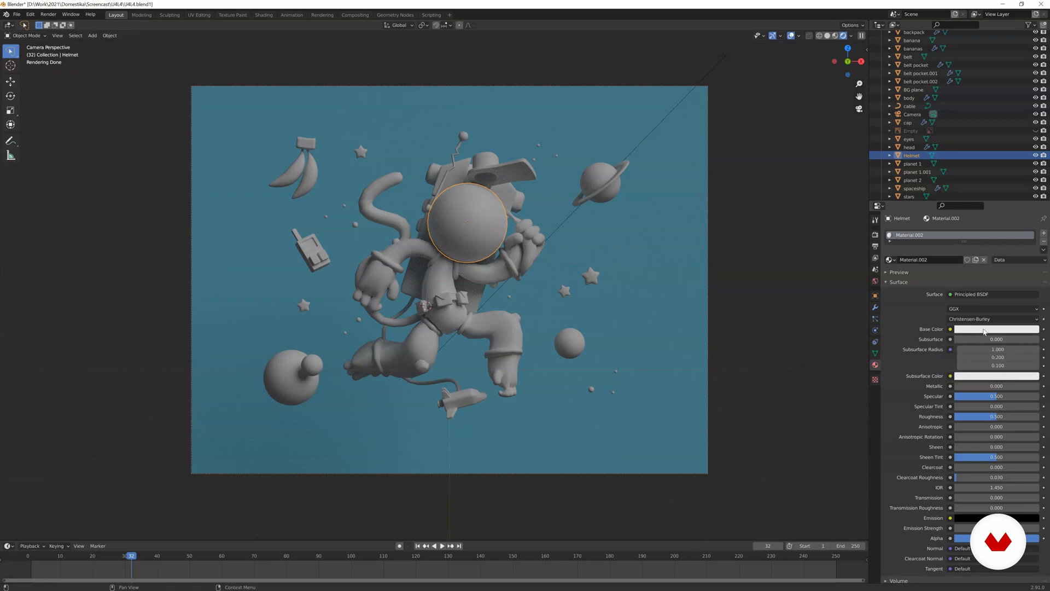
Try an orange base colour on the helmet, set Roughness to 1.000, then return the colour to white
click(996, 328)
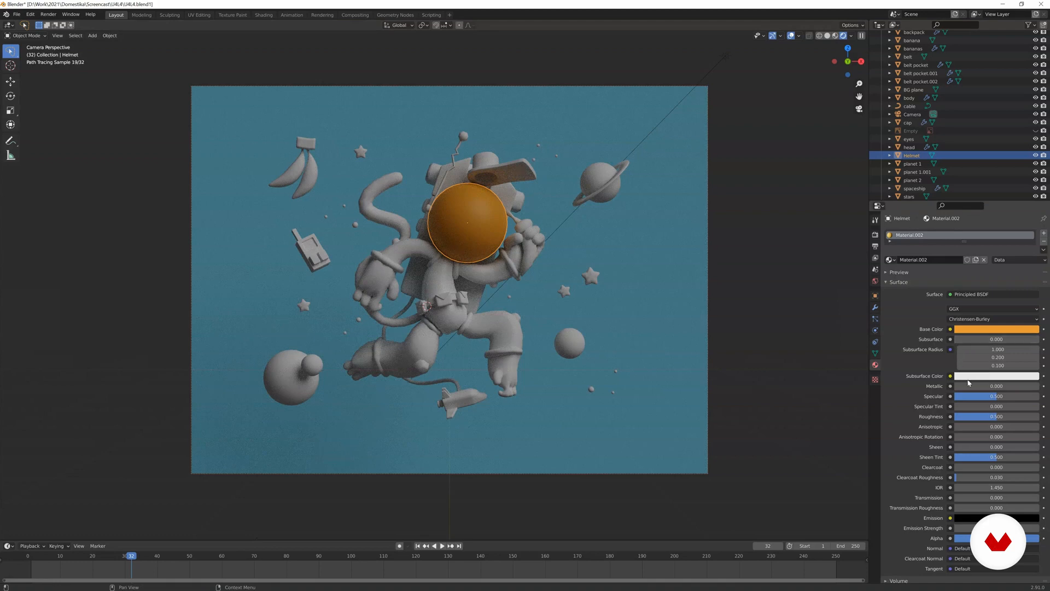
click(995, 385)
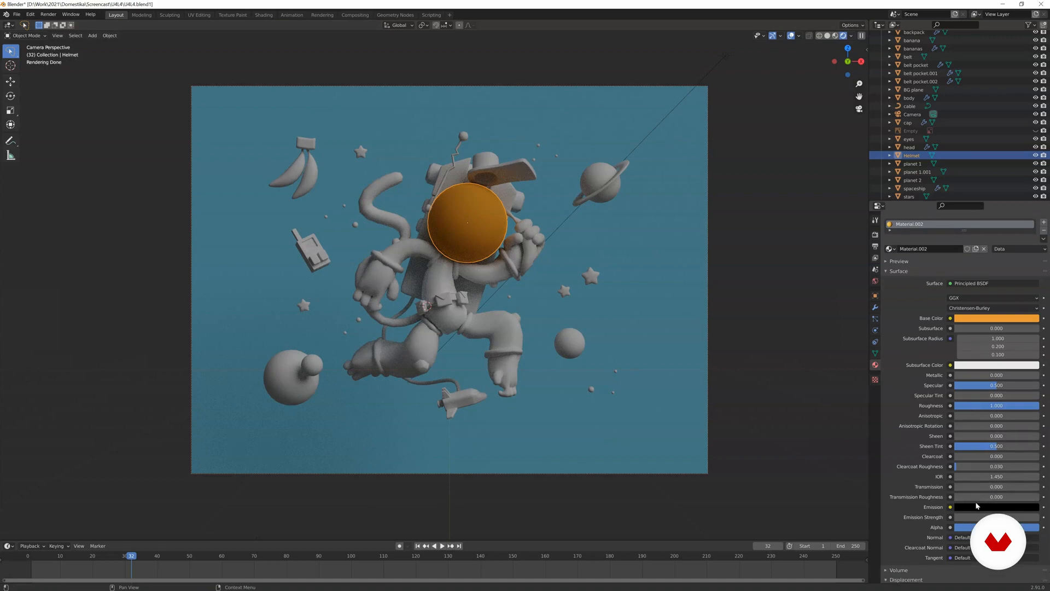
click(996, 516)
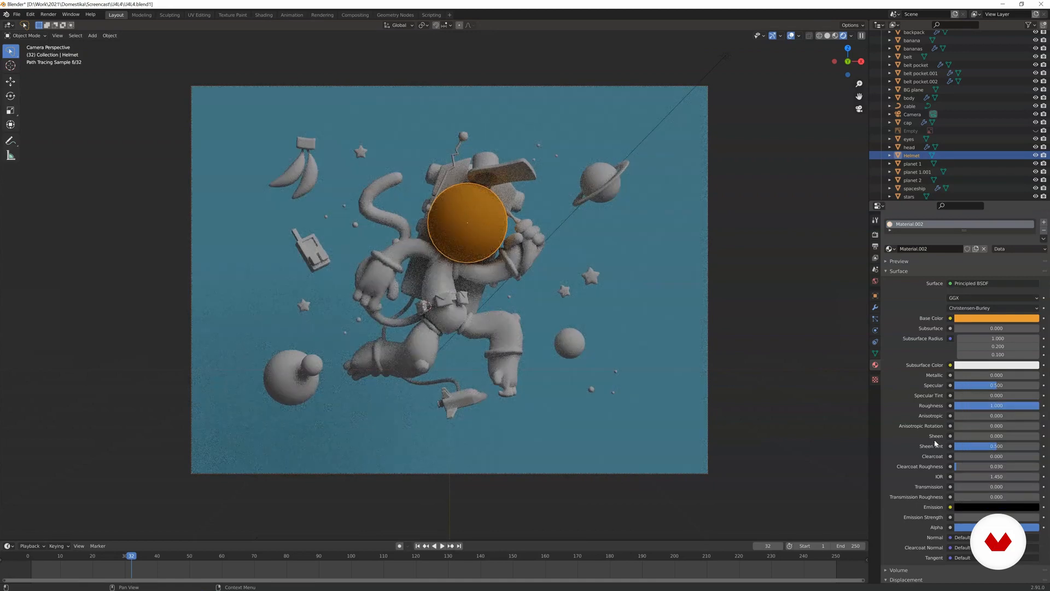
click(996, 317)
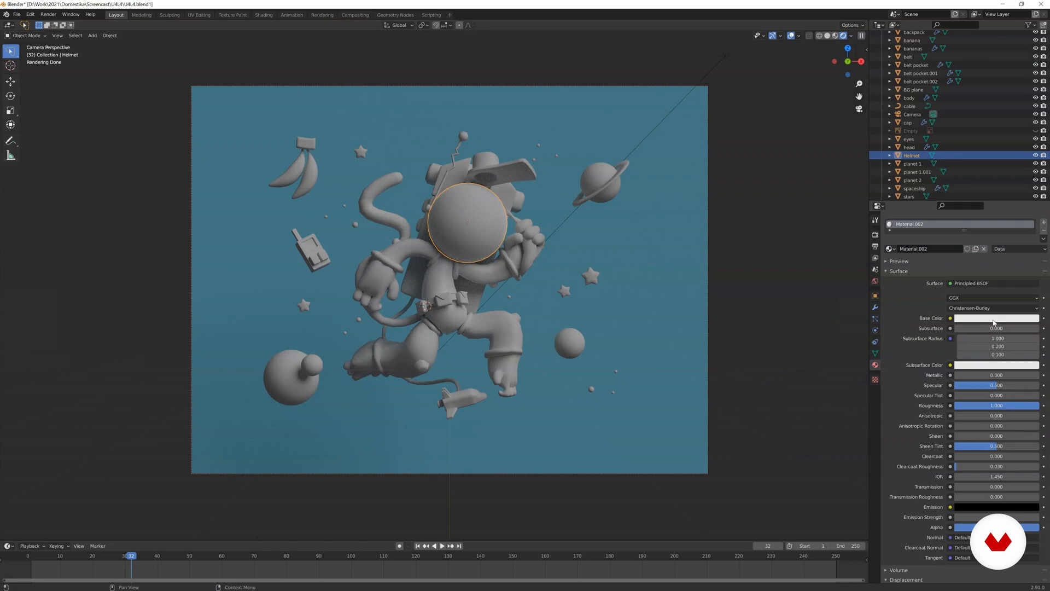
Drop the helmet's Roughness to 0 so the sphere renders glossy
click(996, 406)
text(0.000)
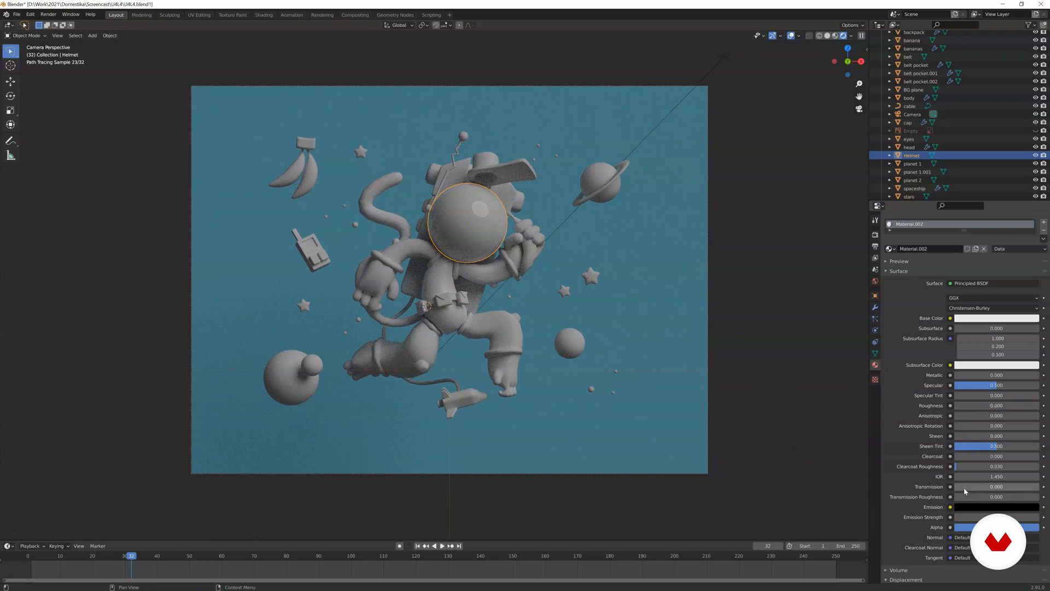
mouse_move(981, 488)
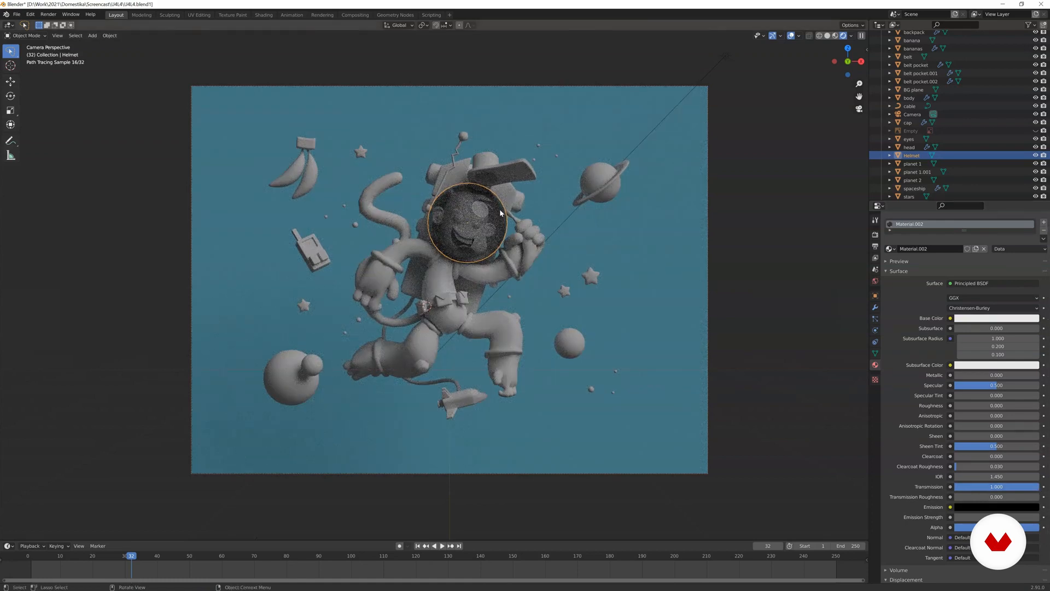
mouse_move(826, 220)
text(glass)
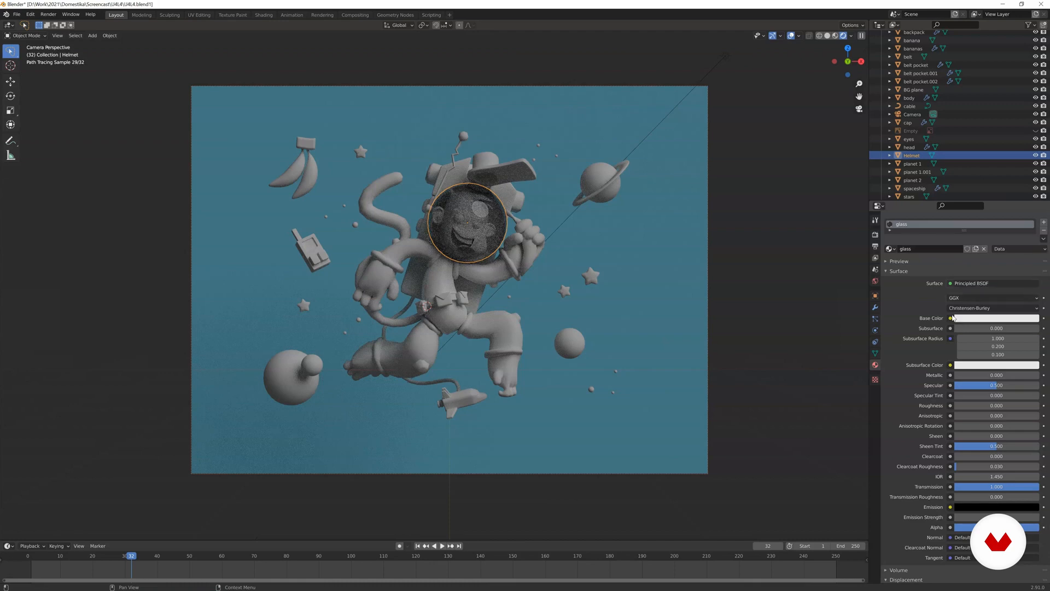
Replace the helmet's surface shader with Glass BSDF
click(994, 283)
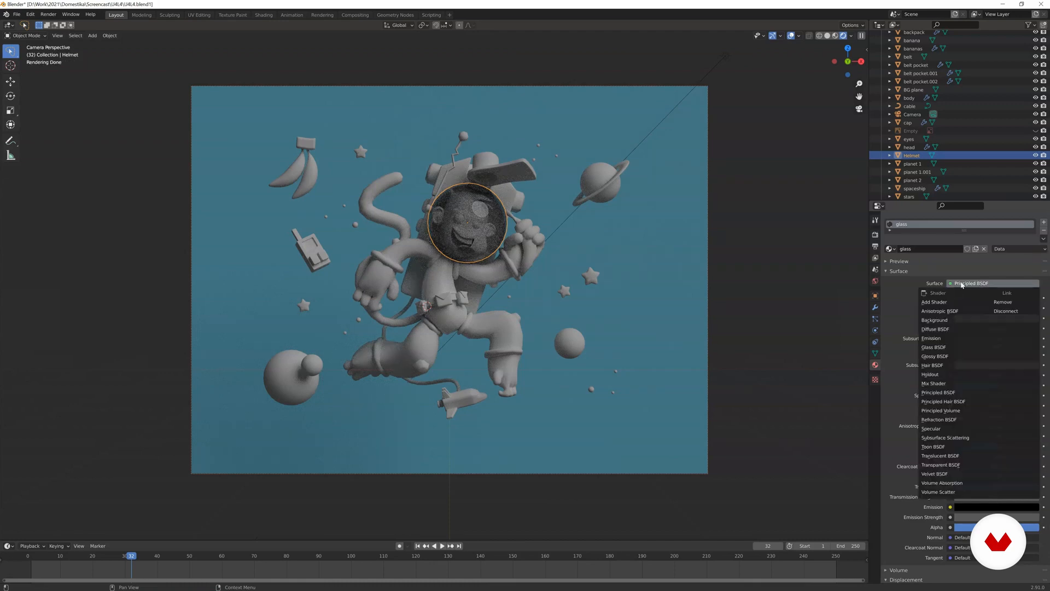
mouse_move(936, 346)
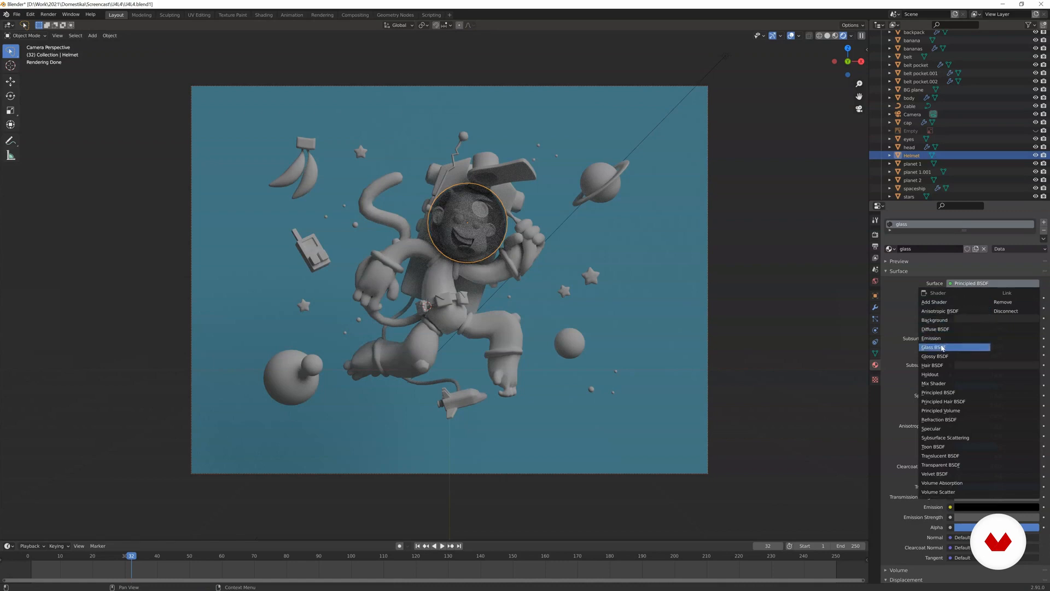
click(935, 347)
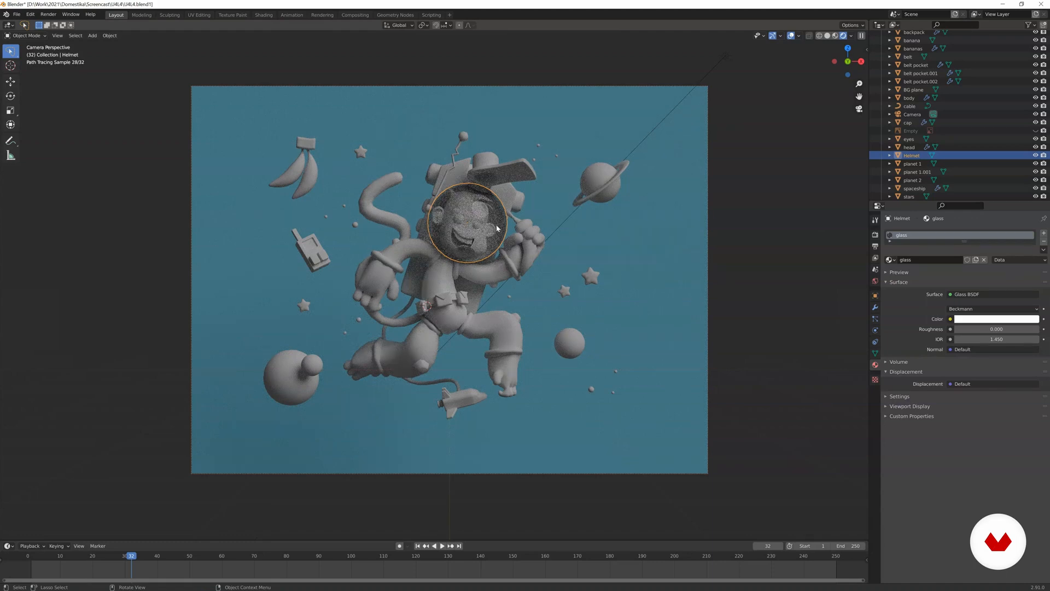
mouse_move(605, 248)
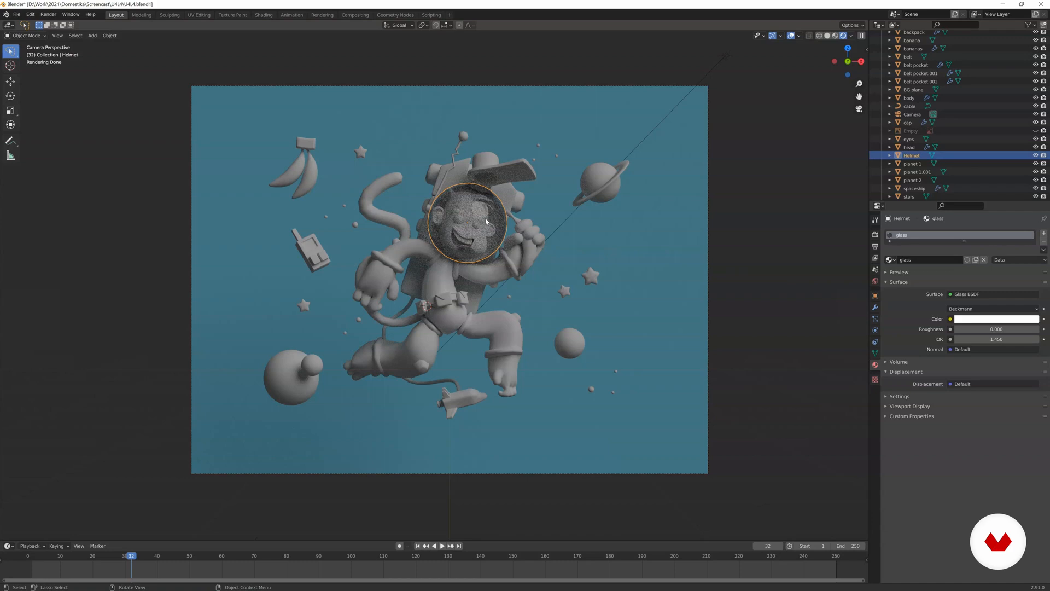
mouse_move(467, 191)
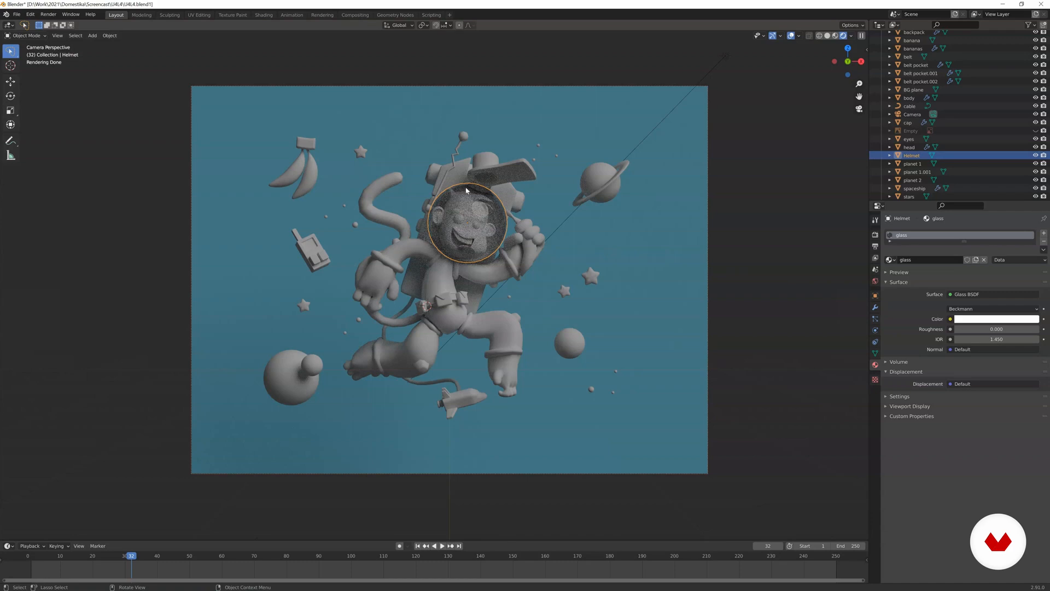
mouse_move(467, 173)
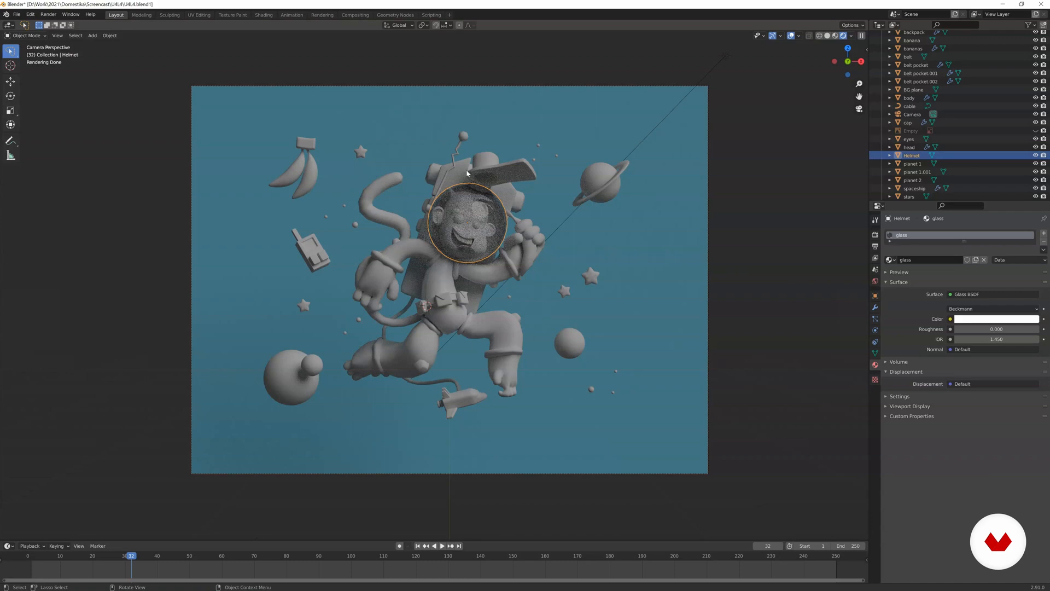
mouse_move(452, 231)
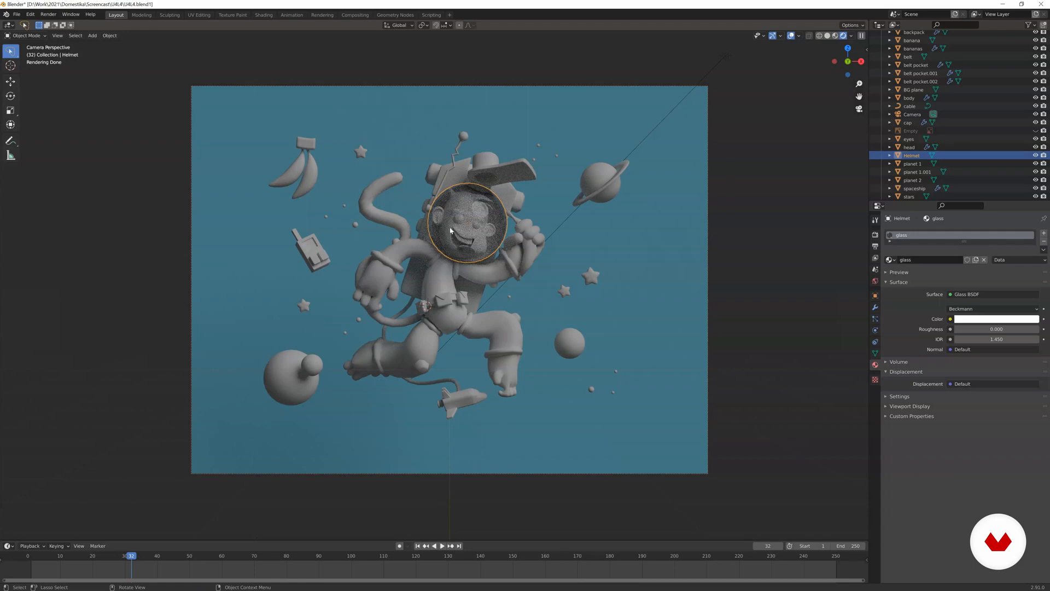
mouse_move(487, 232)
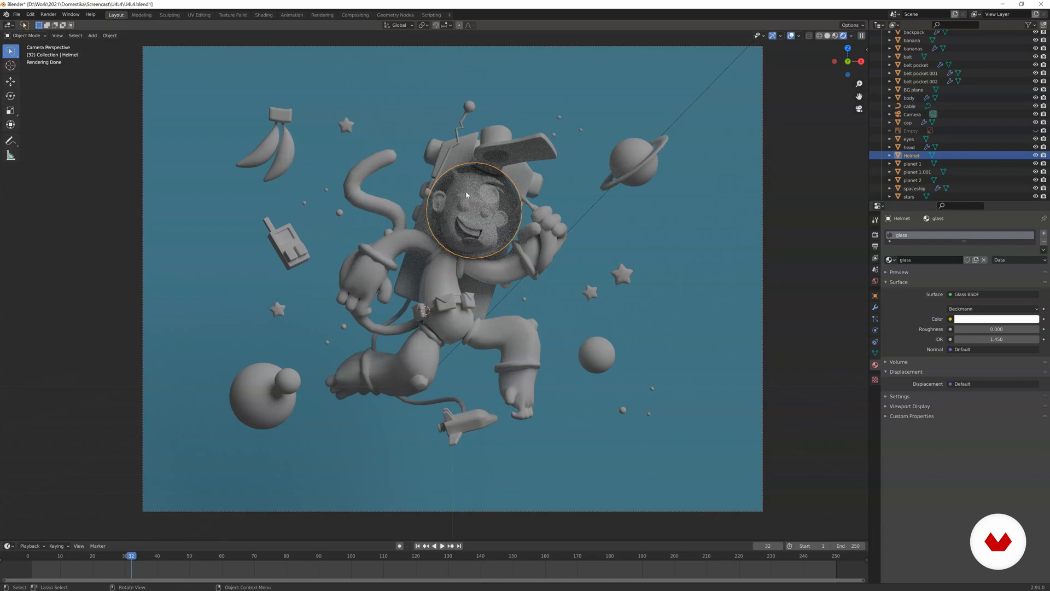
mouse_move(635, 200)
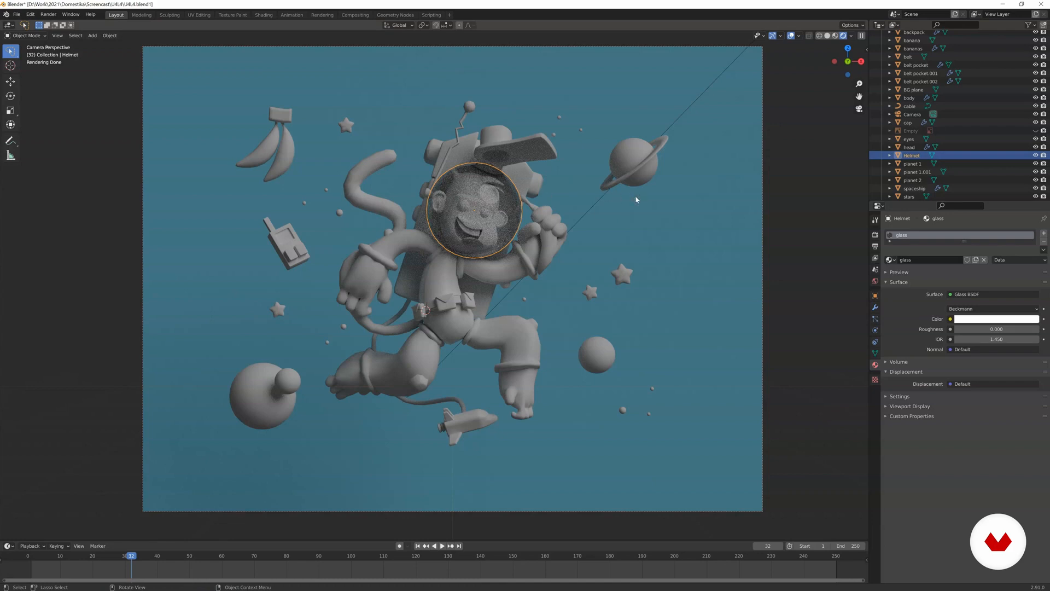
Preview the glass helmet in lighter shading, reselect it and show its material settings
key(z)
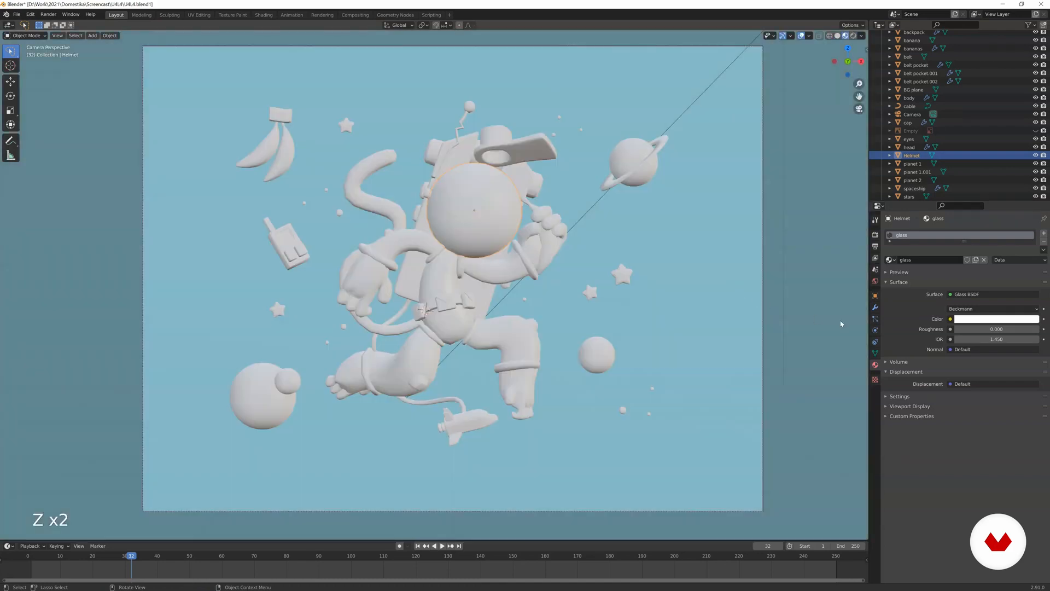
click(874, 308)
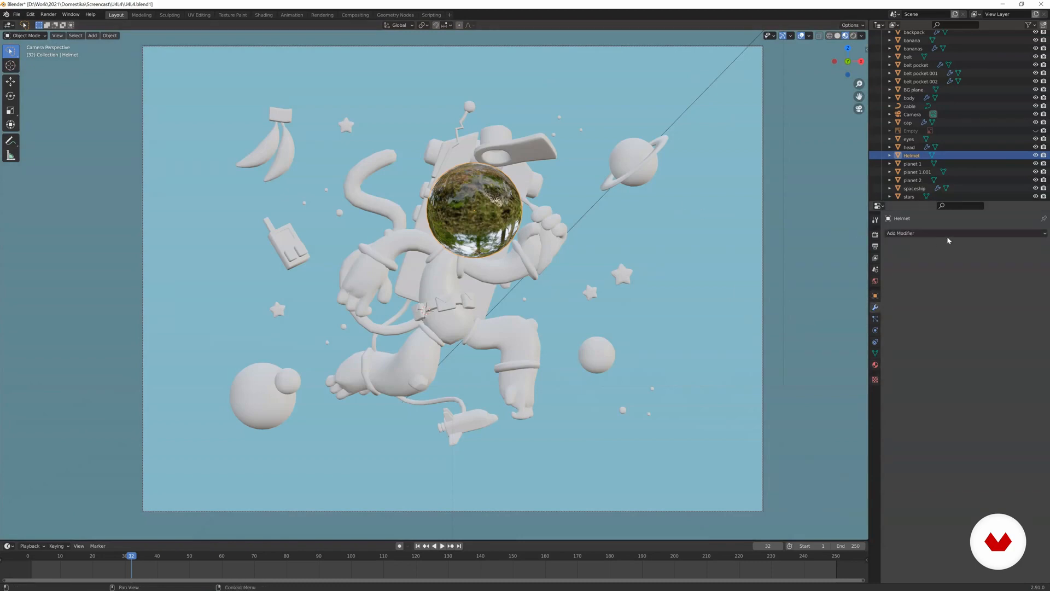
click(900, 232)
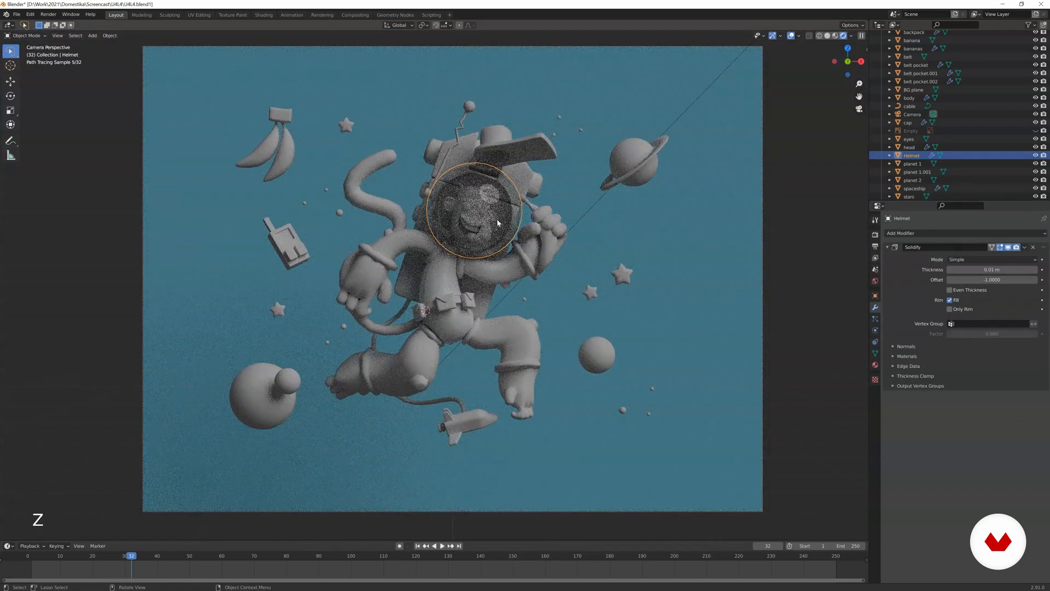
click(913, 90)
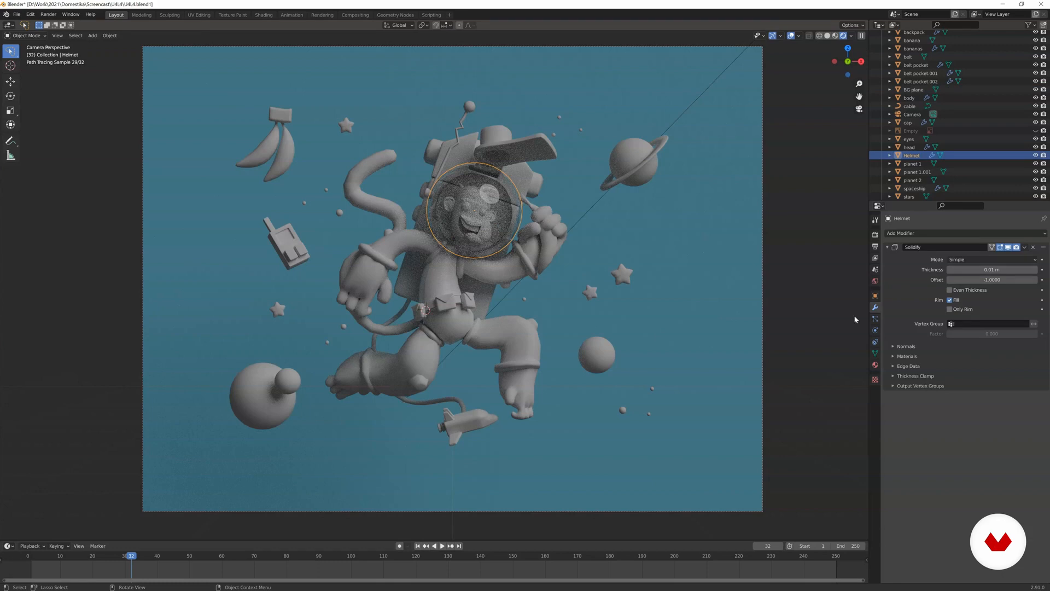
click(874, 280)
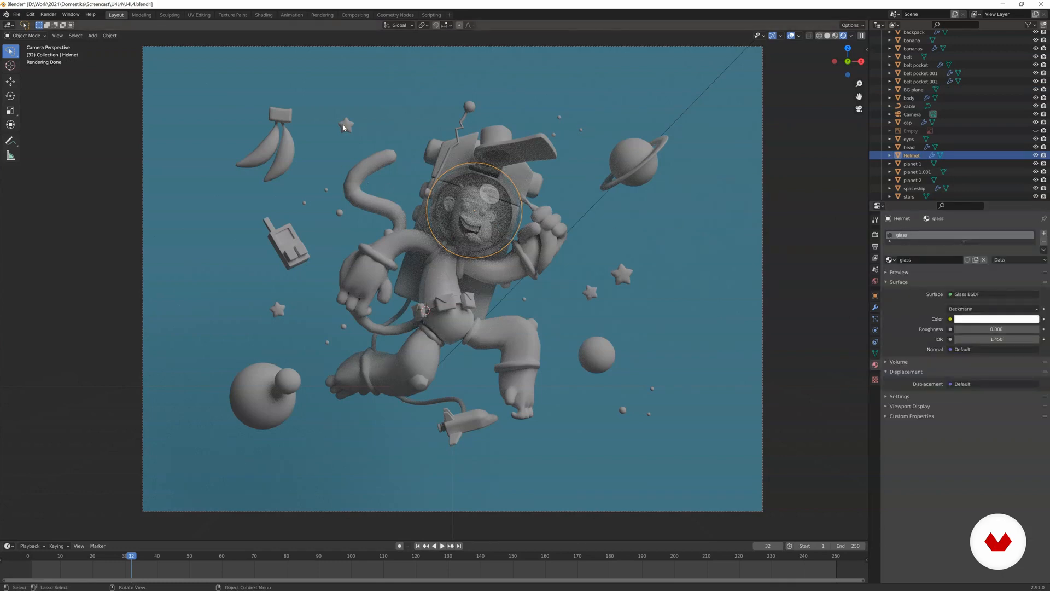
Give the top-left star's material a yellow emission colour
click(346, 125)
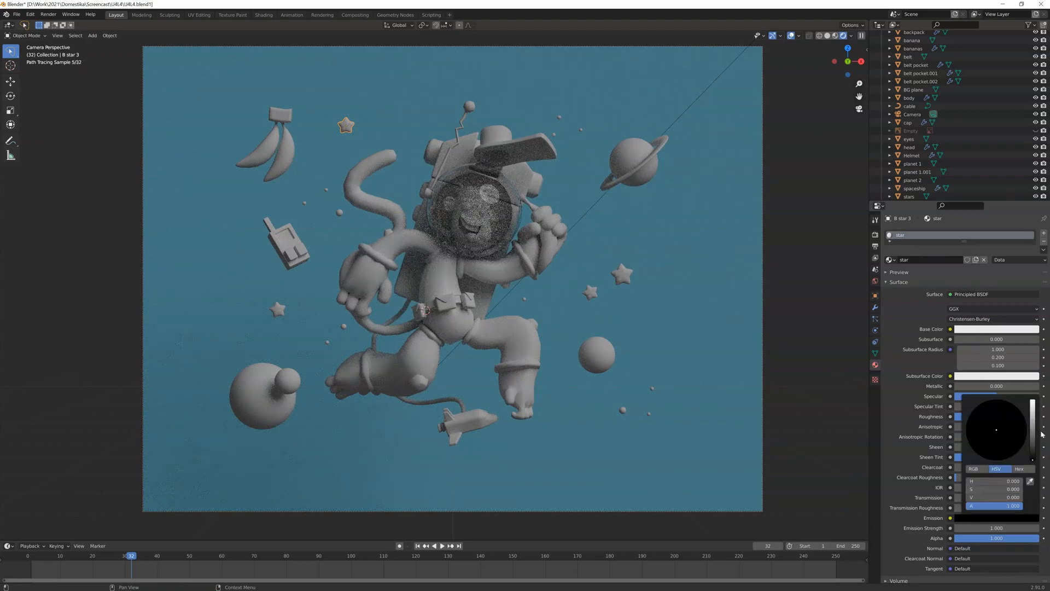
click(996, 435)
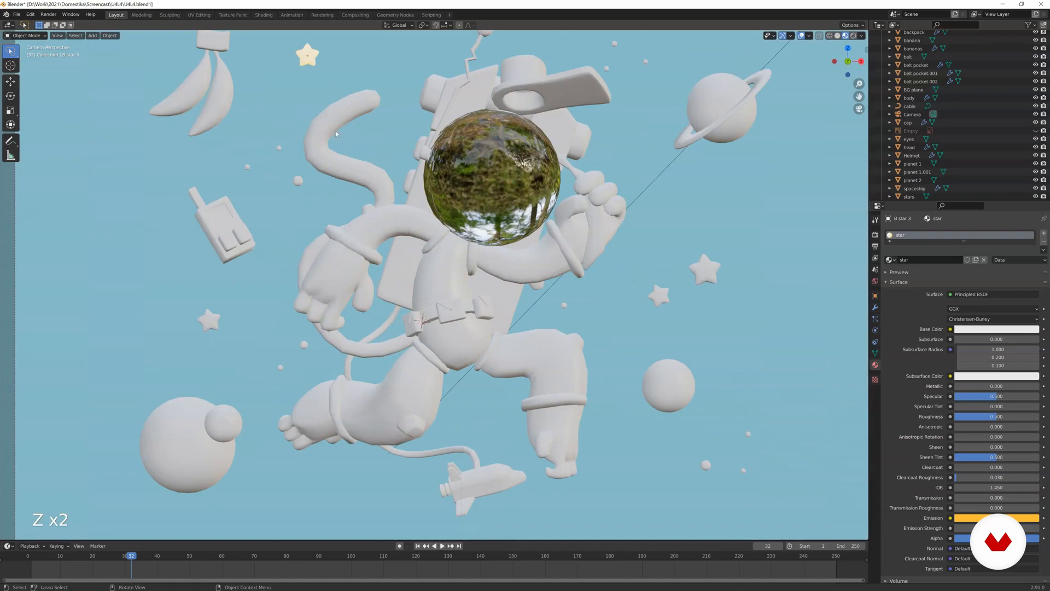
Assign the yellow star material to the small round stars via Copy Material to Selected
click(909, 196)
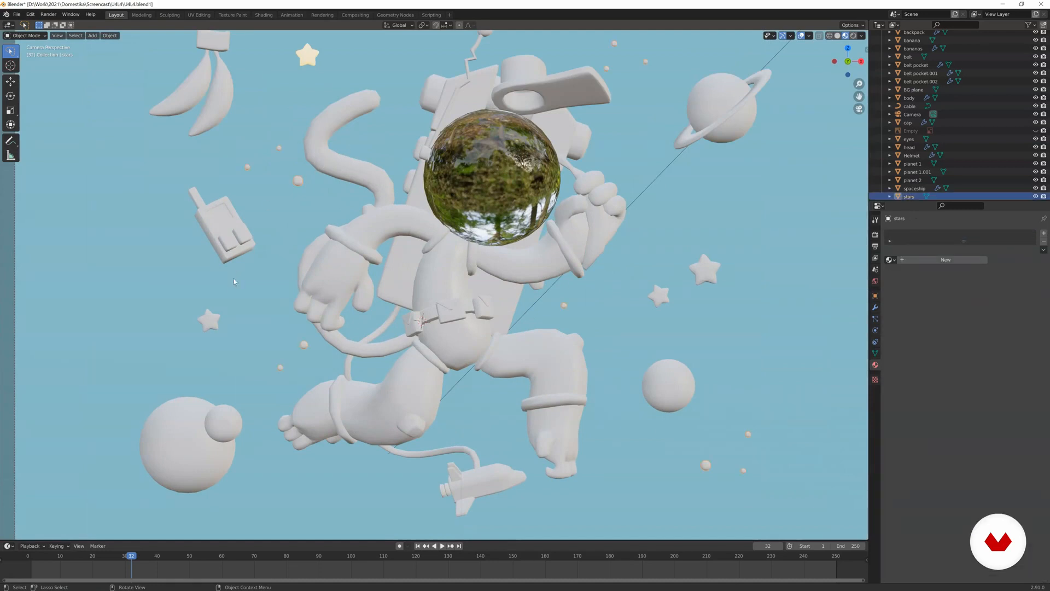
mouse_move(471, 181)
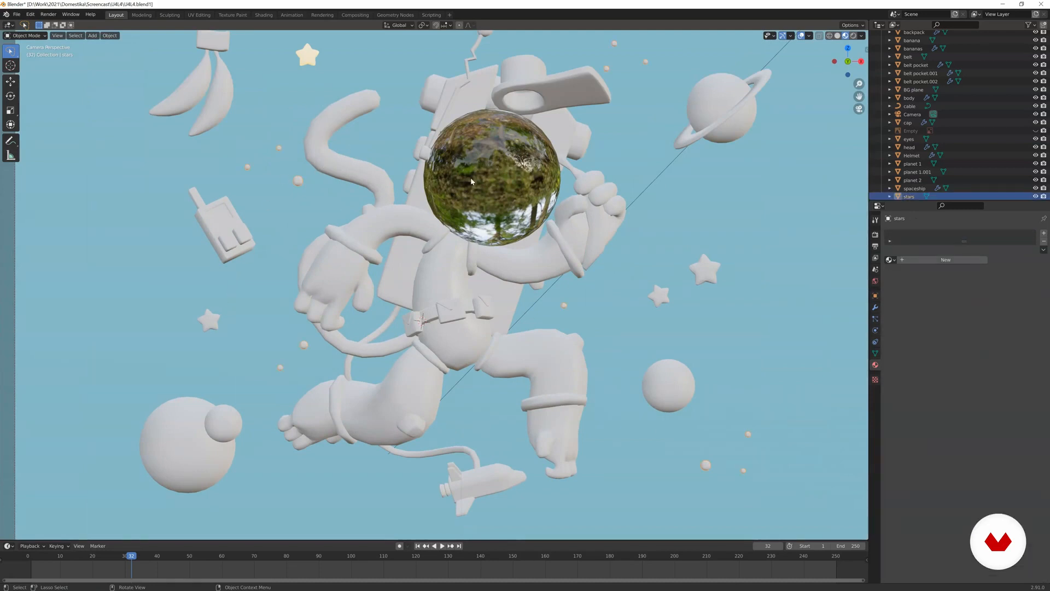
mouse_move(281, 215)
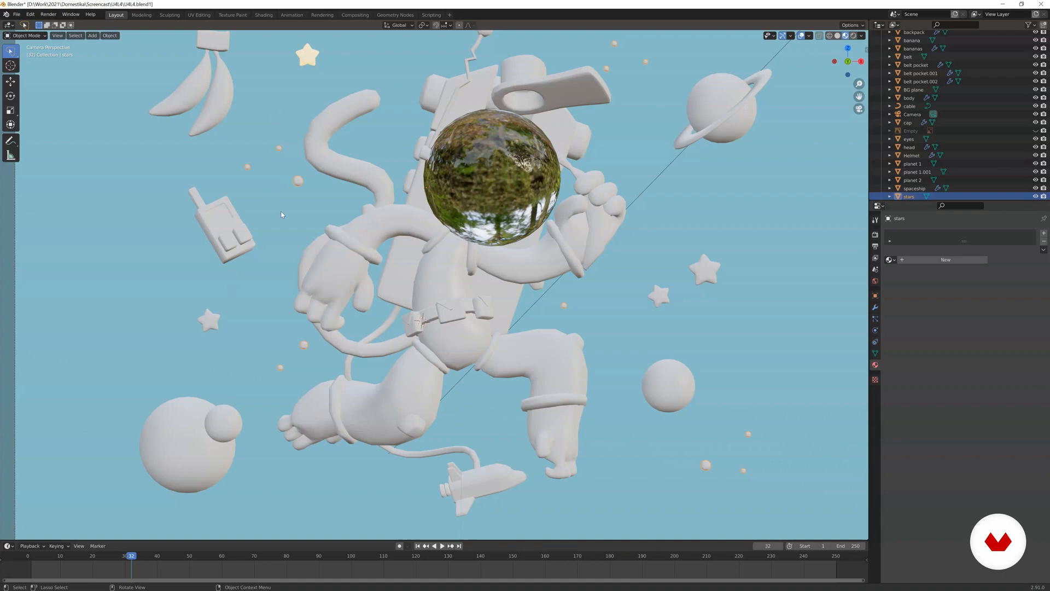
mouse_move(239, 282)
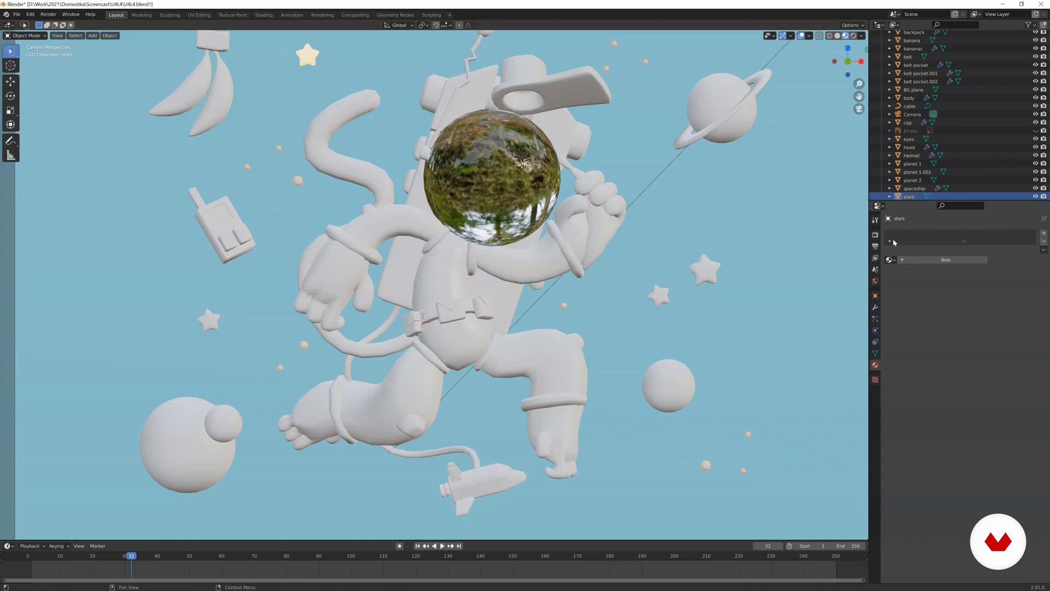
mouse_move(833, 242)
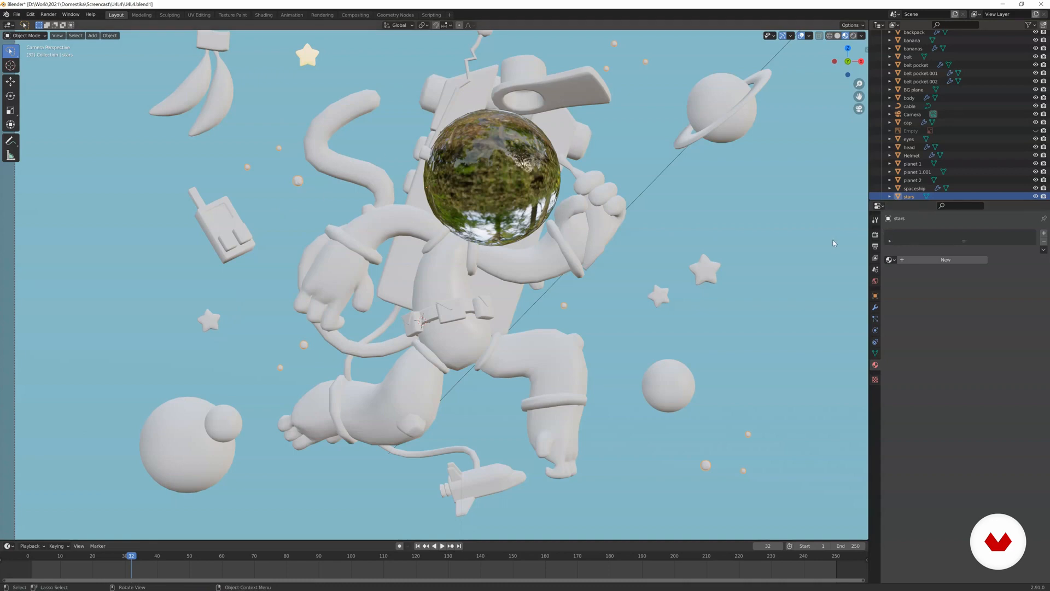
mouse_move(889, 259)
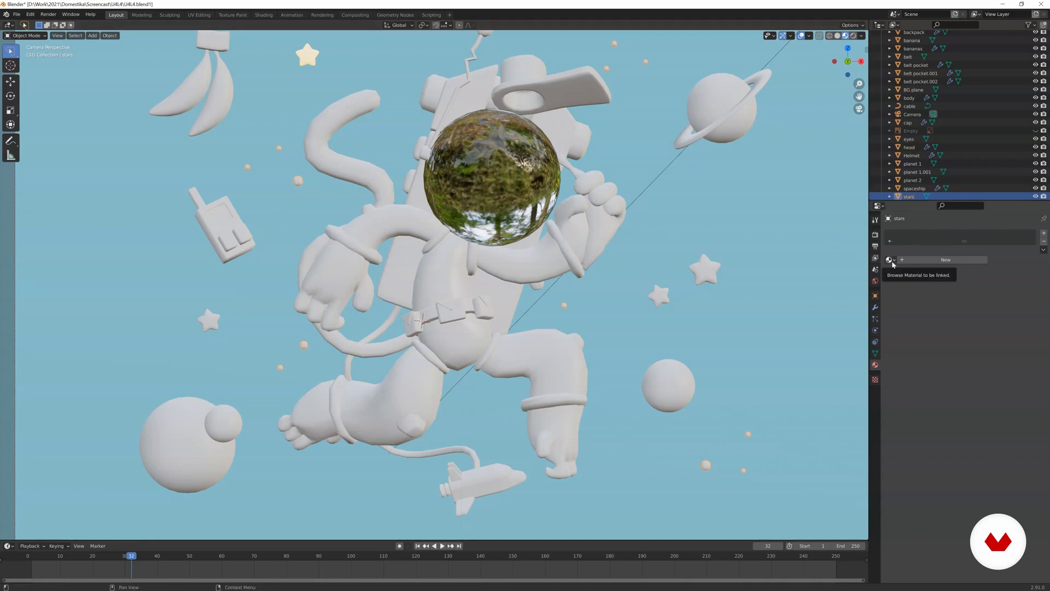
click(890, 260)
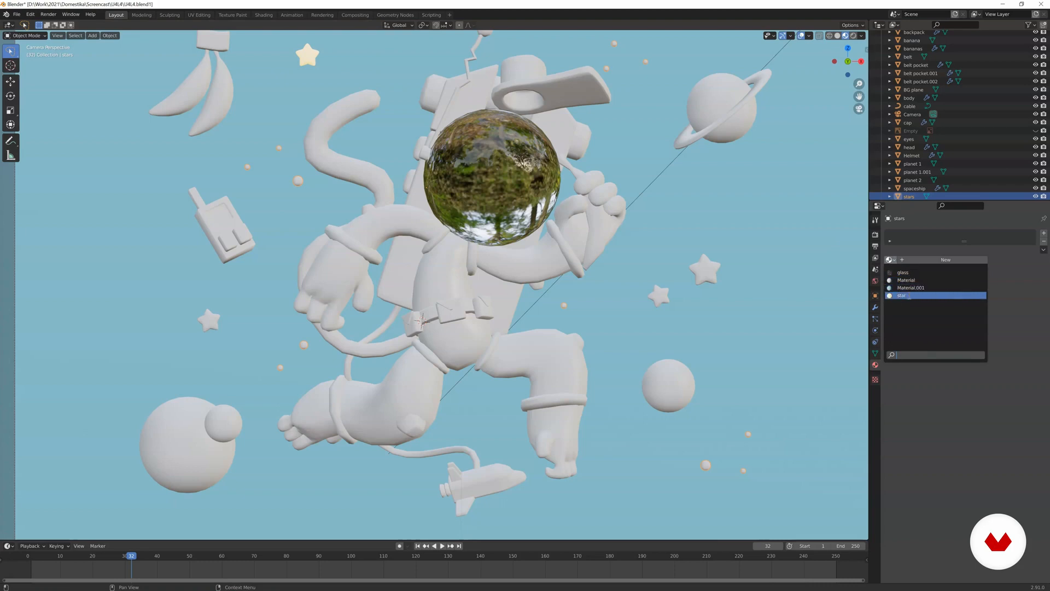
click(901, 295)
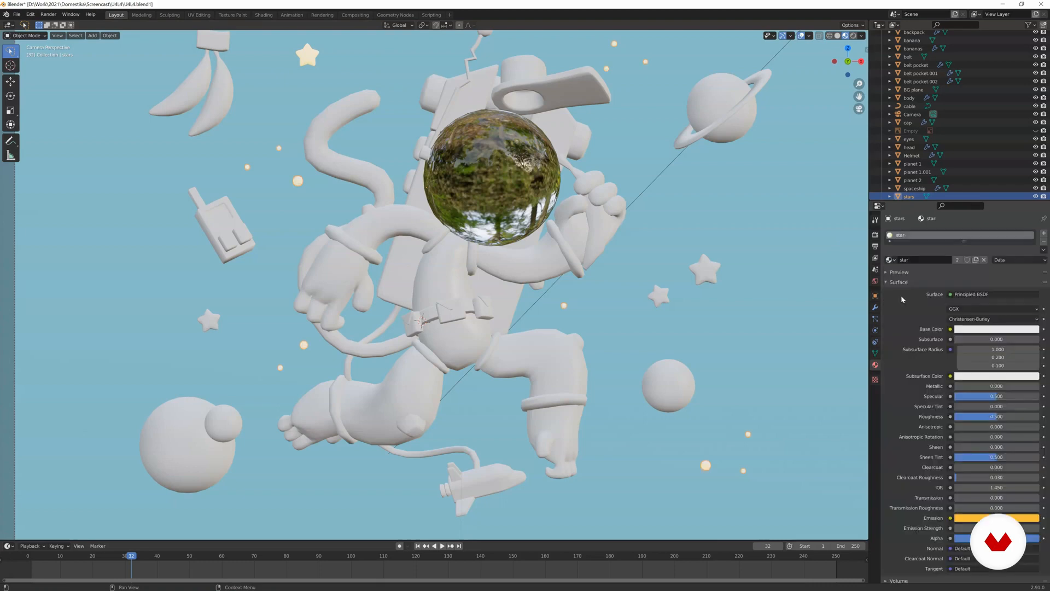
key(ctrl+z)
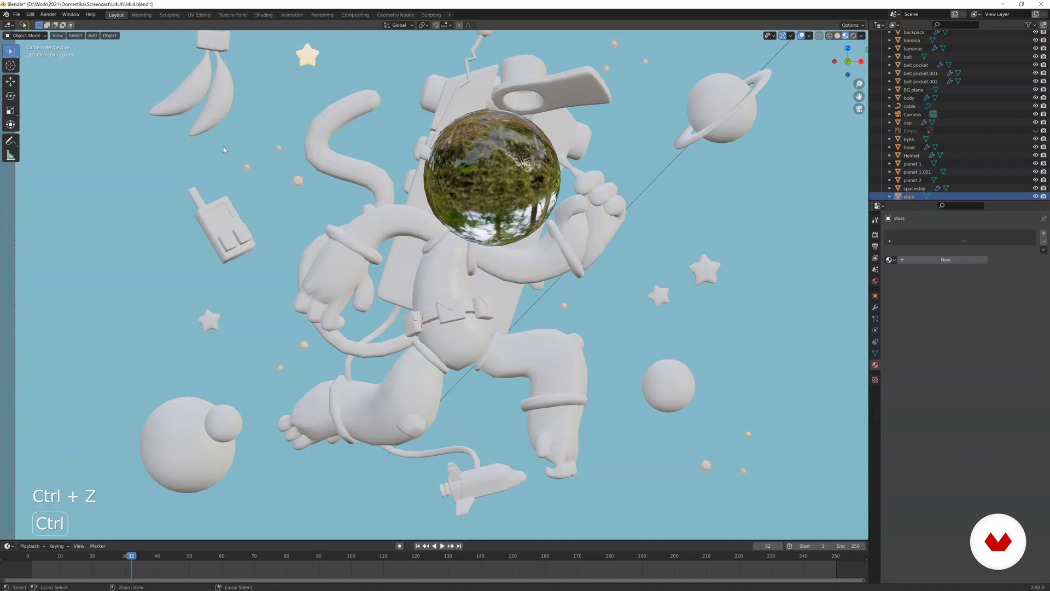
key(ctrl+z)
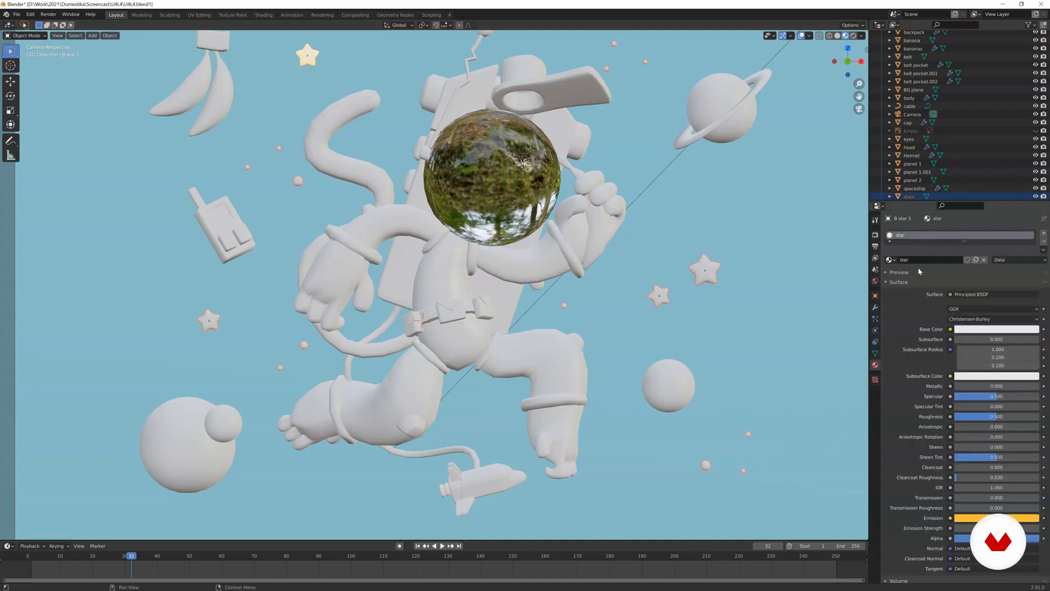
click(1037, 260)
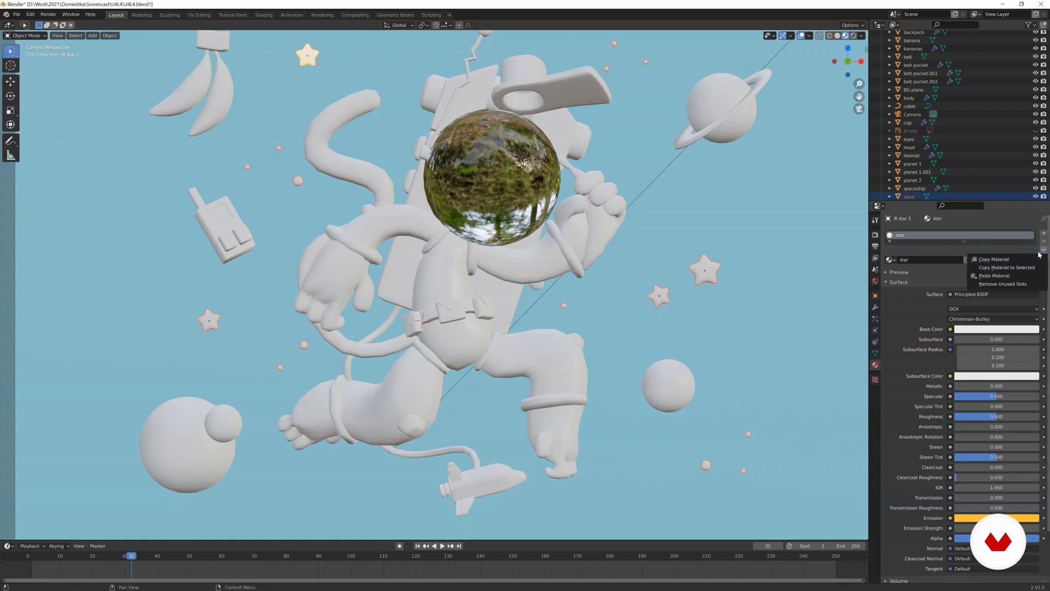
mouse_move(1005, 266)
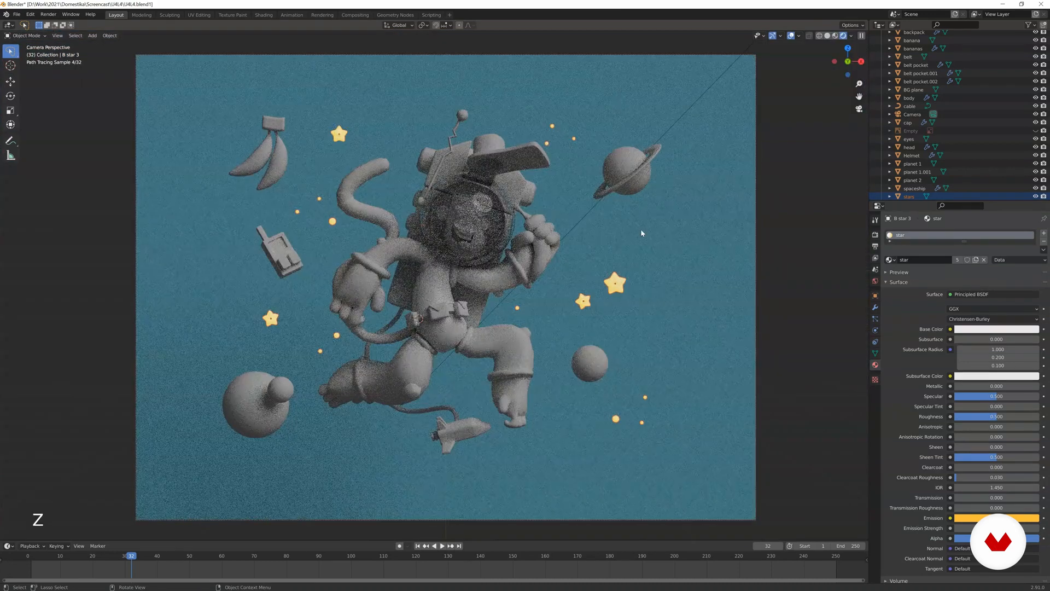
Render a still with F12 showing yellow stars on blue, close it and return to solid shading
click(913, 89)
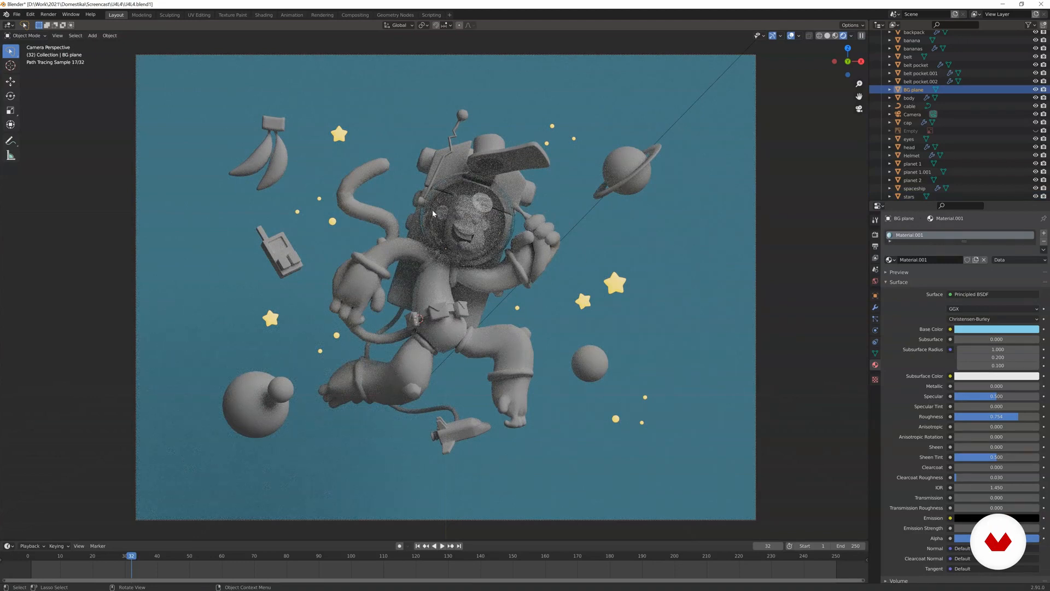
key(z)
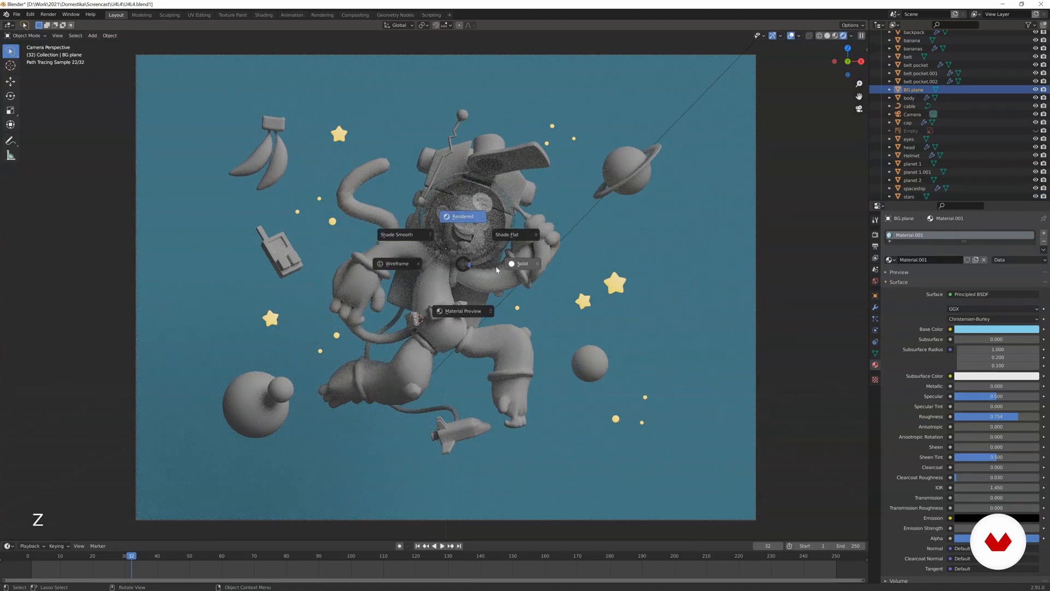
click(522, 263)
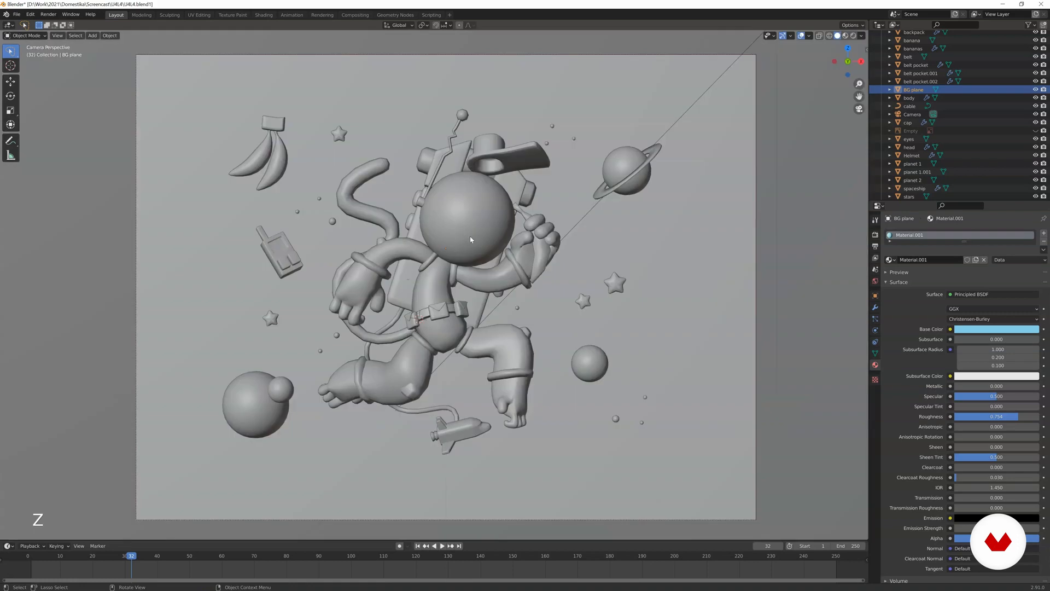
key(F12)
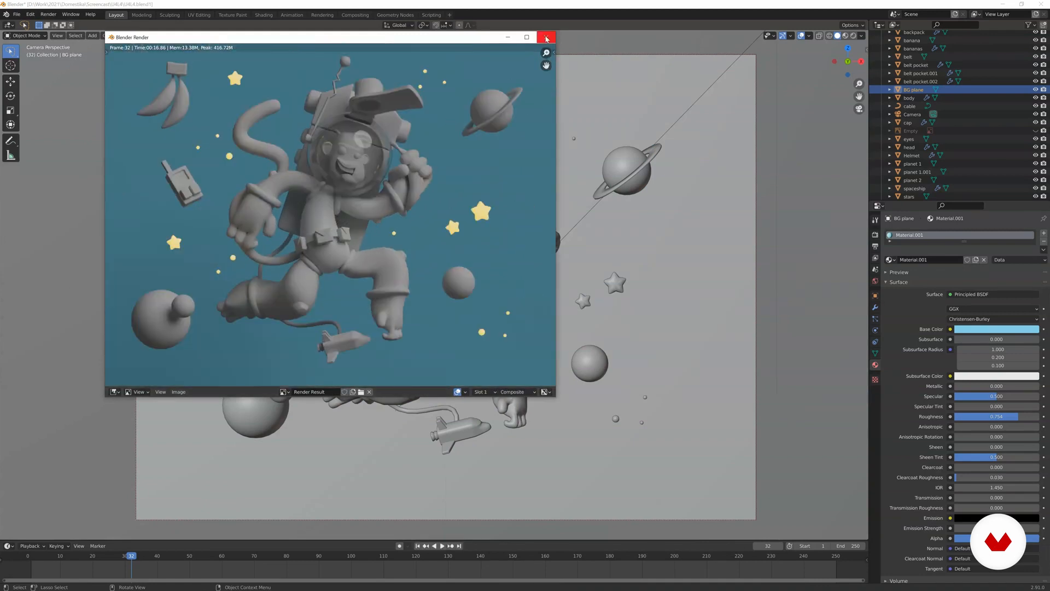
click(546, 36)
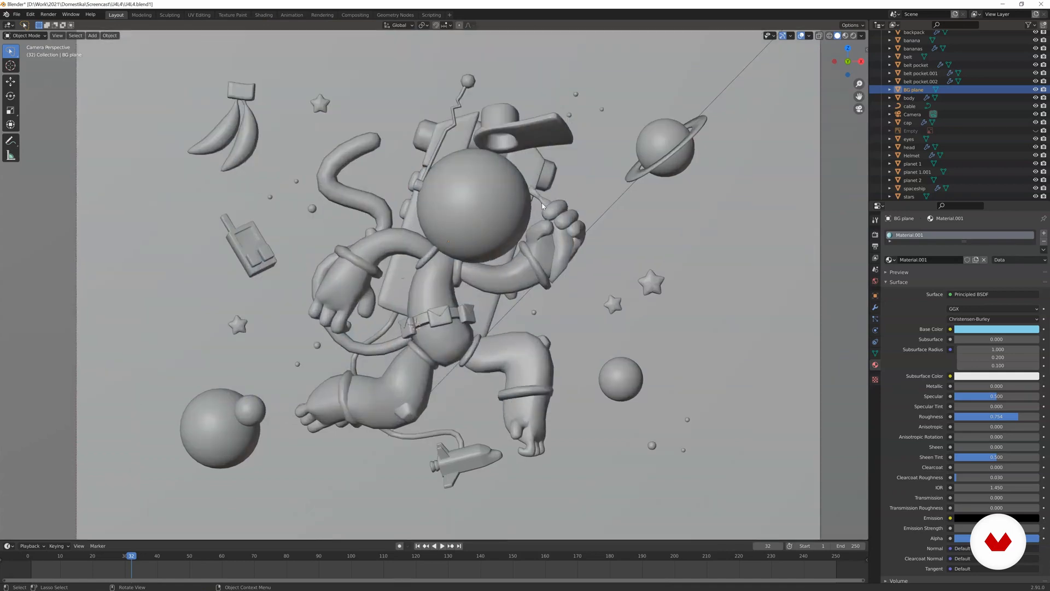
key(z)
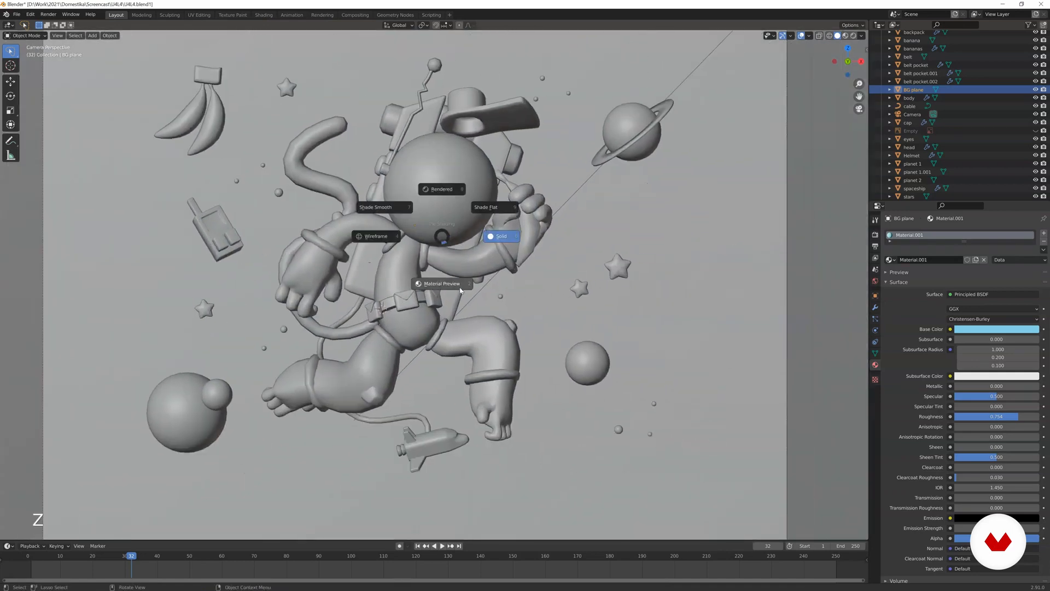
Tint the arm's spacesuit base colour a pale lavender-blue in Material Preview
click(441, 282)
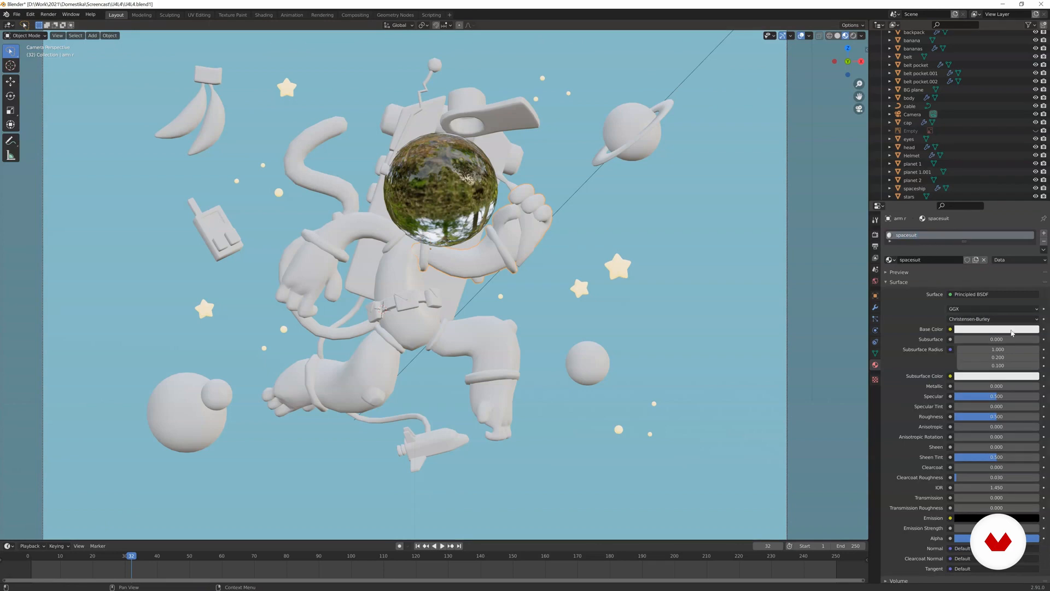
click(995, 329)
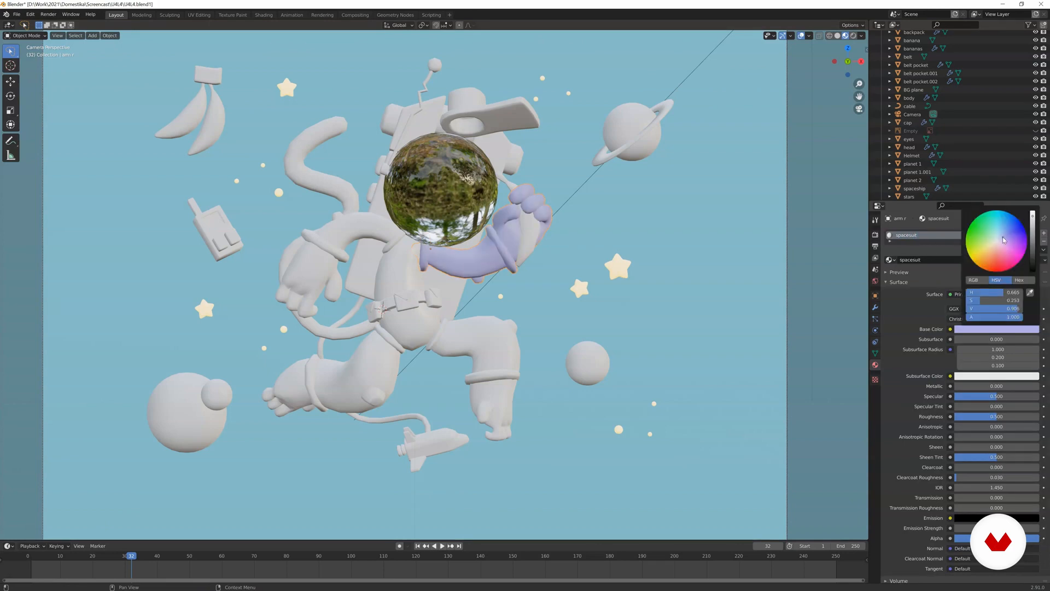
click(1000, 234)
text( main)
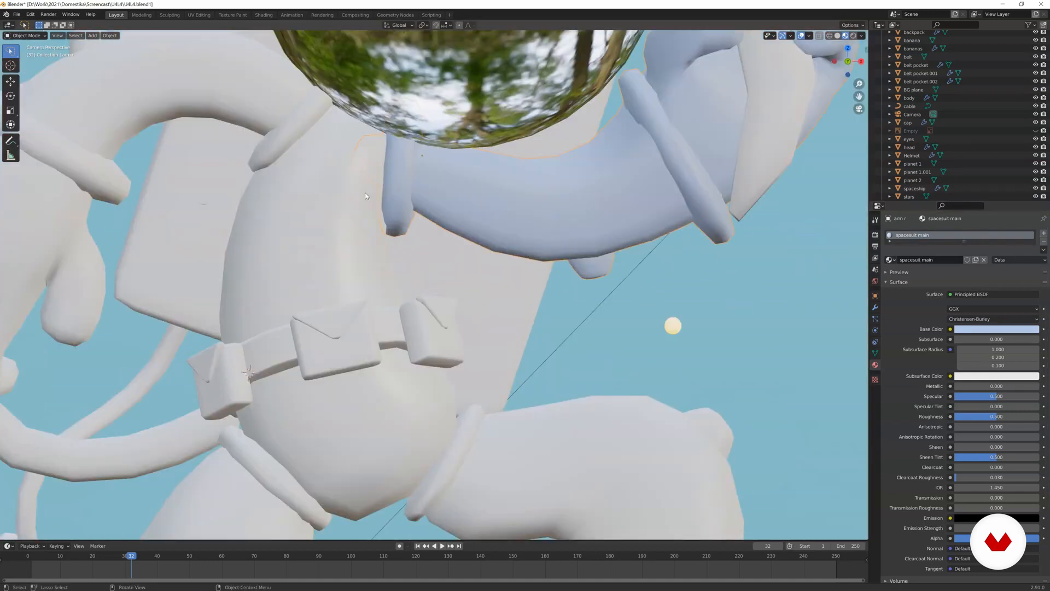
mouse_move(728, 174)
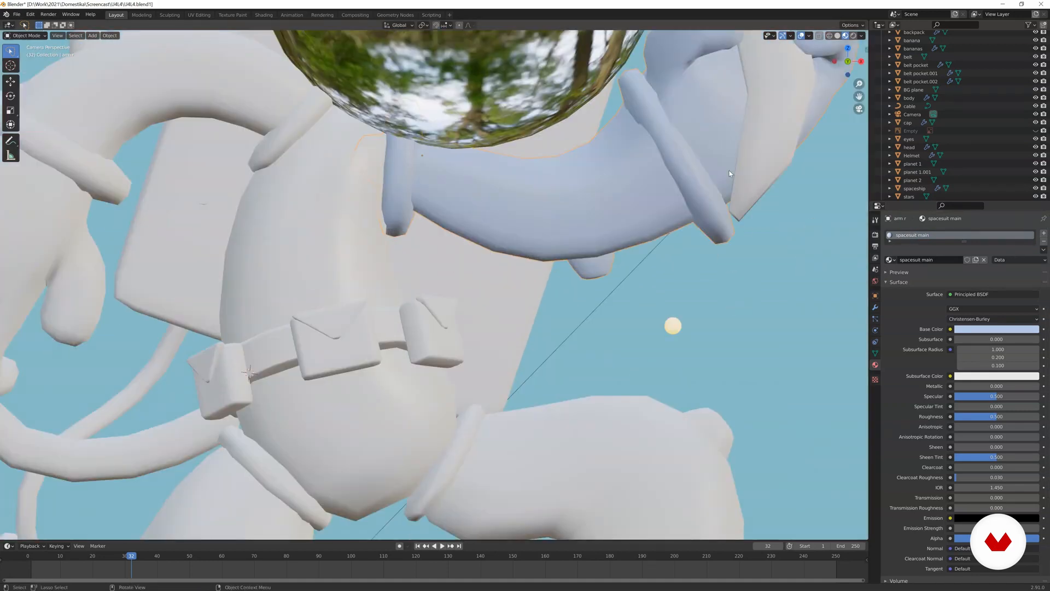
mouse_move(1043, 235)
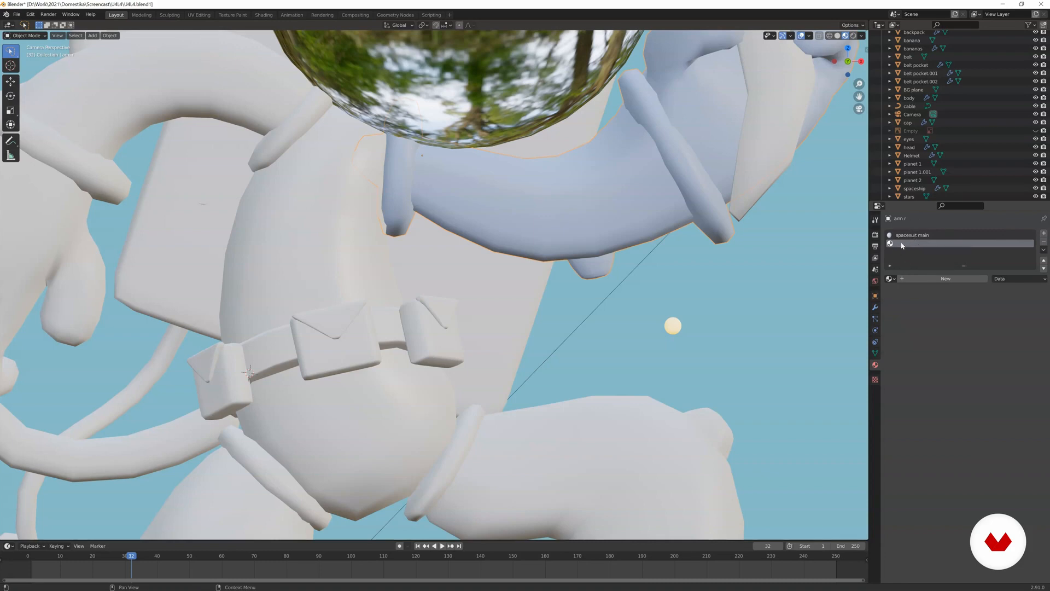
mouse_move(912, 256)
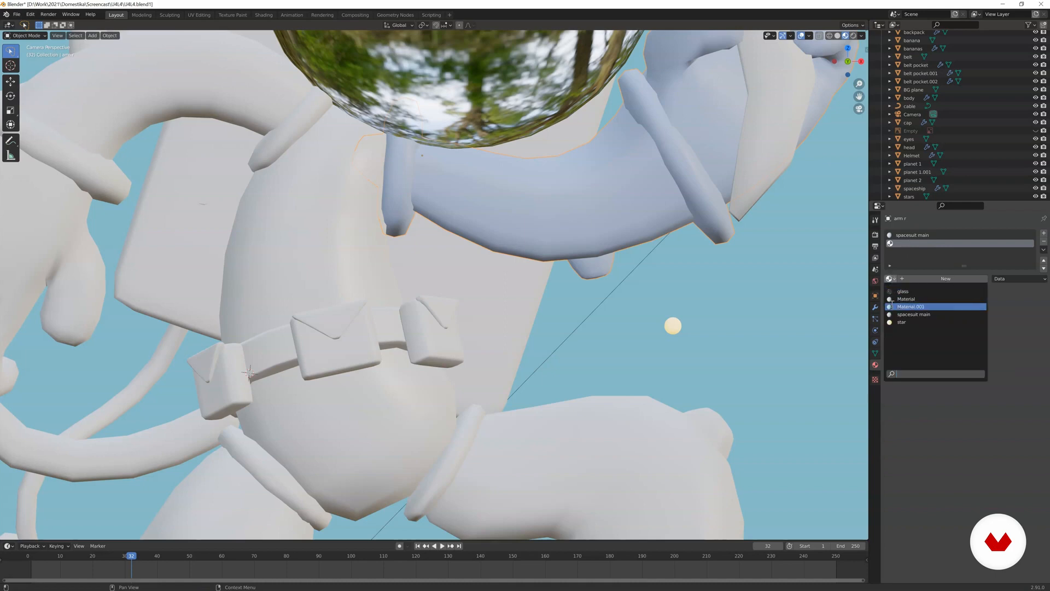
Select the arm's second material slot, undoing a stray orange colour change
click(913, 314)
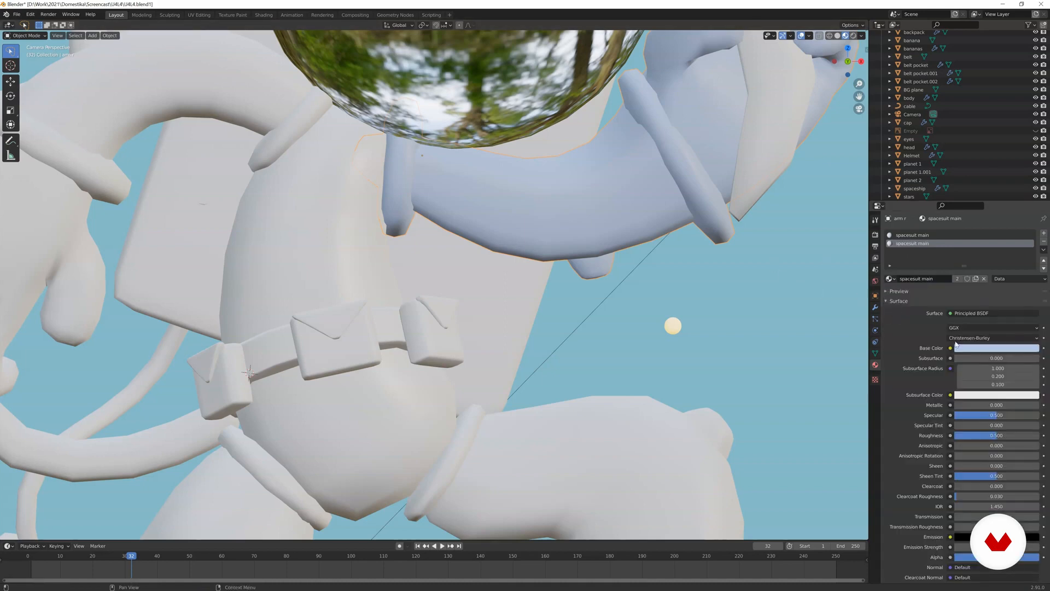
click(996, 348)
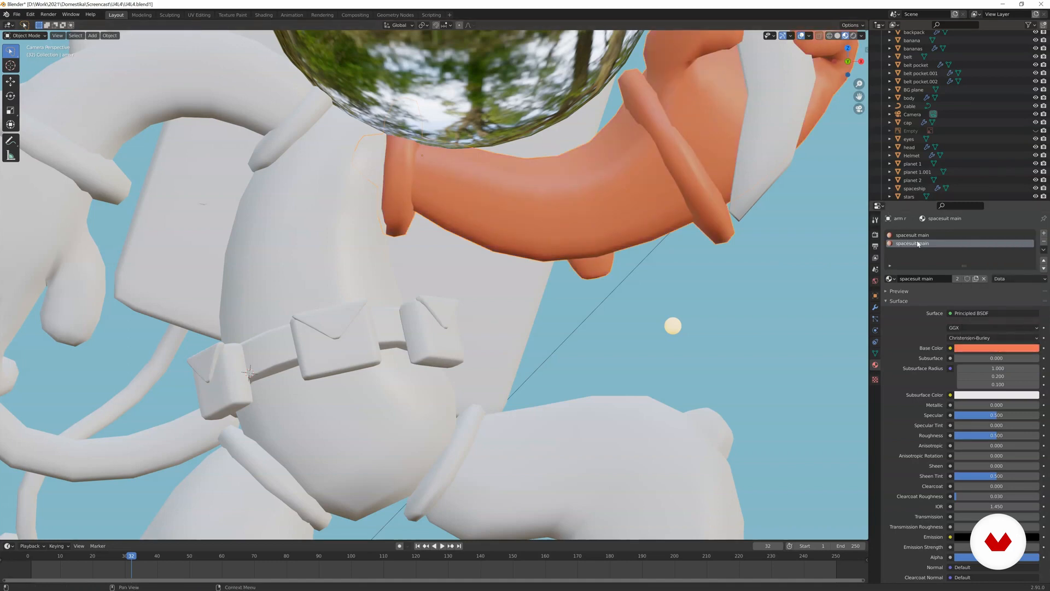
key(ctrl+z)
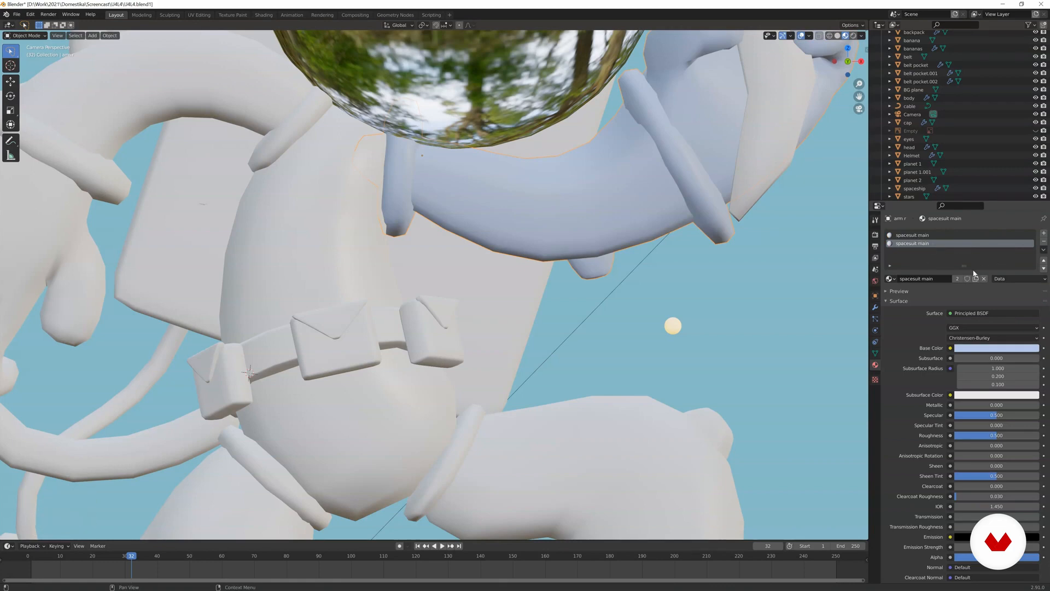
mouse_move(975, 278)
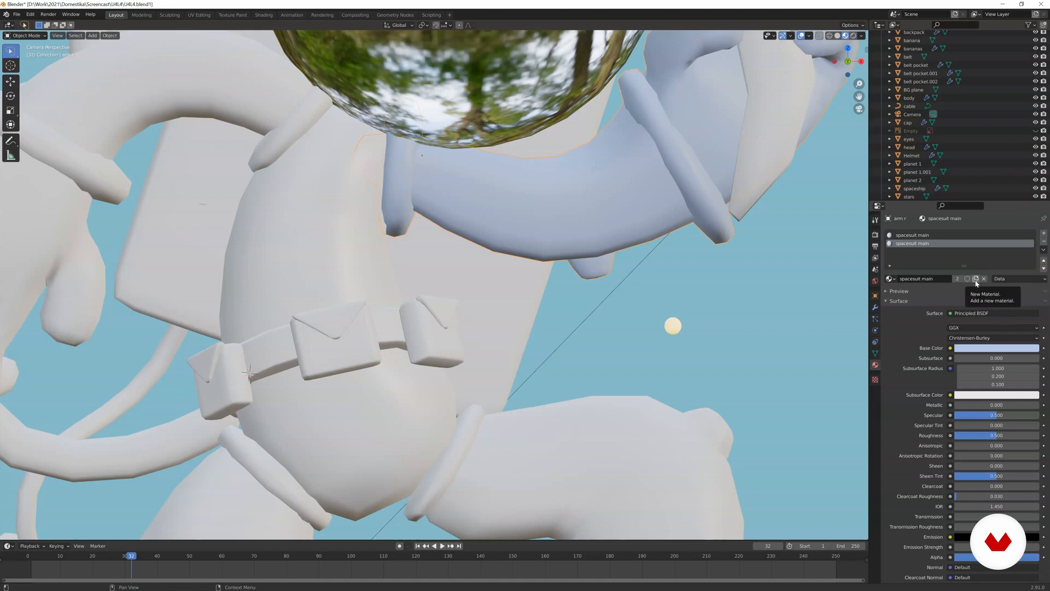
Create the new spacesuit sec material with a darker blue Base Color
click(975, 277)
text(sec)
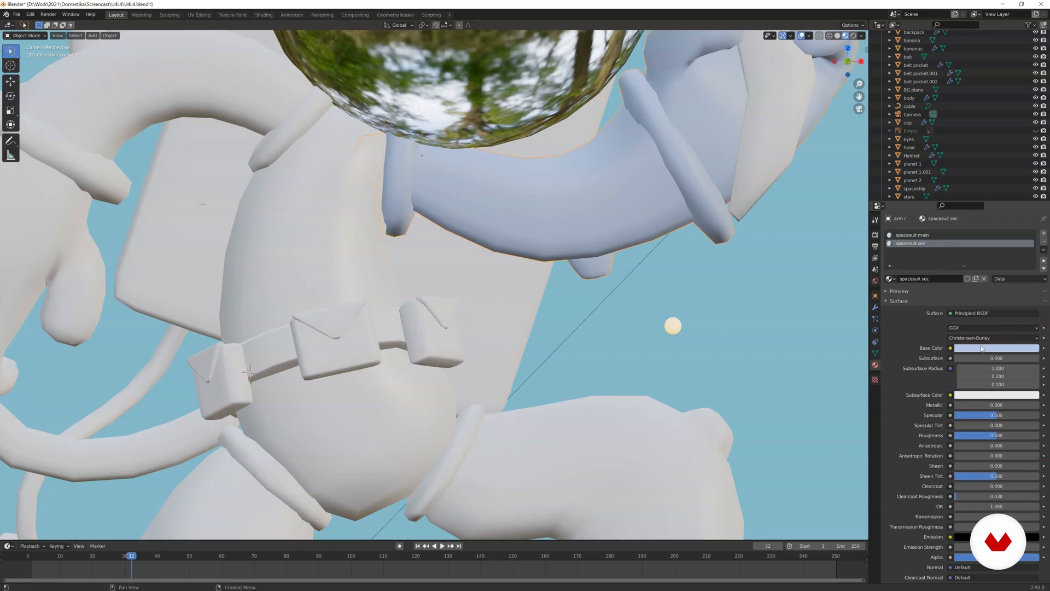
click(996, 347)
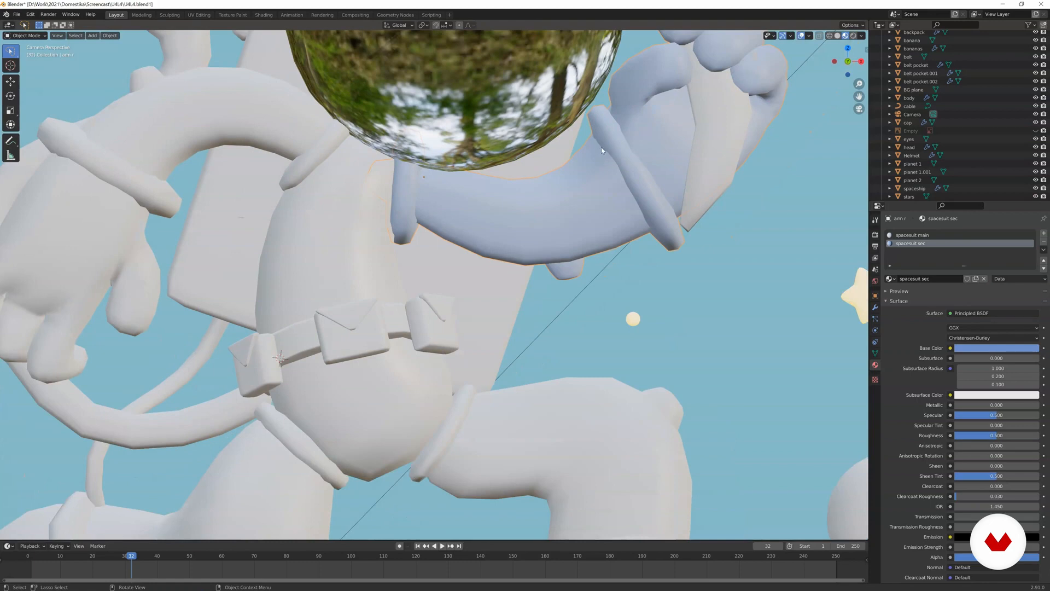
mouse_move(398, 144)
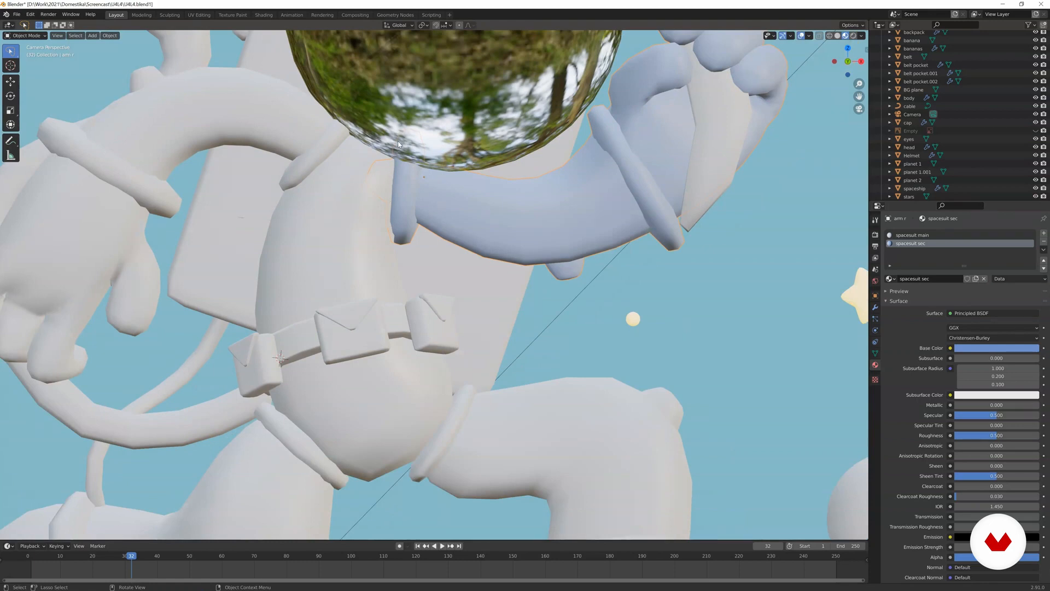
Assign spacesuit sec to the arm's cuff ring geometry in Edit Mode
key(Tab)
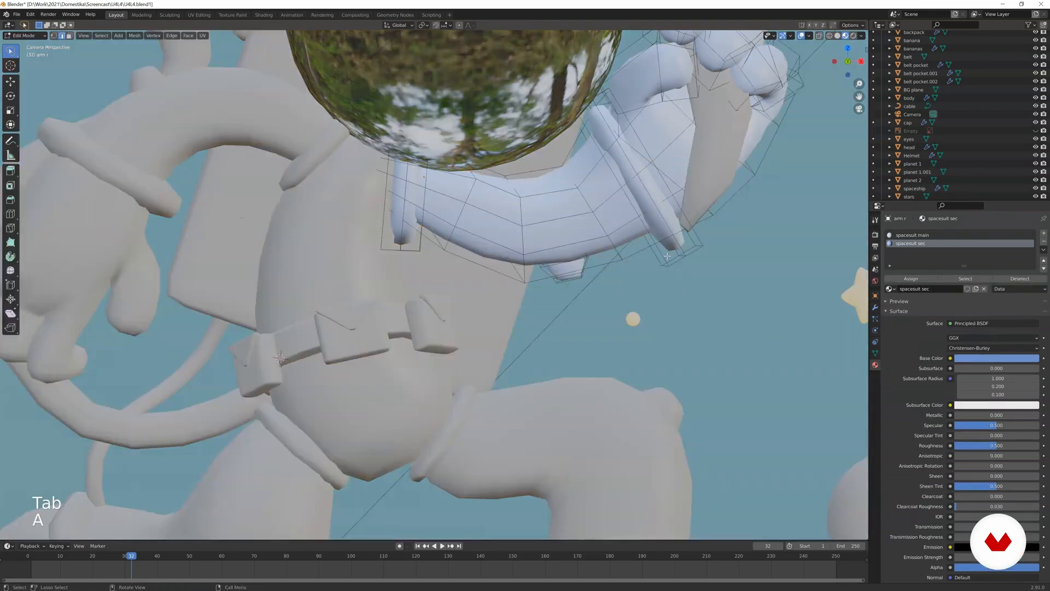
key(l)
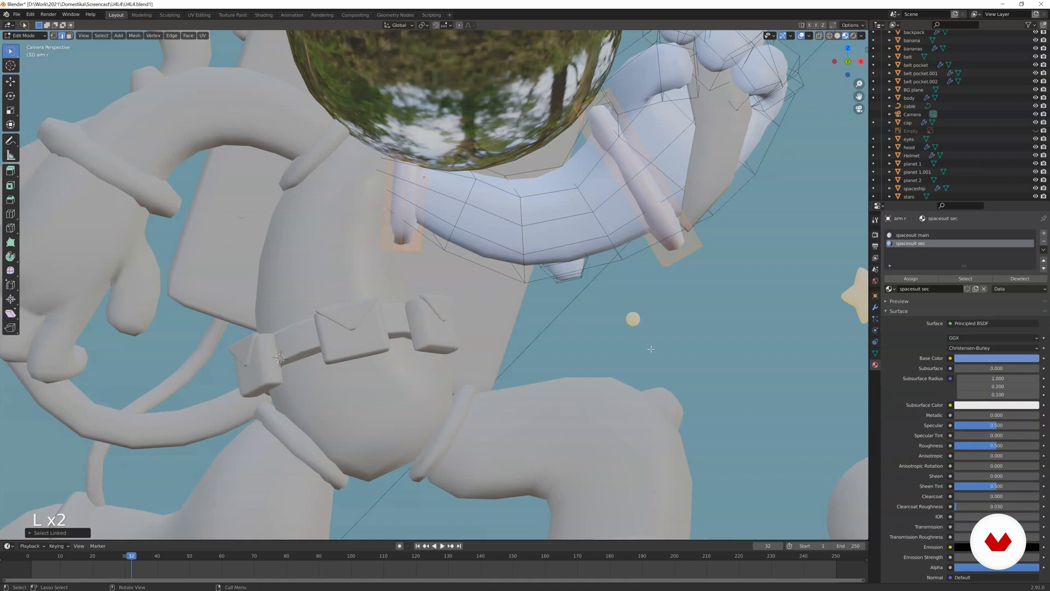
key(Tab)
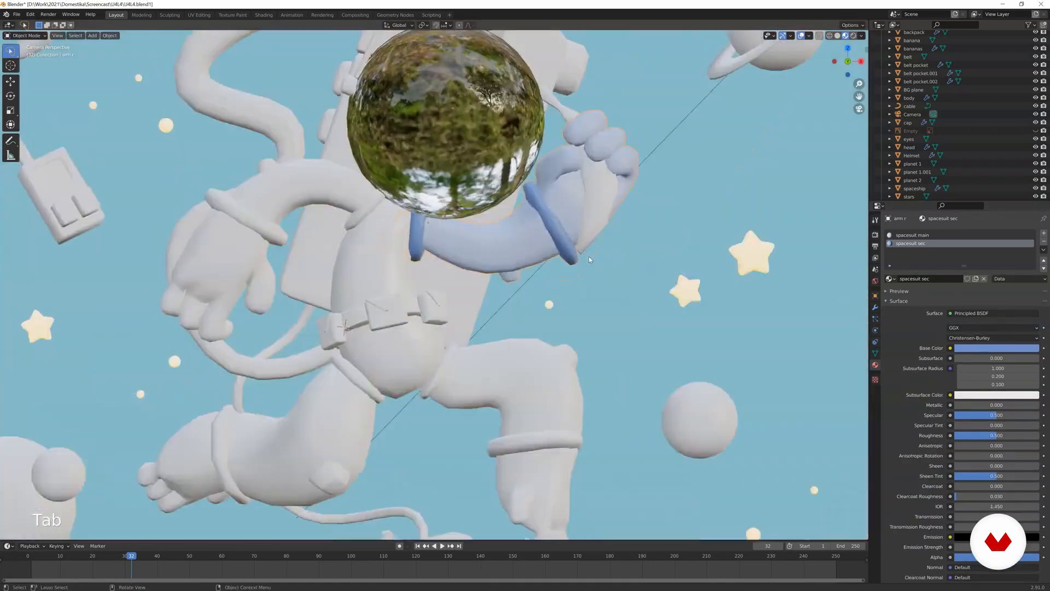
Preview the recoloured cuffs in Rendered shading
key(z)
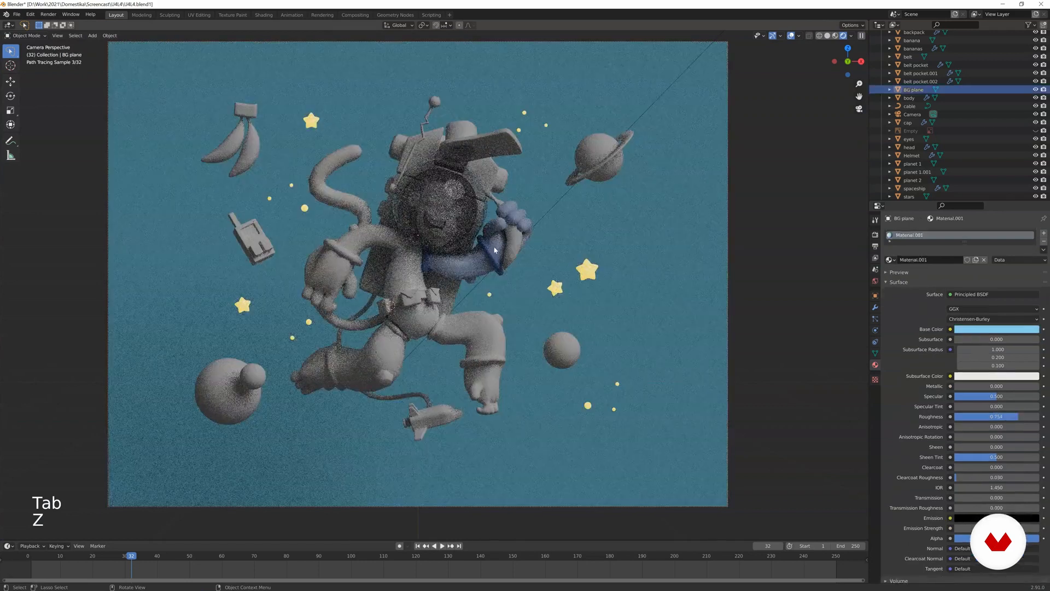
click(469, 245)
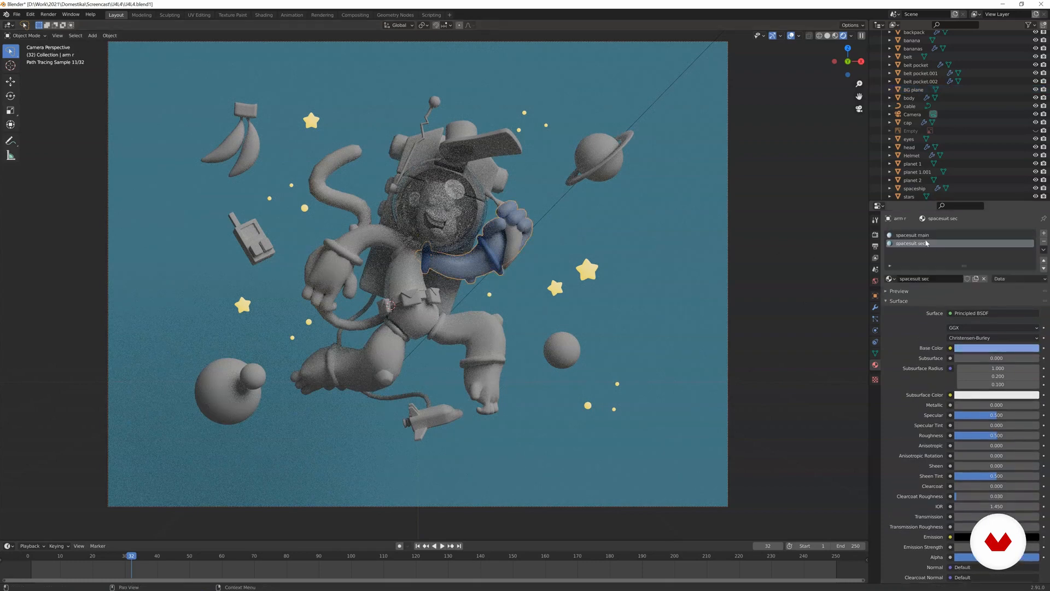
click(911, 234)
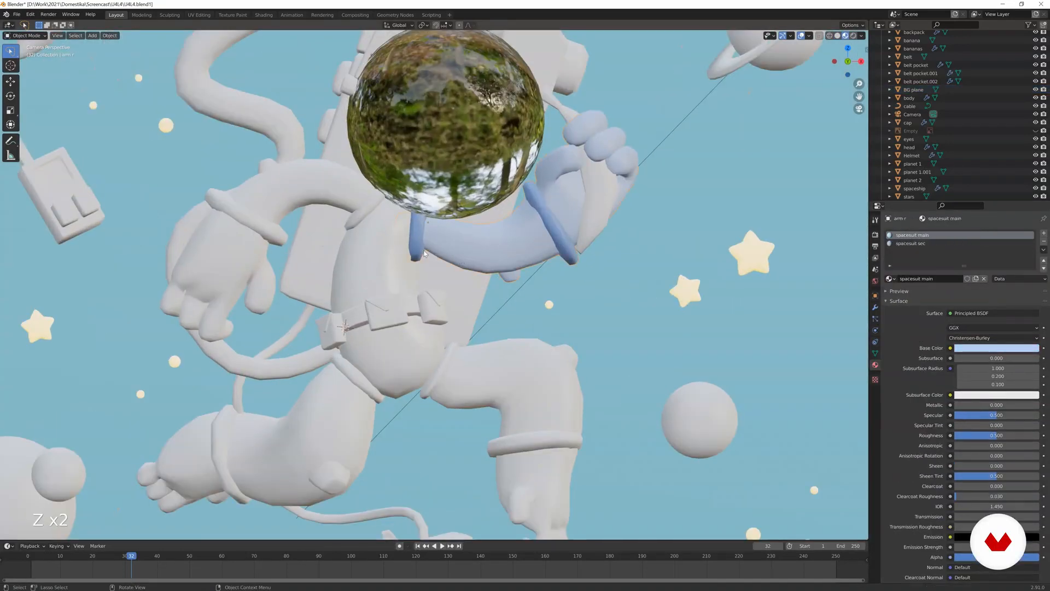
Link the arm's spacesuit materials onto the body, belt and belt pockets with Ctrl+L
click(341, 385)
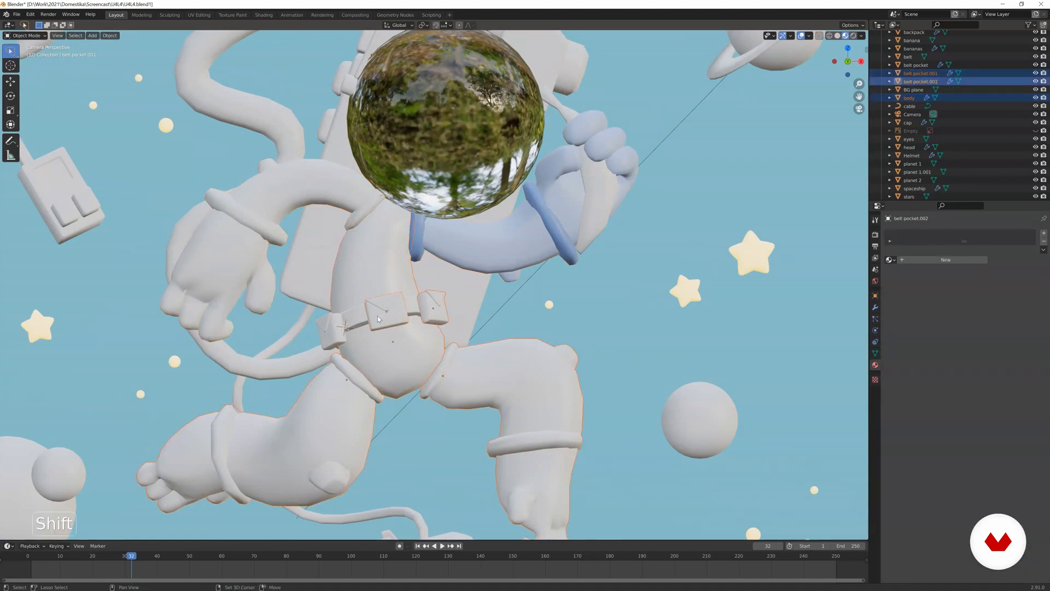
click(908, 56)
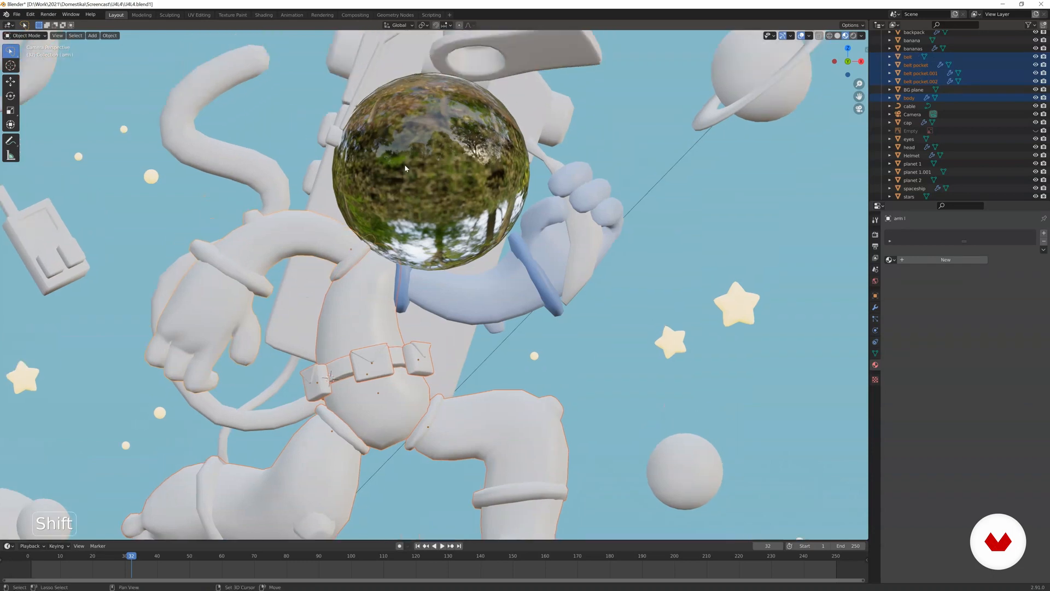
click(913, 32)
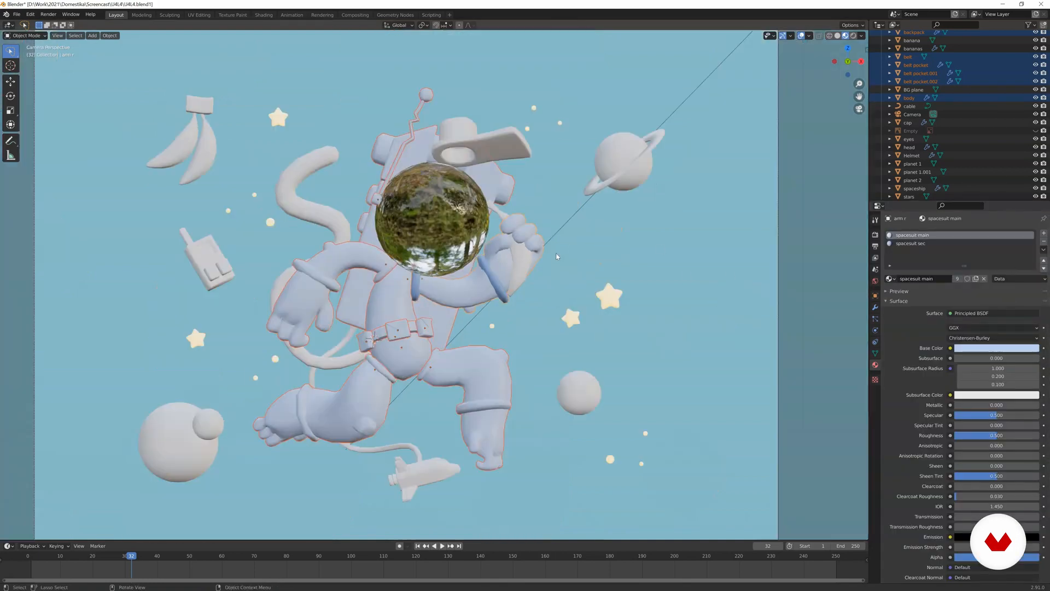
Assign spacesuit sec to the first leg's cuff ring
key(Tab)
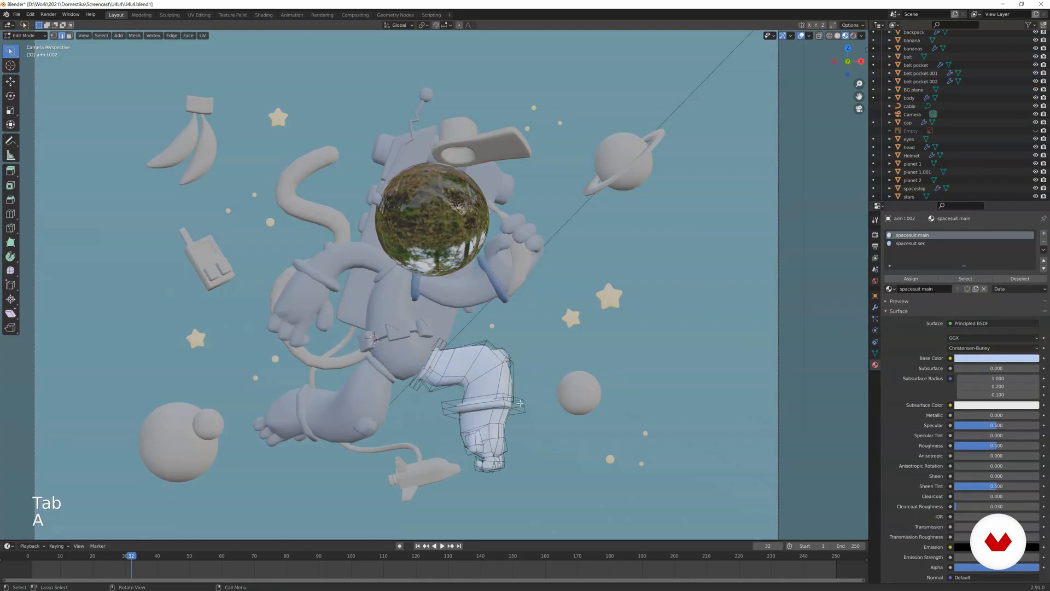
key(l)
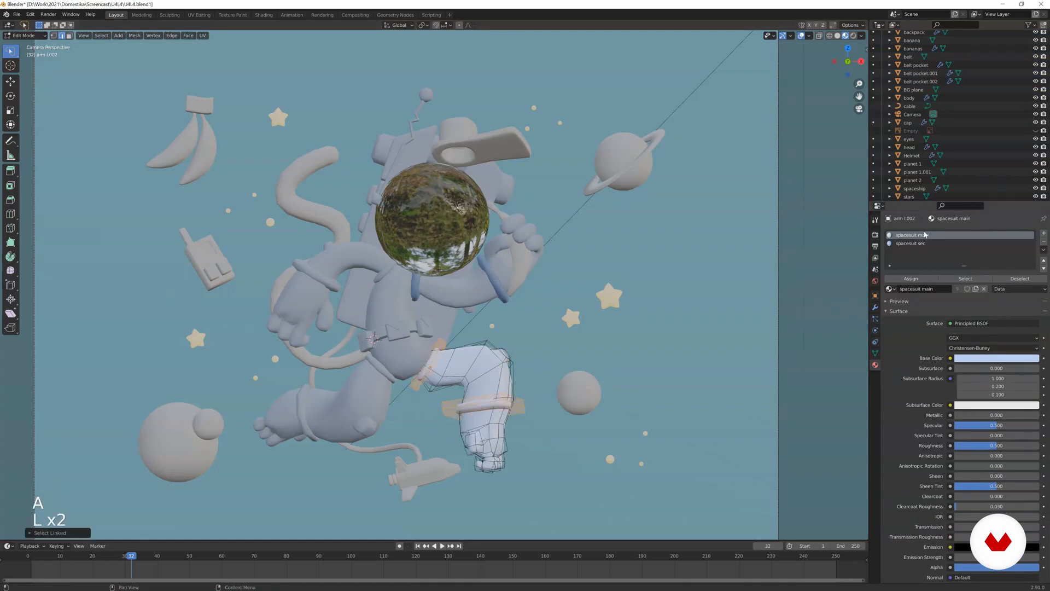
key(Tab)
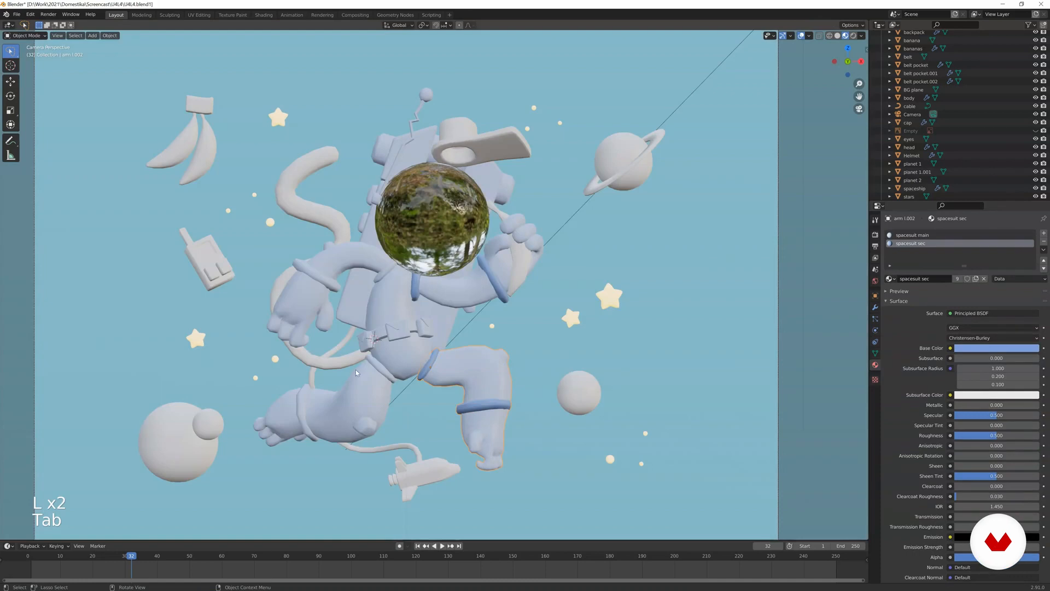
Assign spacesuit sec to the other leg's and left arm's cuff rings
key(Tab)
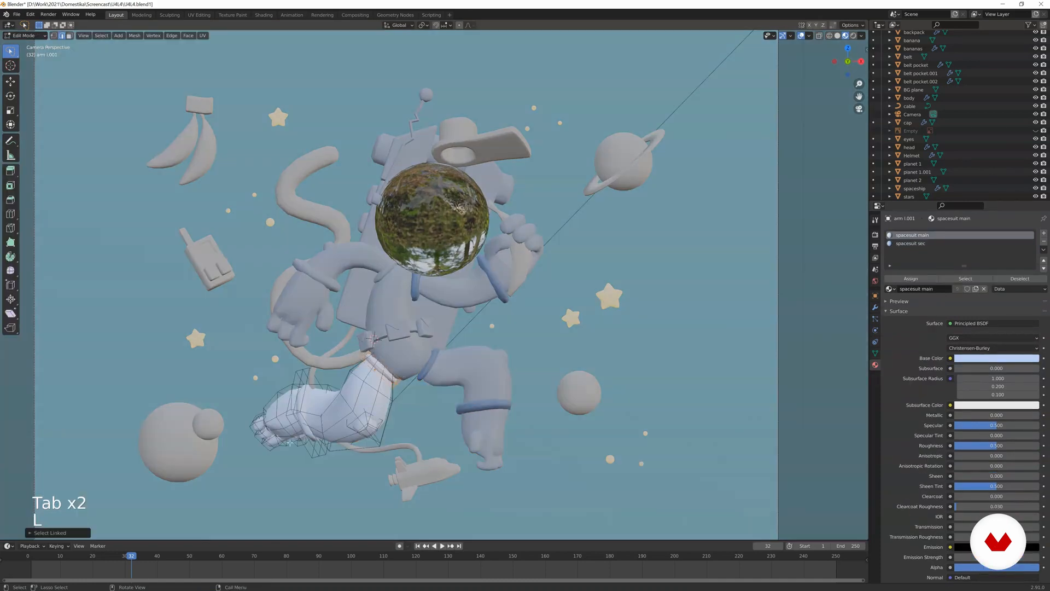
click(937, 243)
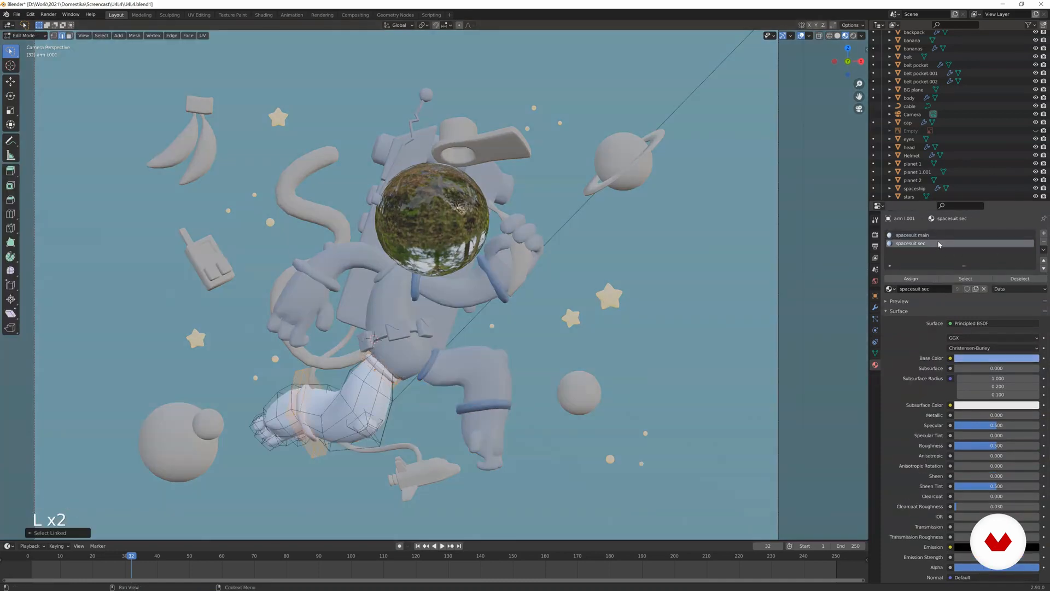
key(Tab)
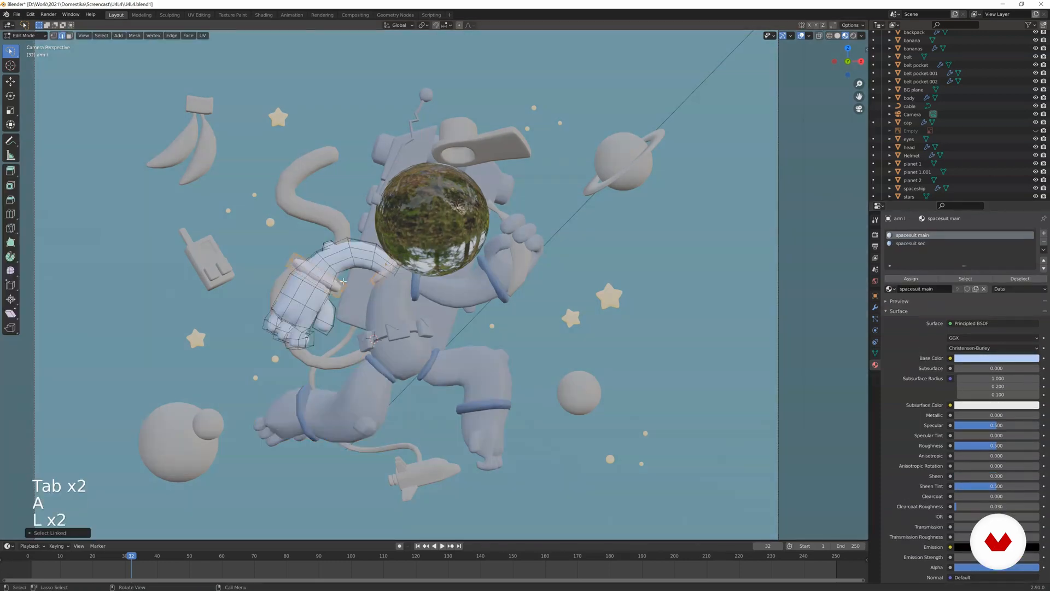
key(Tab)
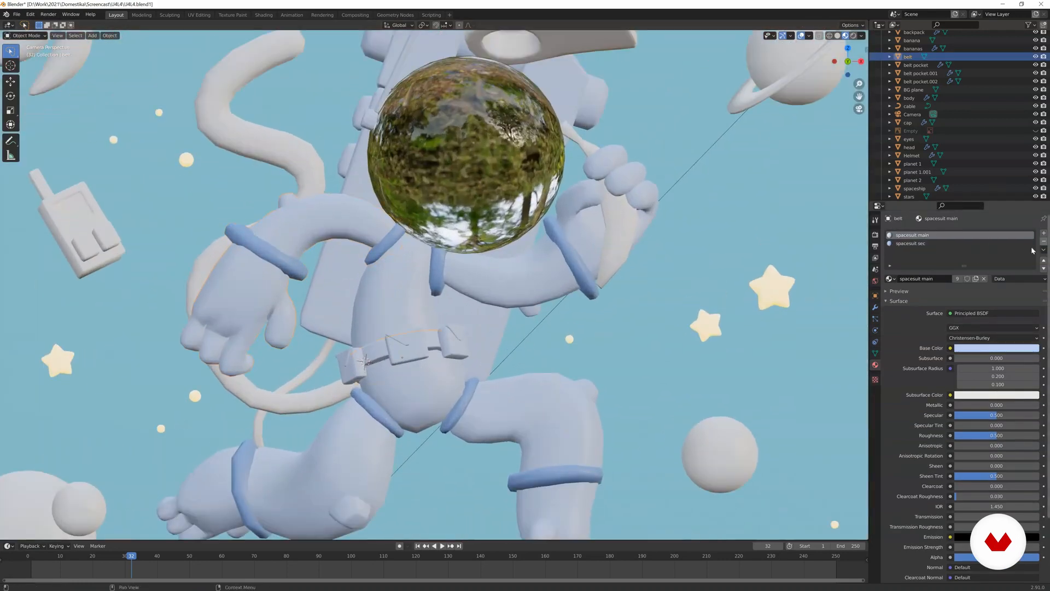
mouse_move(913, 235)
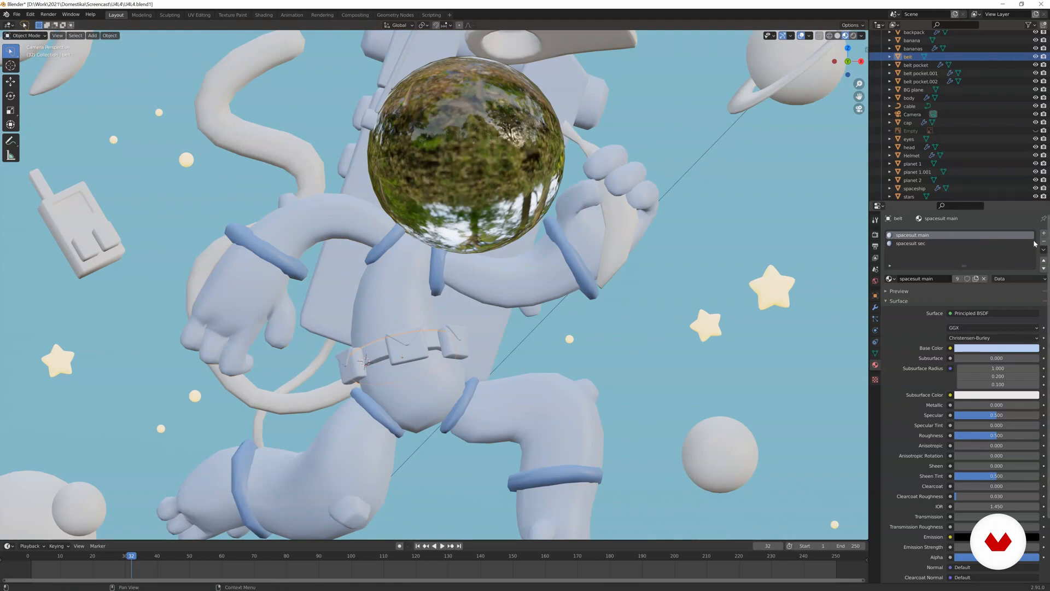
Remove the belt's spacesuit main slot, leaving only spacesuit sec
click(910, 243)
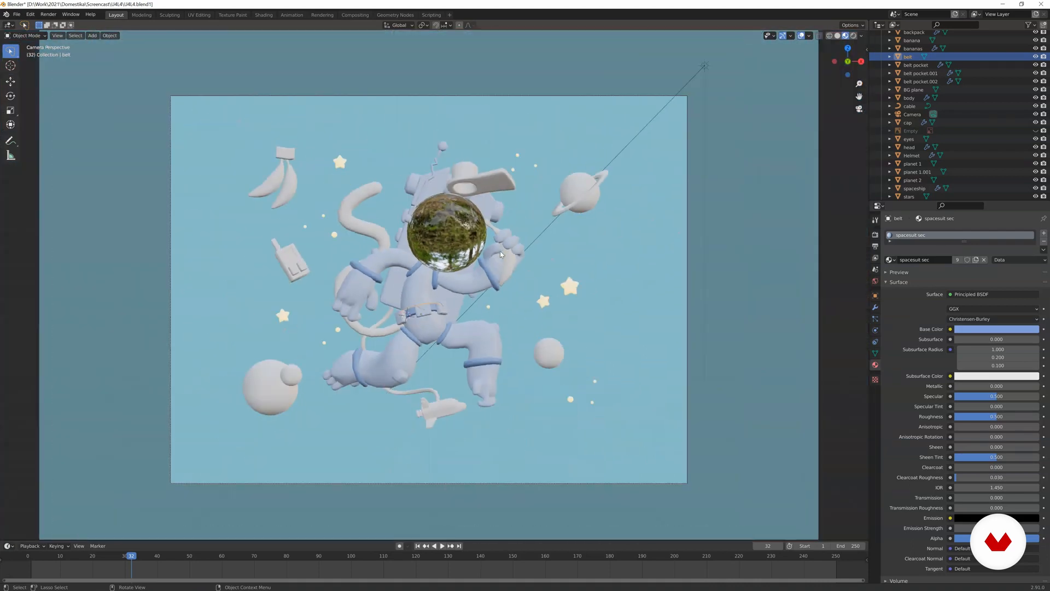
Assign planet 1 sec to the ringed planet and colour it pink
click(912, 179)
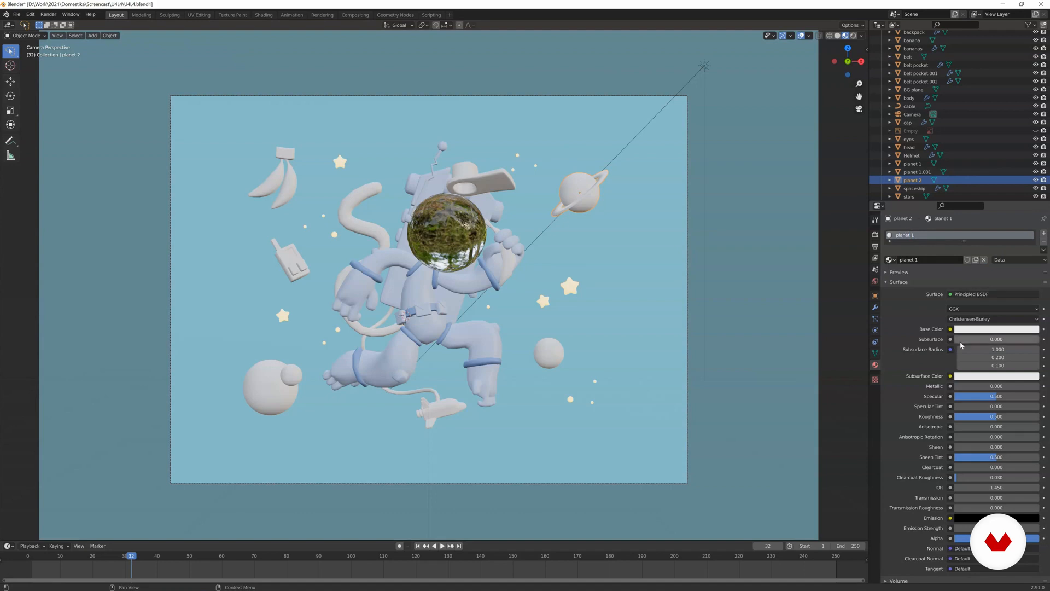
click(996, 328)
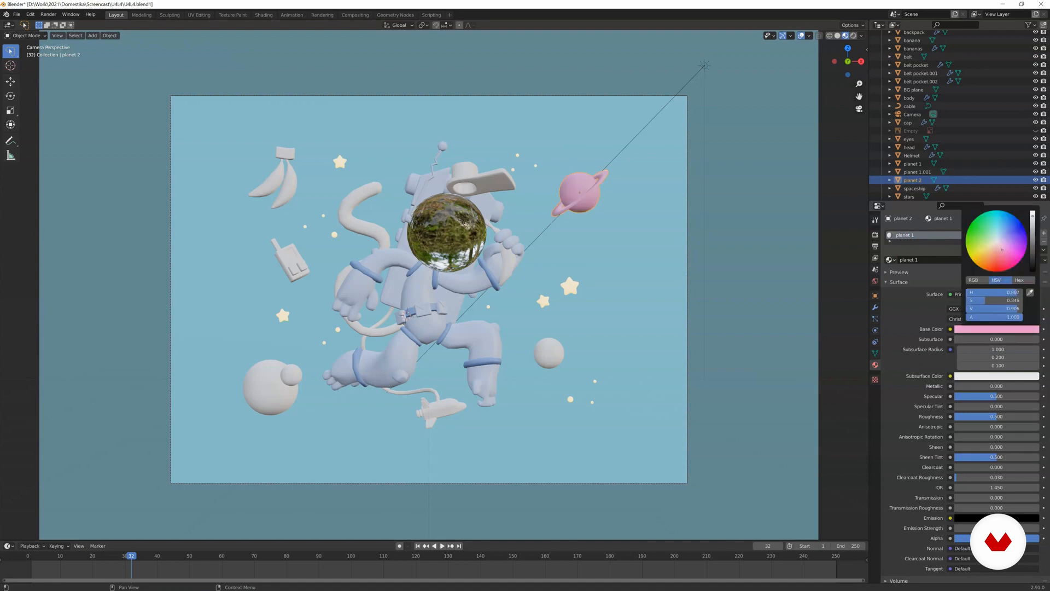
Preview the planets in Rendered and Material shading
key(z)
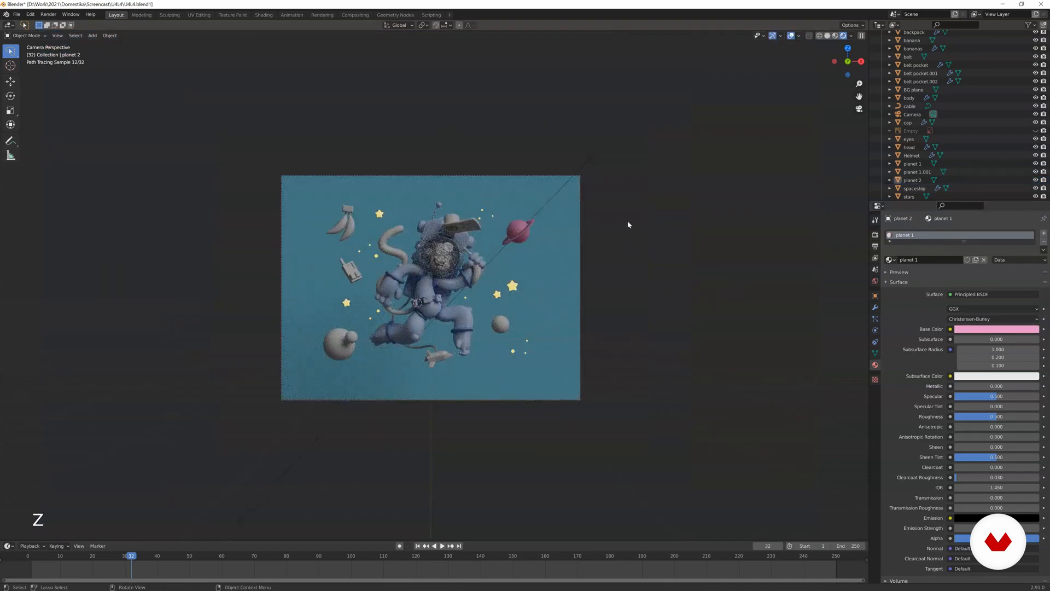
key(z)
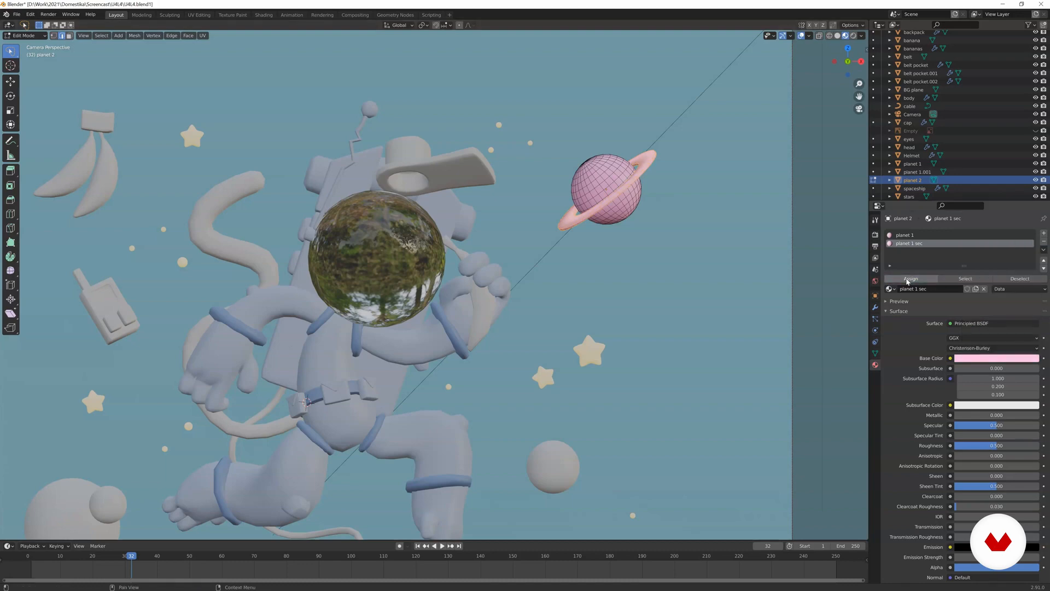
key(Tab)
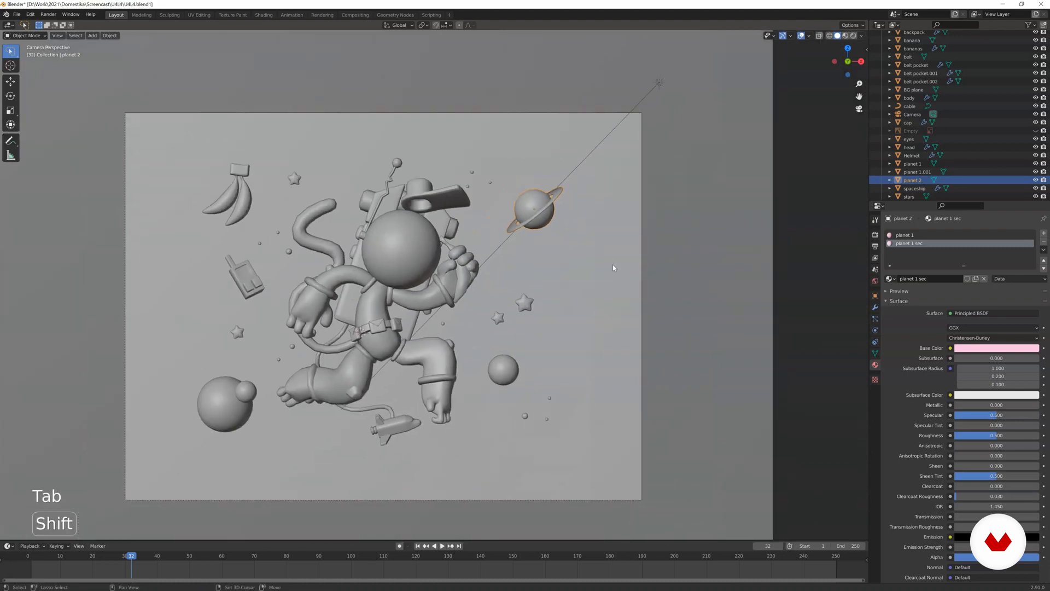
key(z)
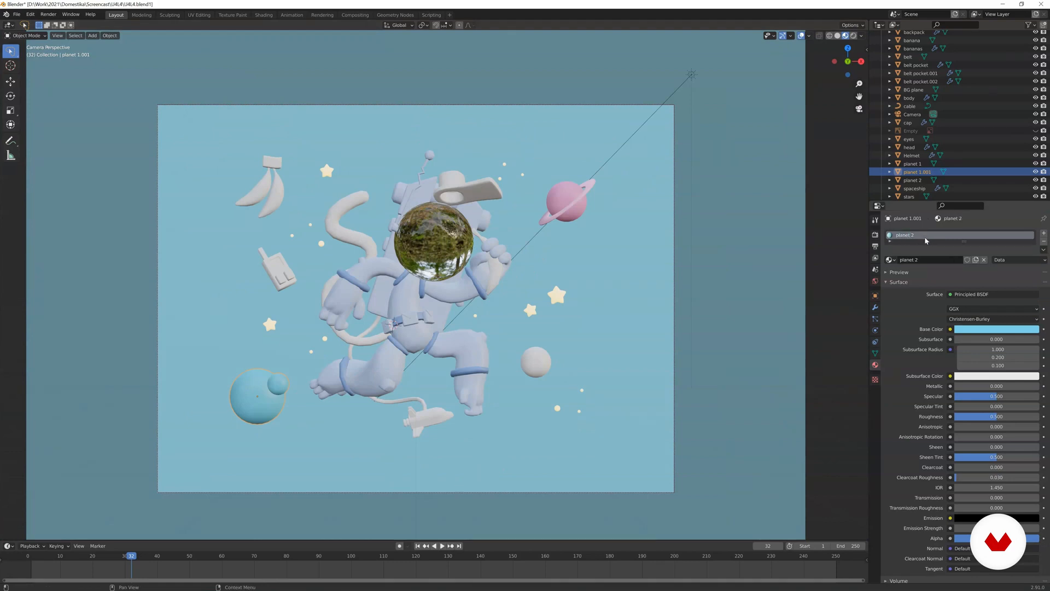
Create a new material for the planet 1 sphere
click(912, 164)
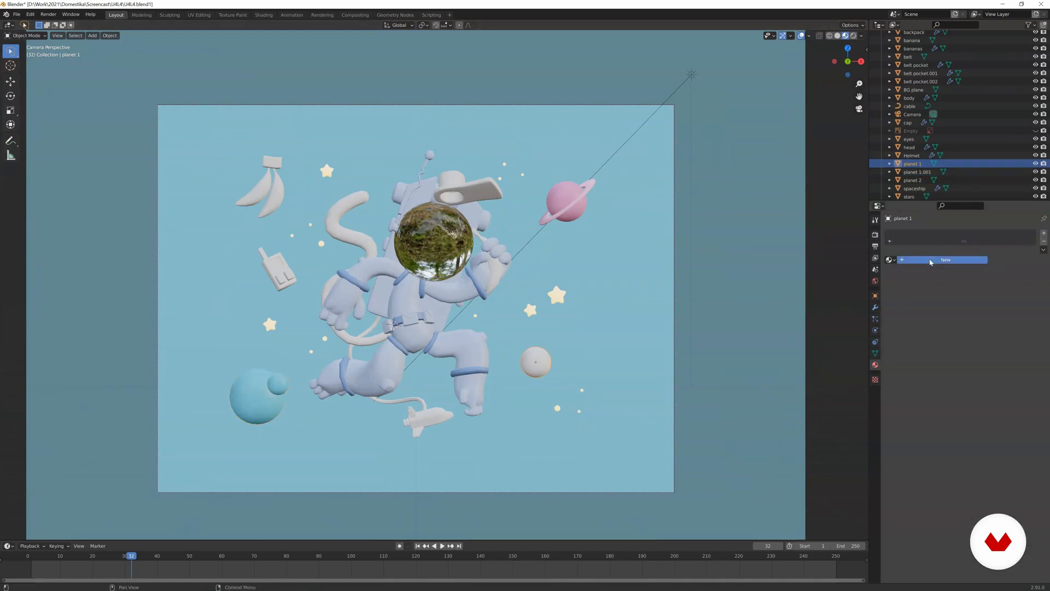
click(945, 260)
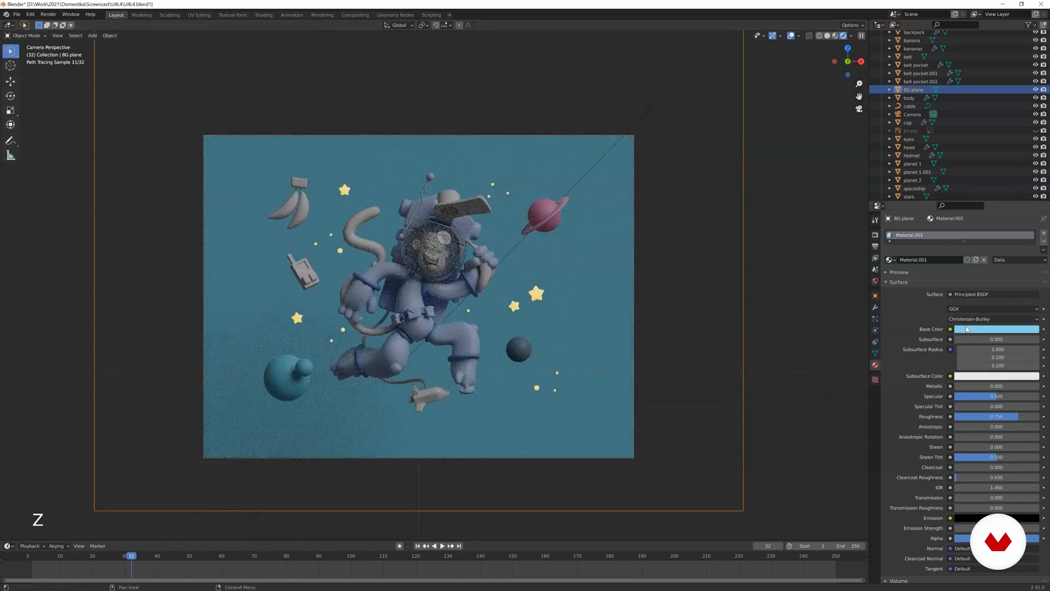
Set the background plane's Material.001 Base Color to a deep royal blue, then select the banana
click(997, 329)
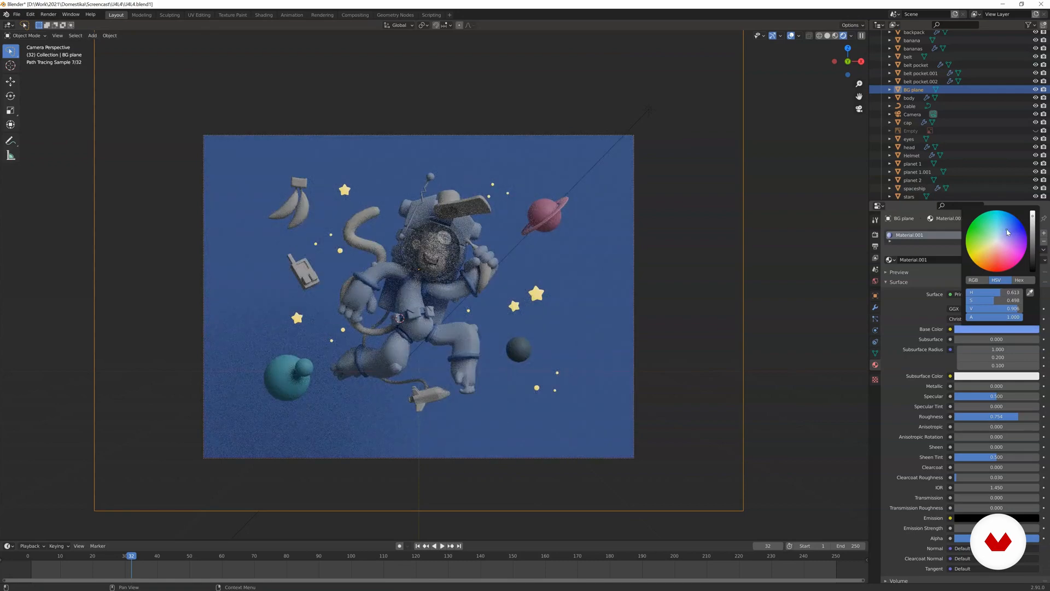
click(1008, 233)
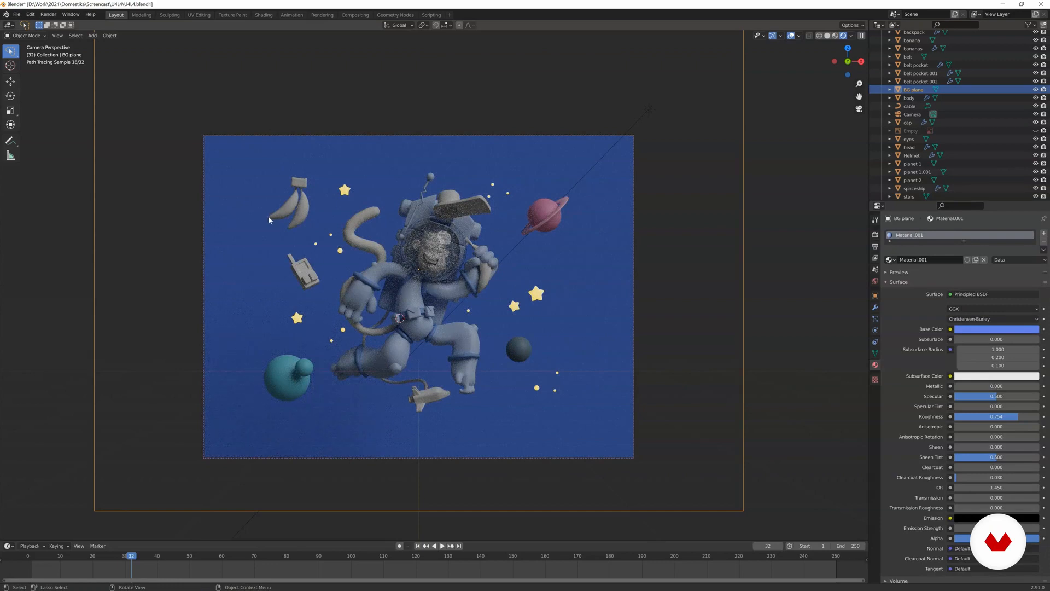
click(912, 48)
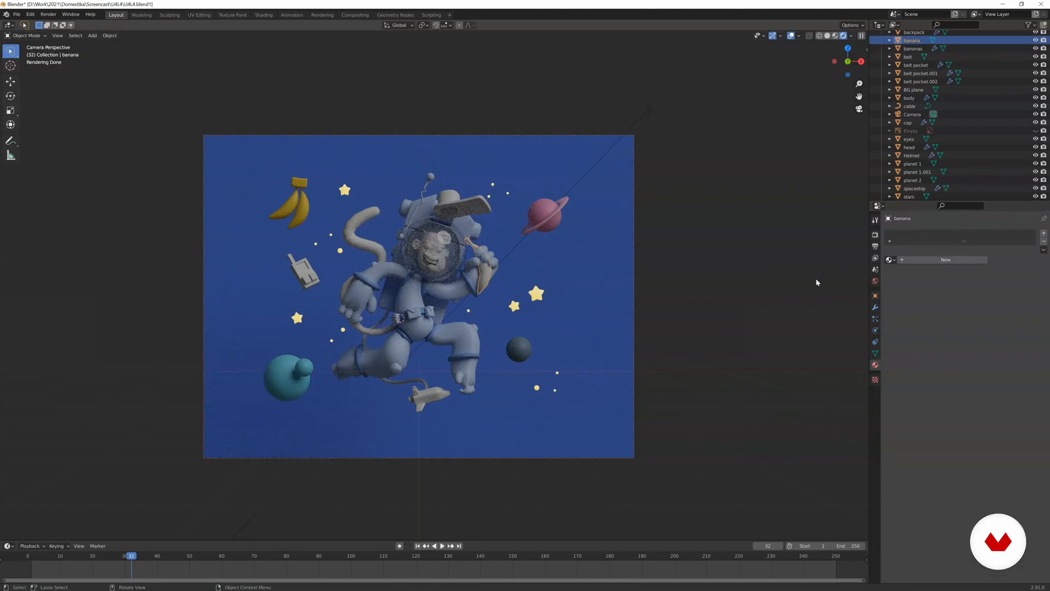
Add a Subdivision Surface modifier to the banana
key(z)
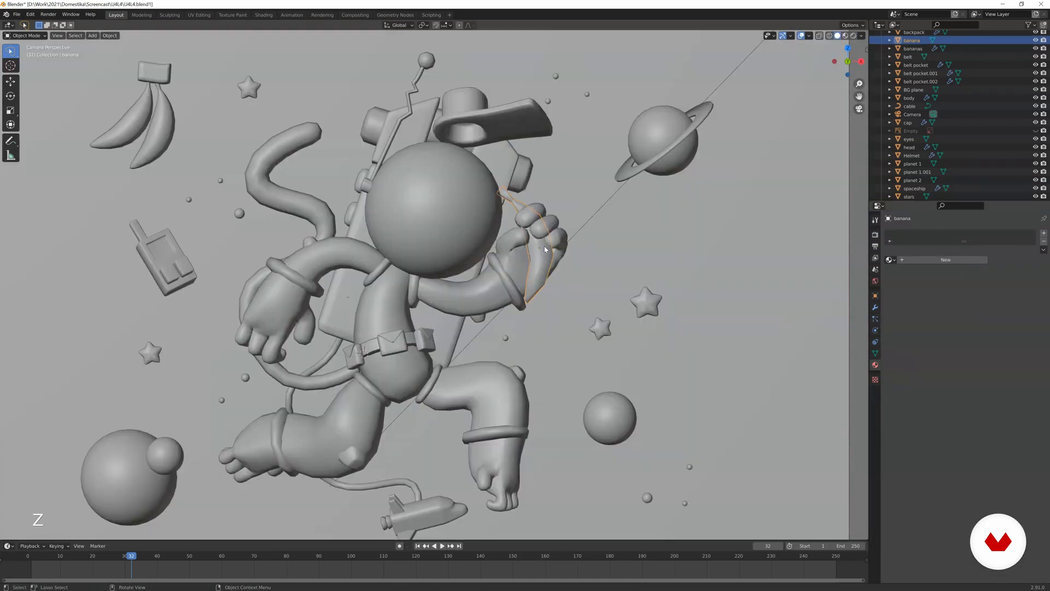
click(875, 307)
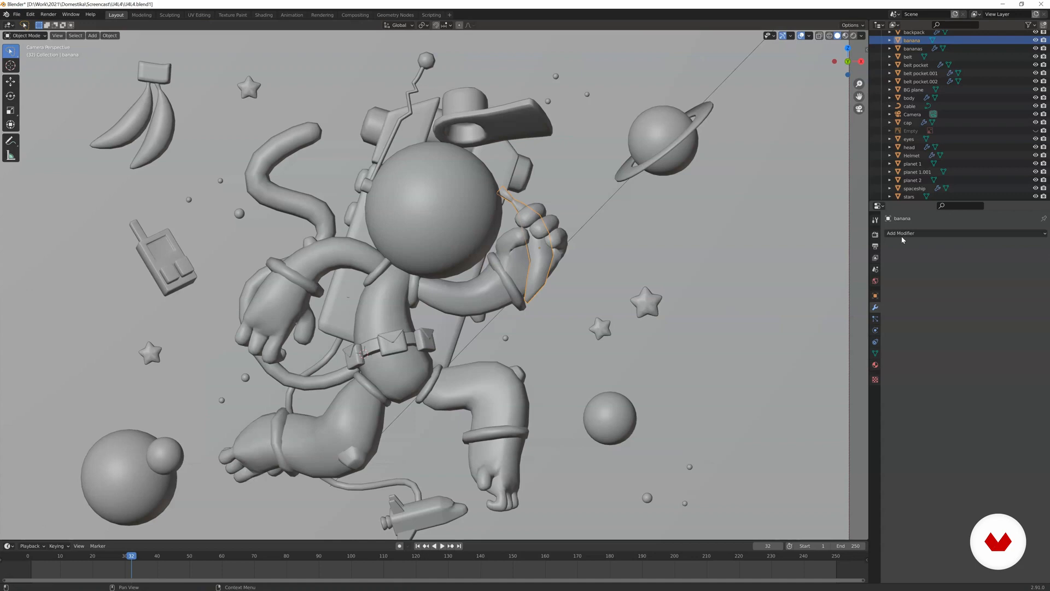
key(Tab)
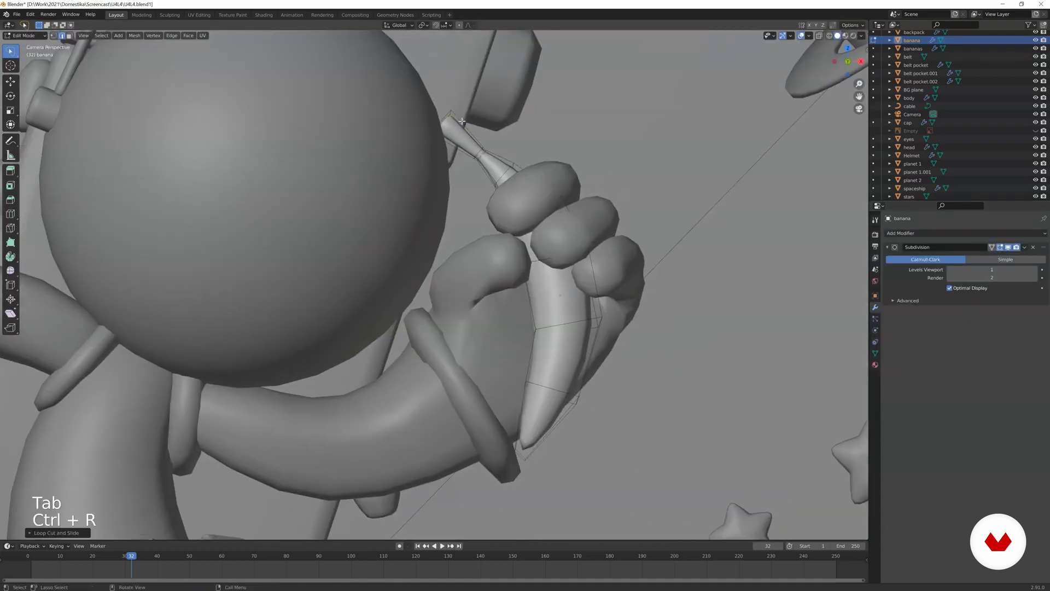
Add and scale a loop cut across the banana to reshape it
key(2)
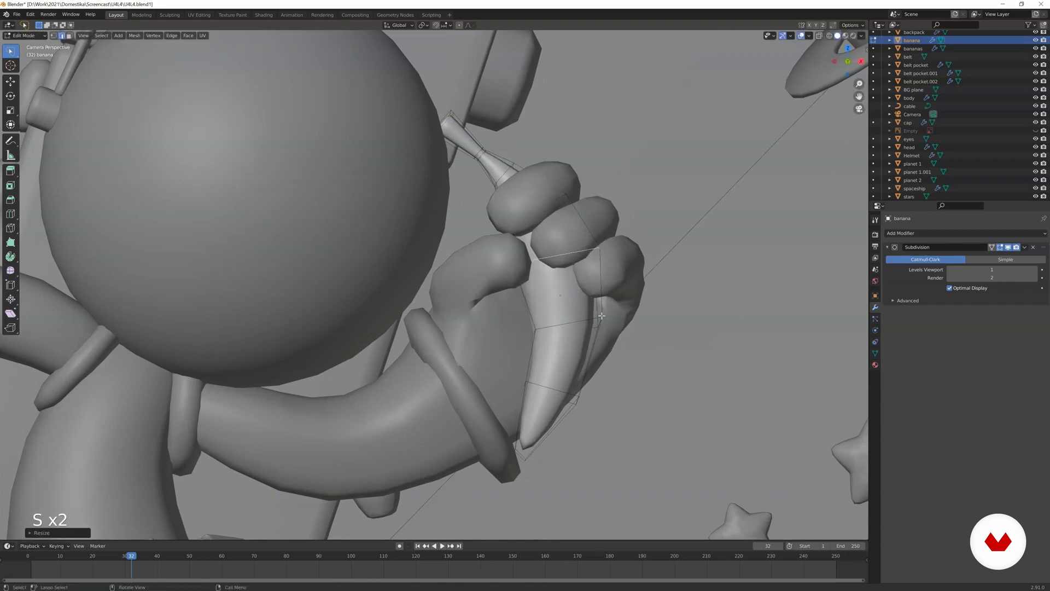
key(Tab)
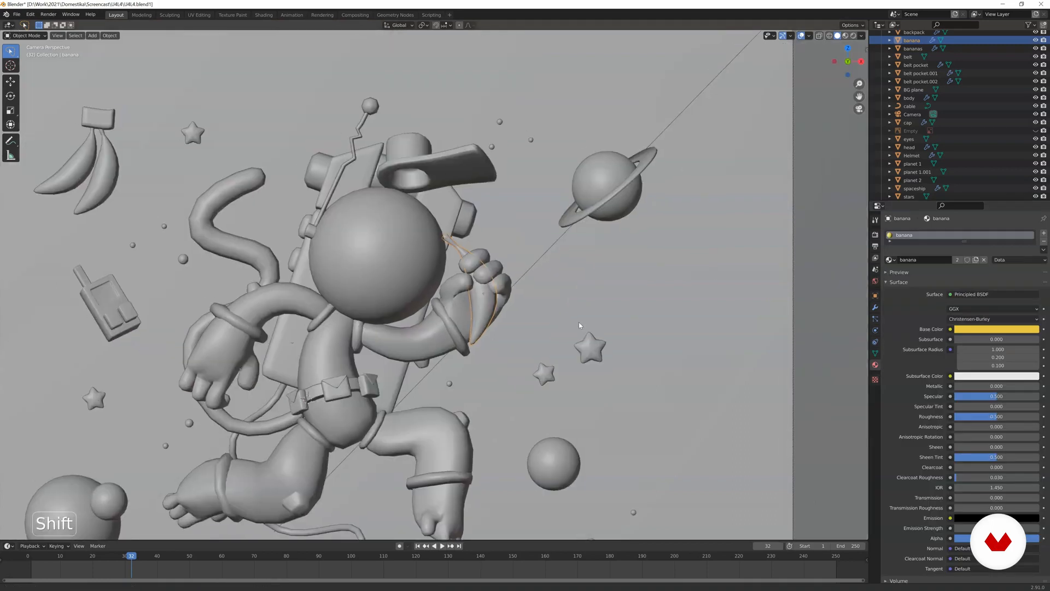
key(z)
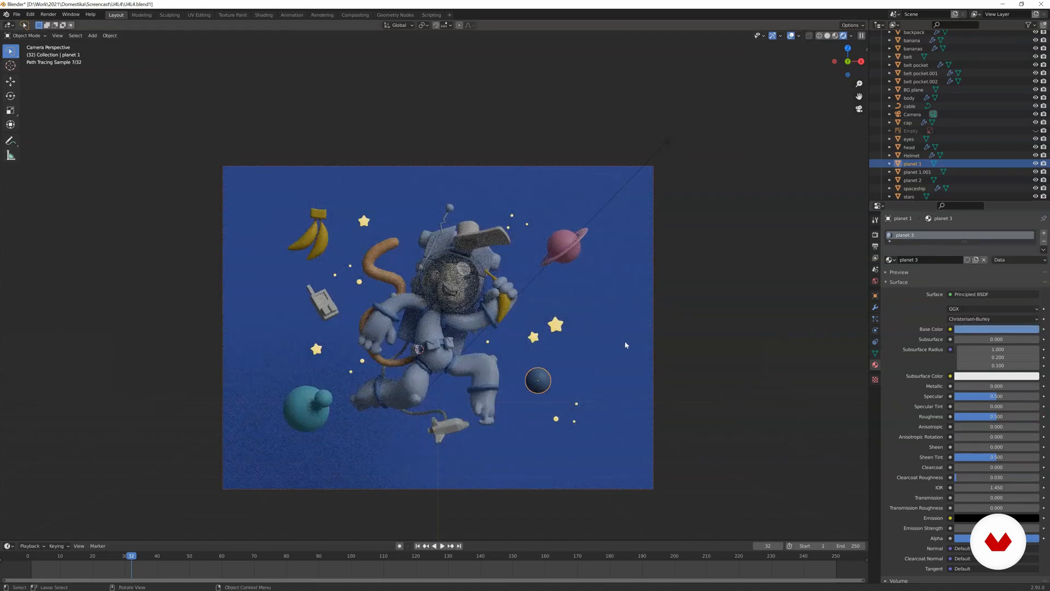
Assign the spacesuit main material to the astronaut's cable
click(909, 106)
text(spac)
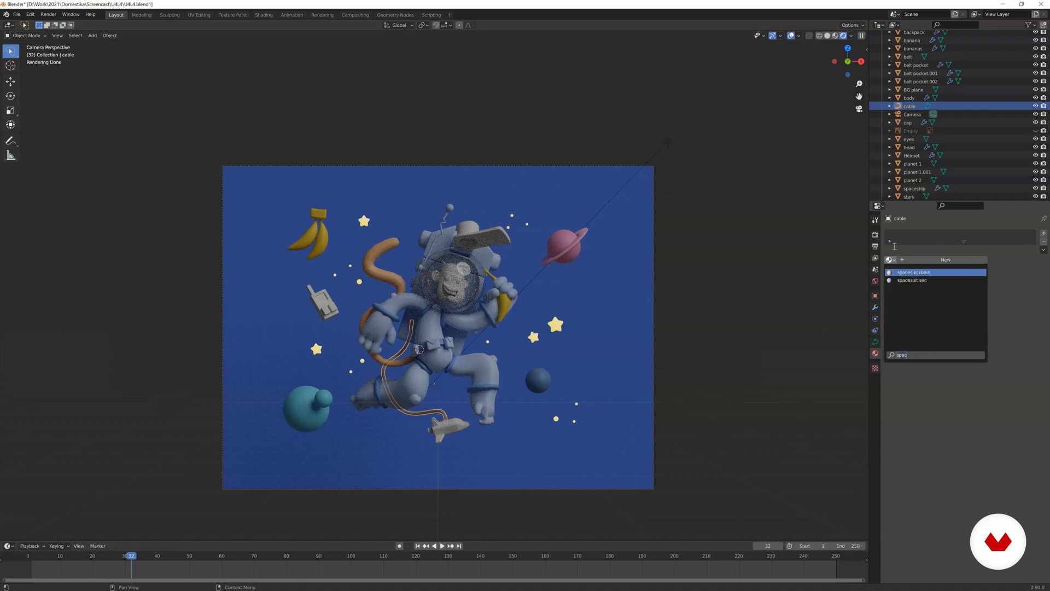
click(913, 89)
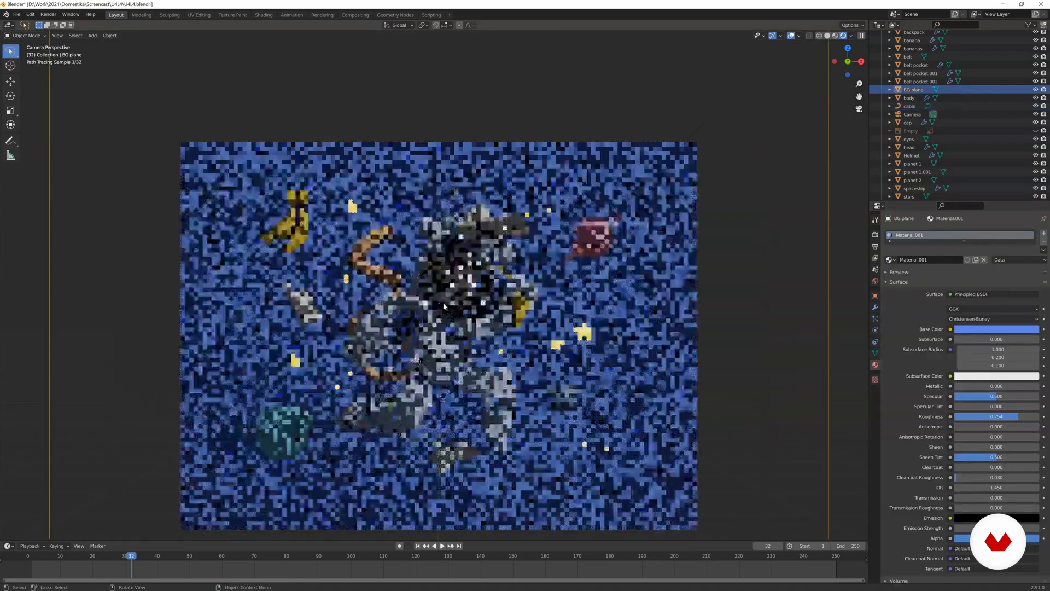
key(z)
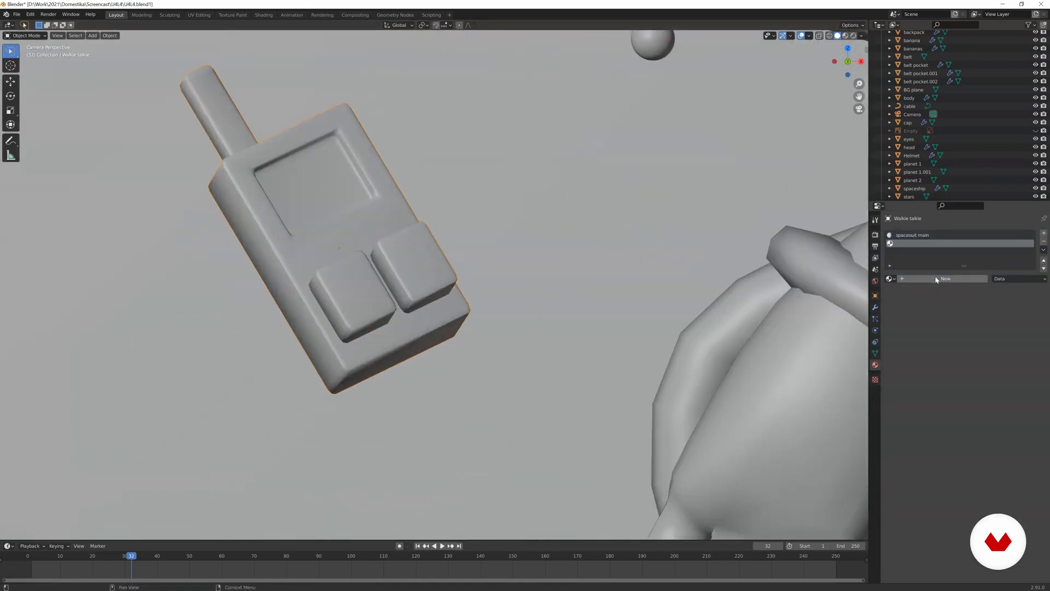
Assign a new purple 'button' material to the walkie-talkie's button faces in Edit Mode
click(945, 277)
text(button)
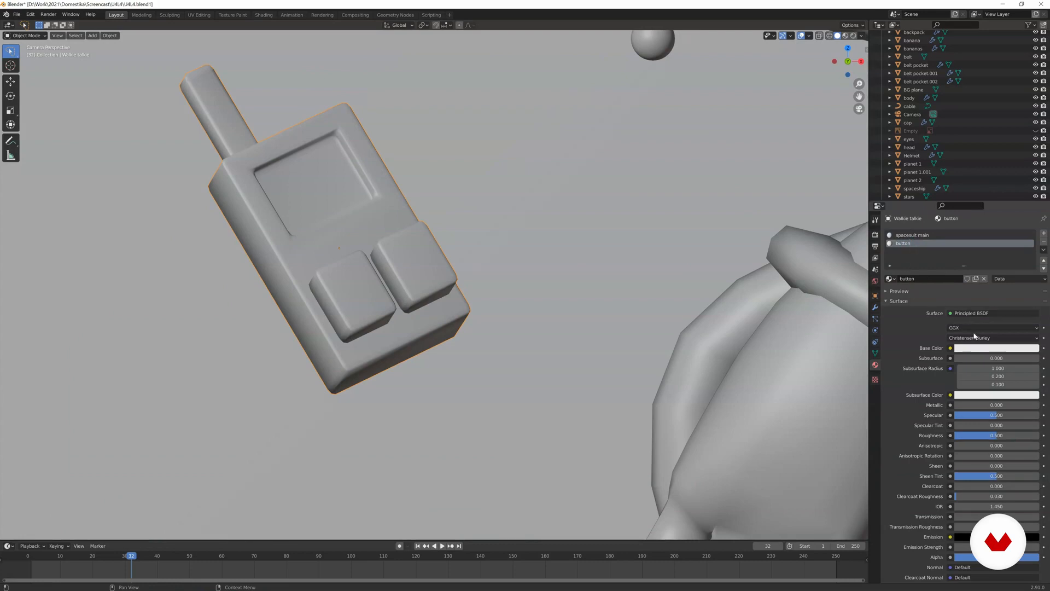
key(Tab)
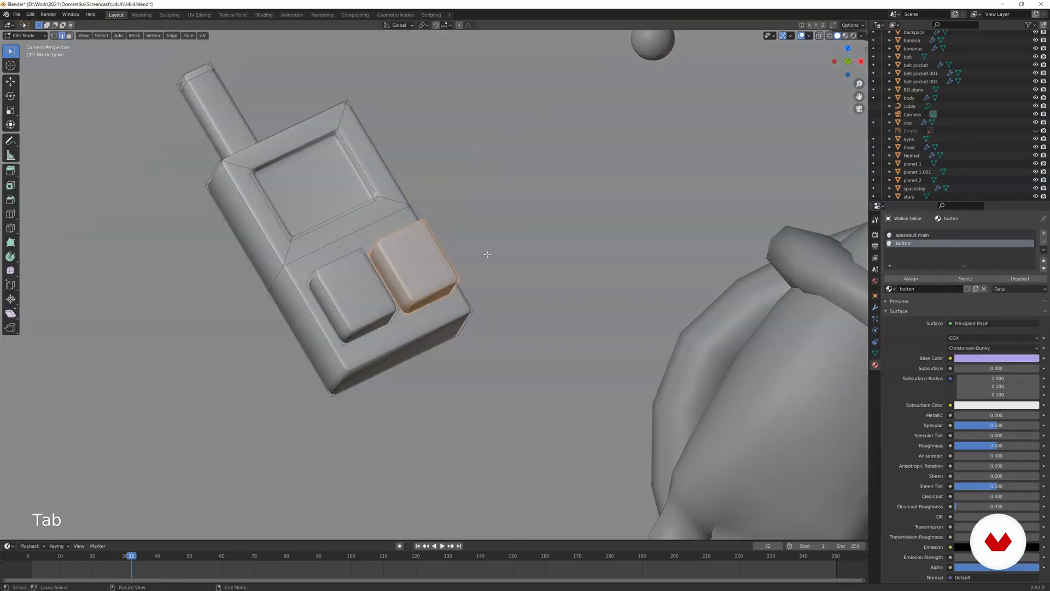
key(z)
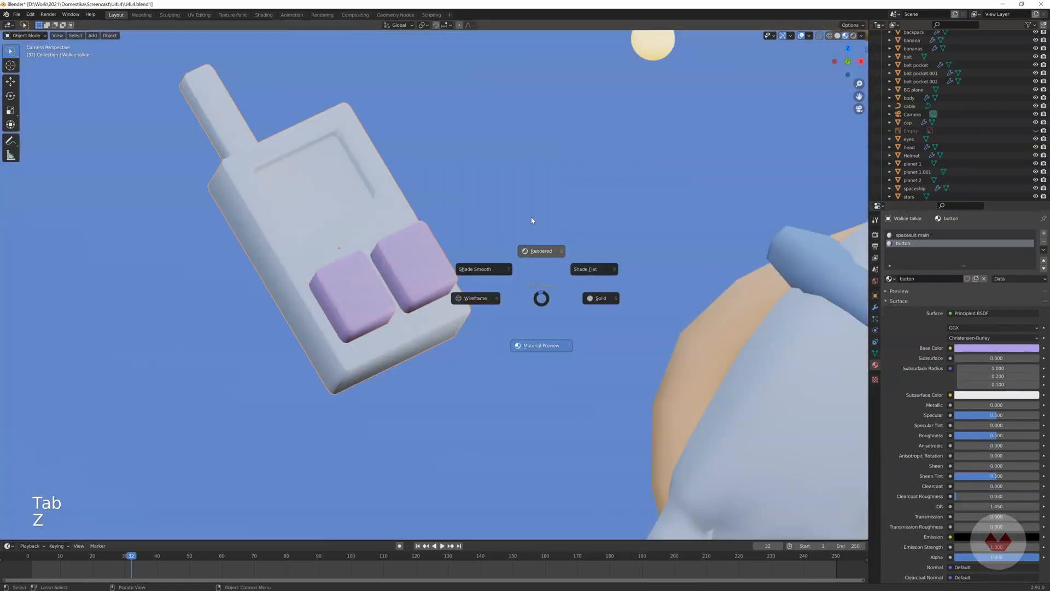
click(540, 251)
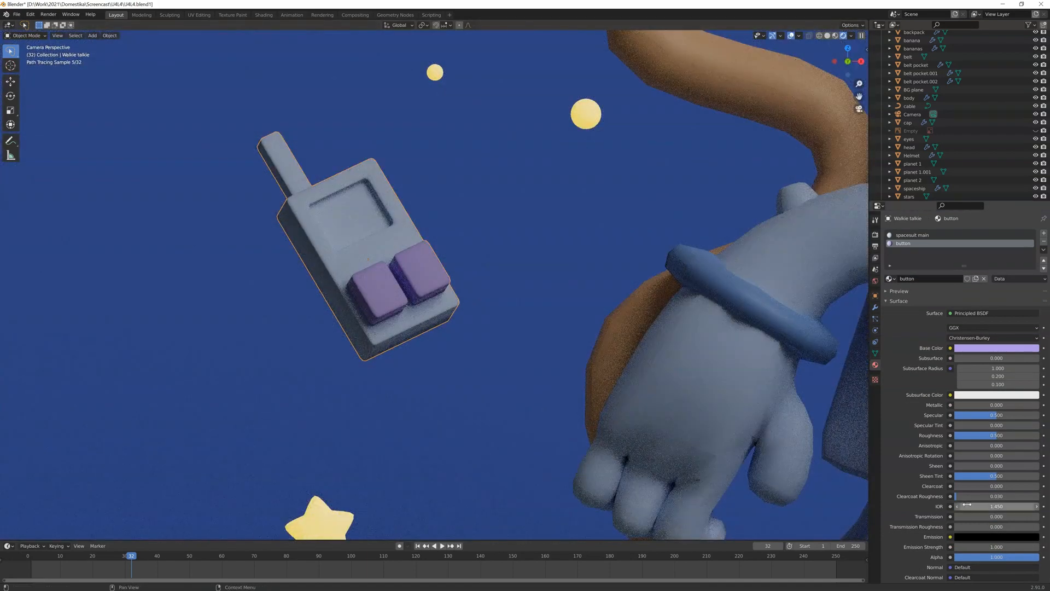
Add a Material.002 slot for the screen with a cyan Emission colour
click(996, 516)
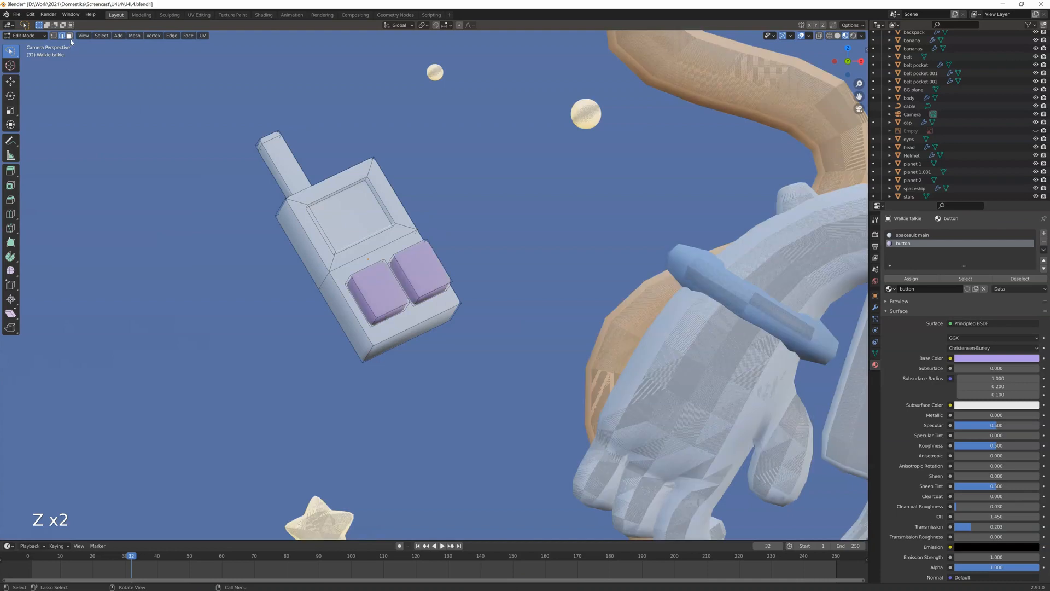
click(913, 235)
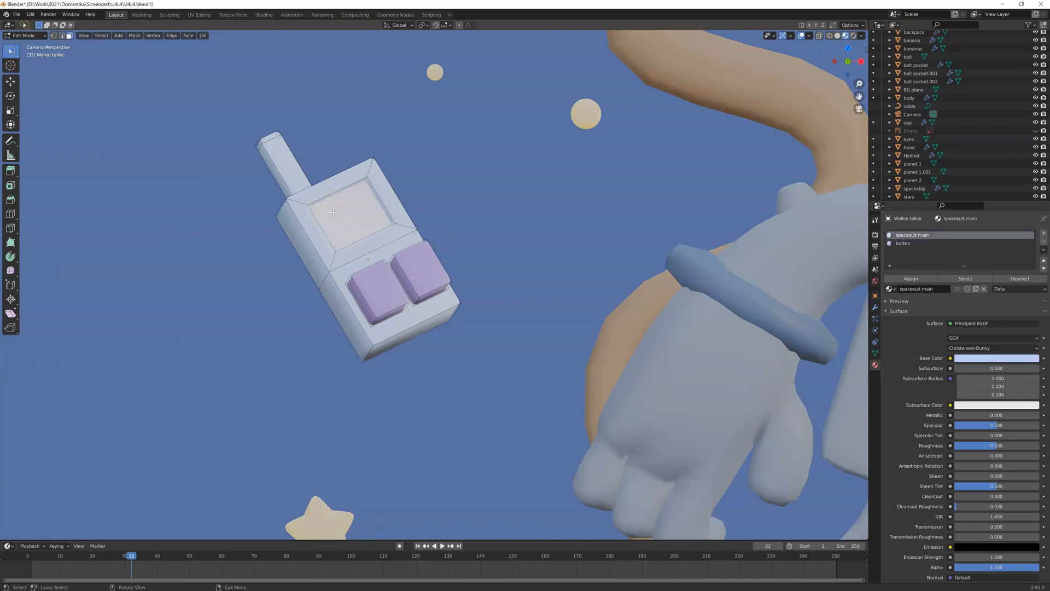
click(1043, 238)
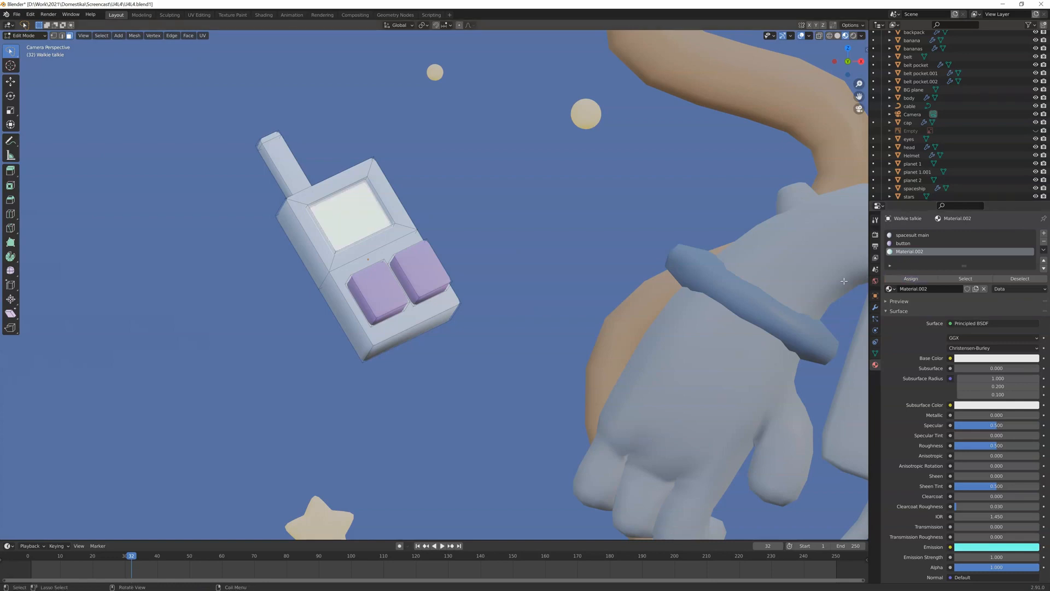
key(z)
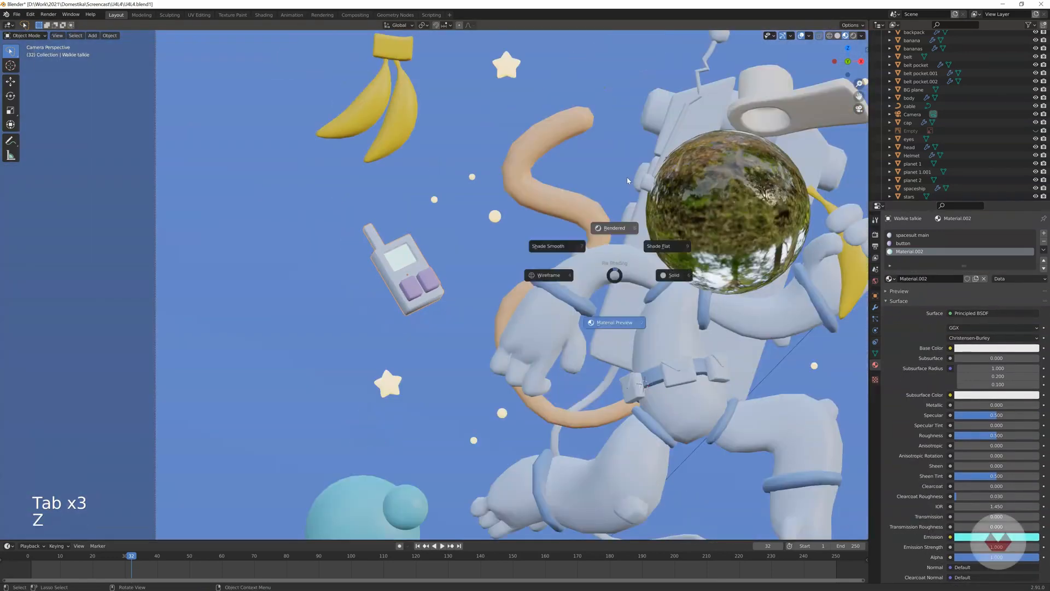
Render the final image of the astronaut diorama with F12 and close the render window
click(614, 228)
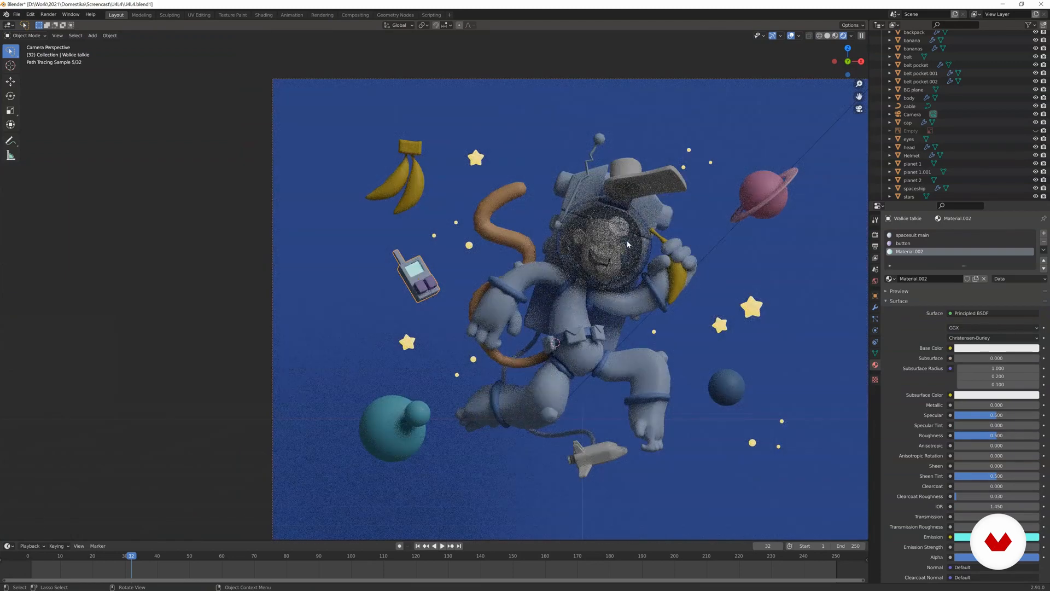
key(F12)
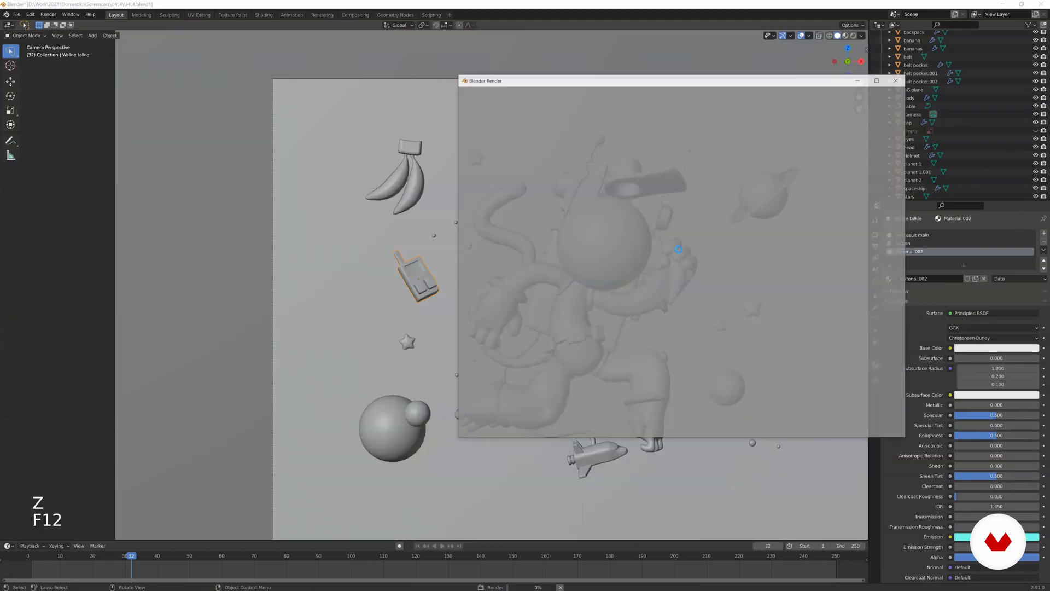
key(F12)
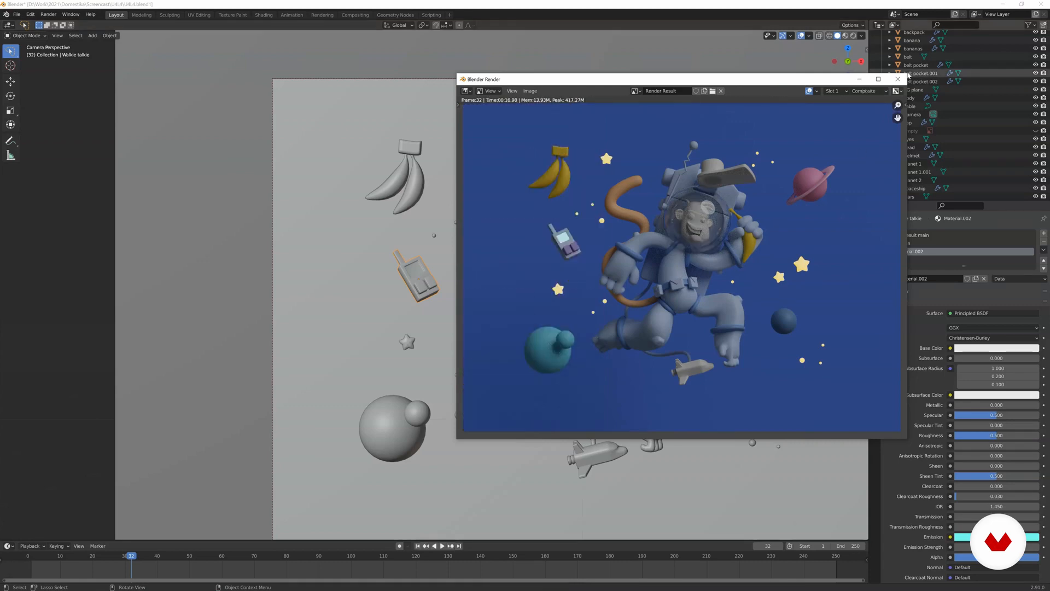
click(897, 79)
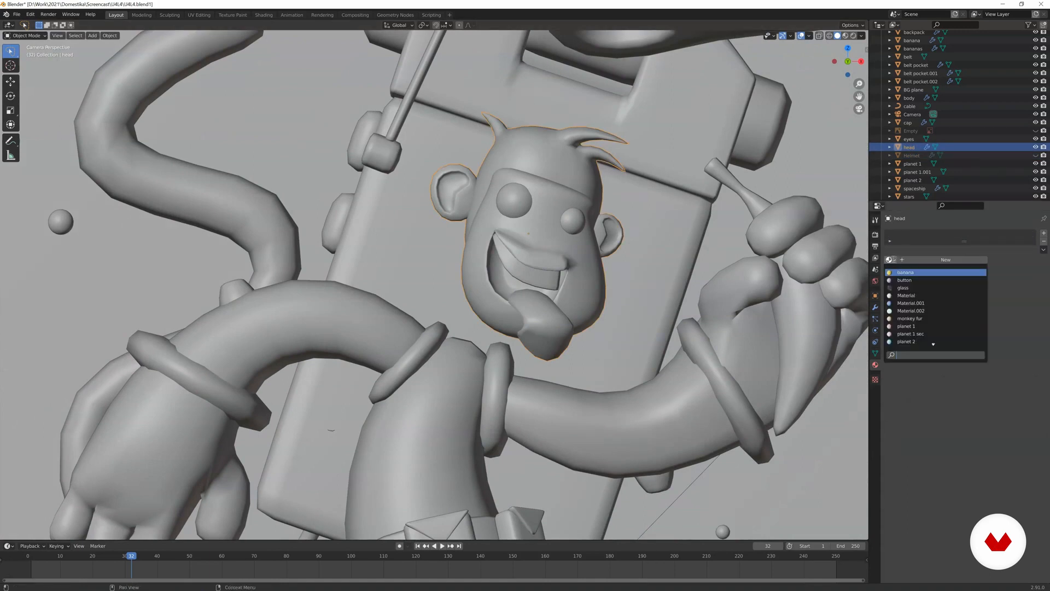
Create a pale peach 'monkey skin' material and assign it to the face, keeping orange fur elsewhere
click(911, 318)
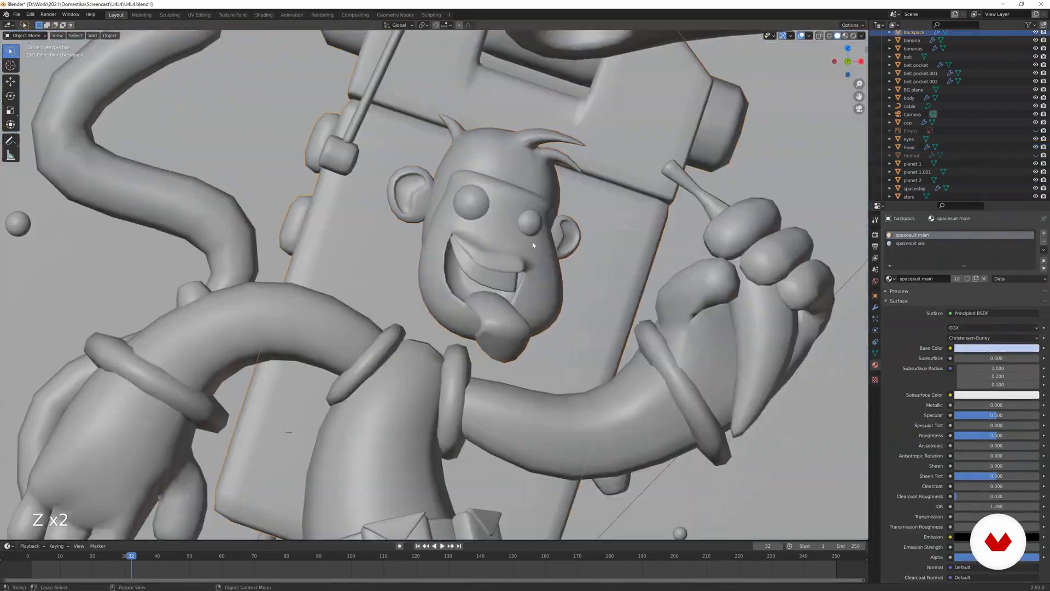
key(Tab)
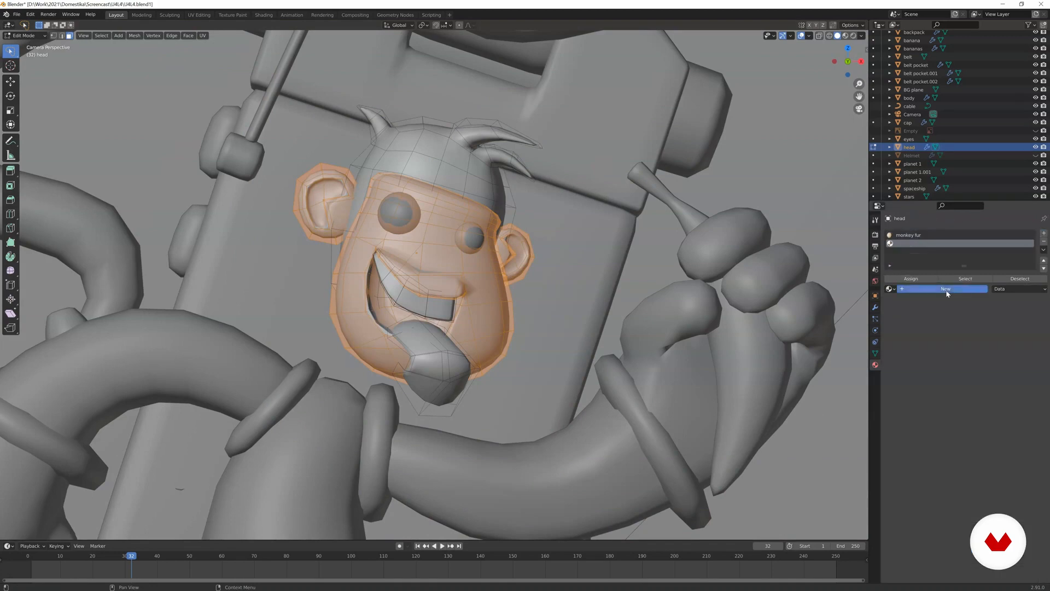
click(945, 289)
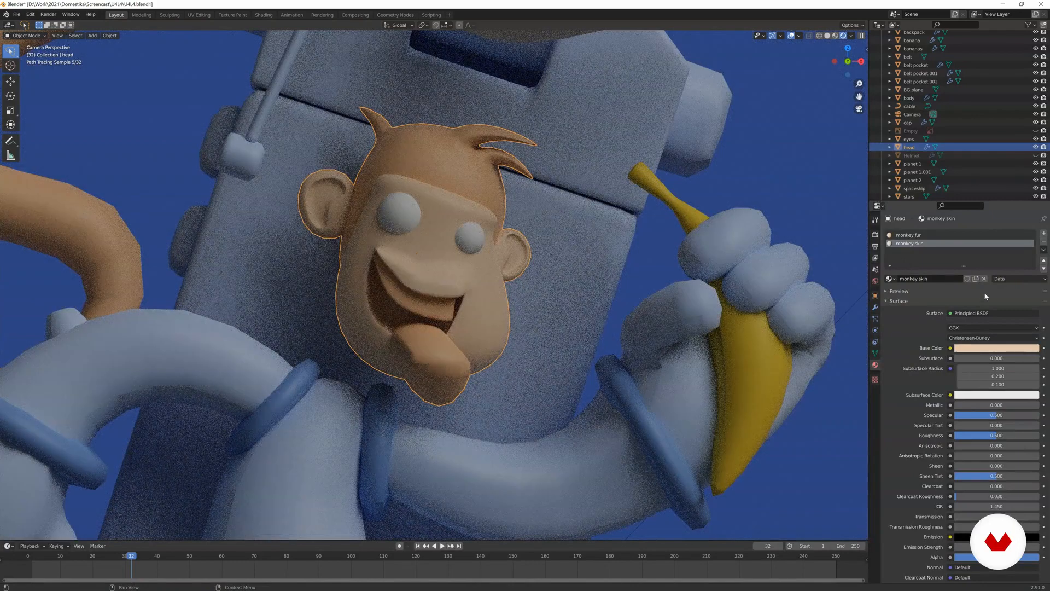
click(996, 348)
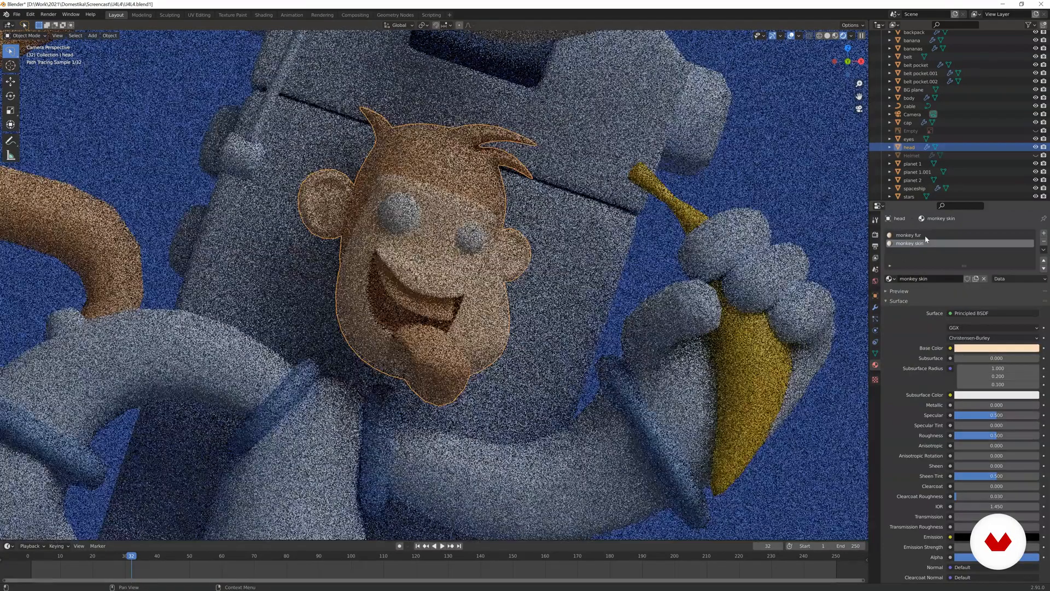
click(909, 235)
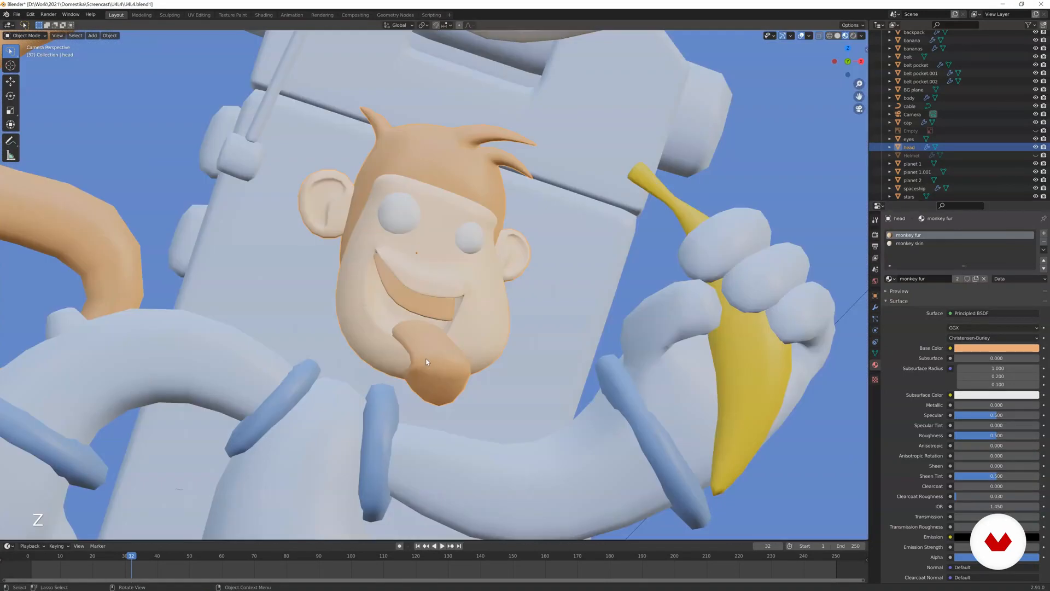
Add a white 'teeth' material slot and assign it to the teeth
key(Tab)
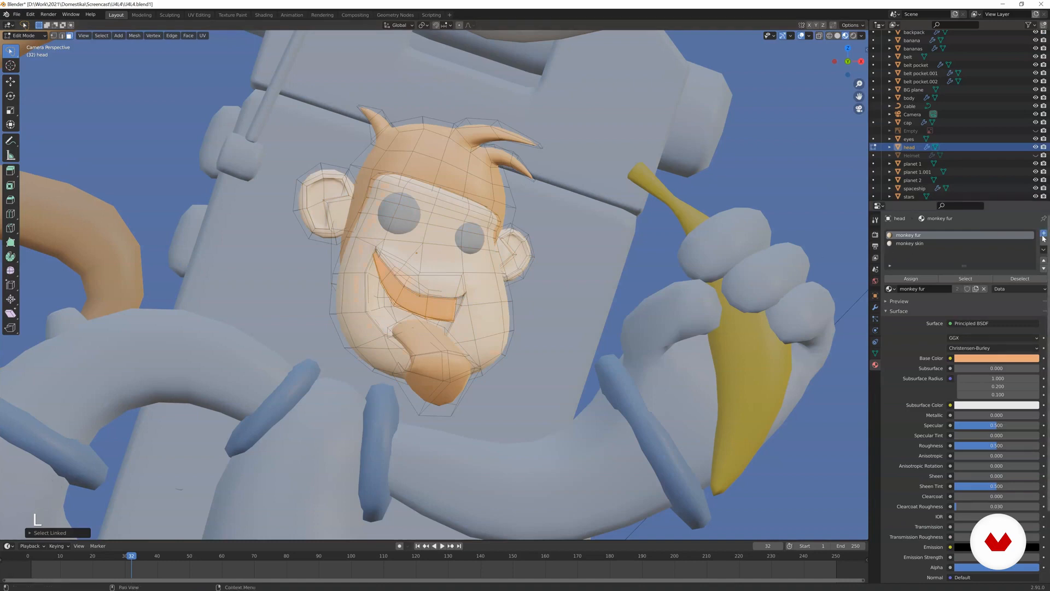
click(1043, 232)
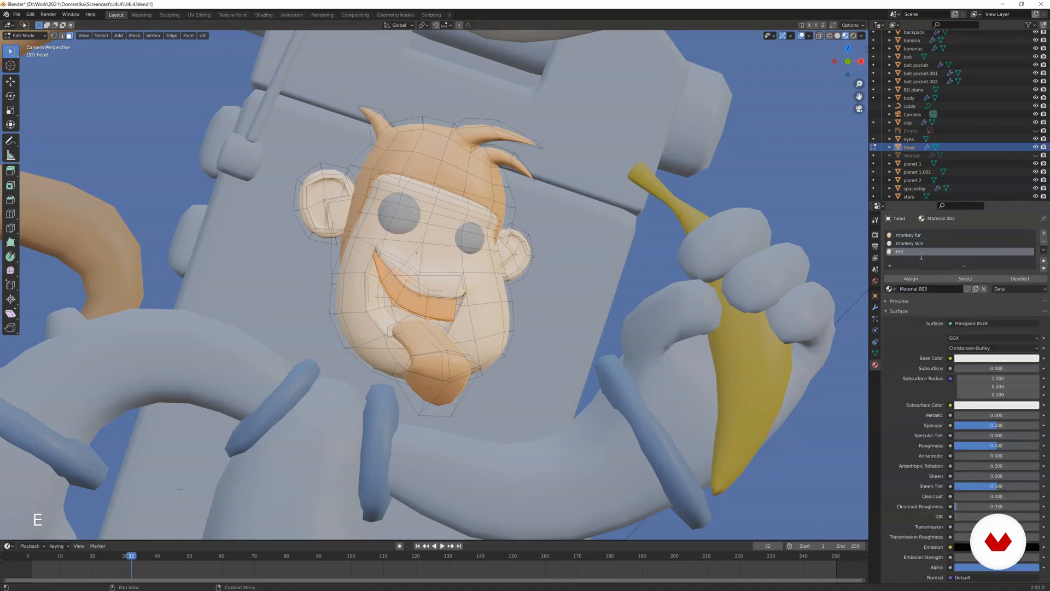
click(937, 251)
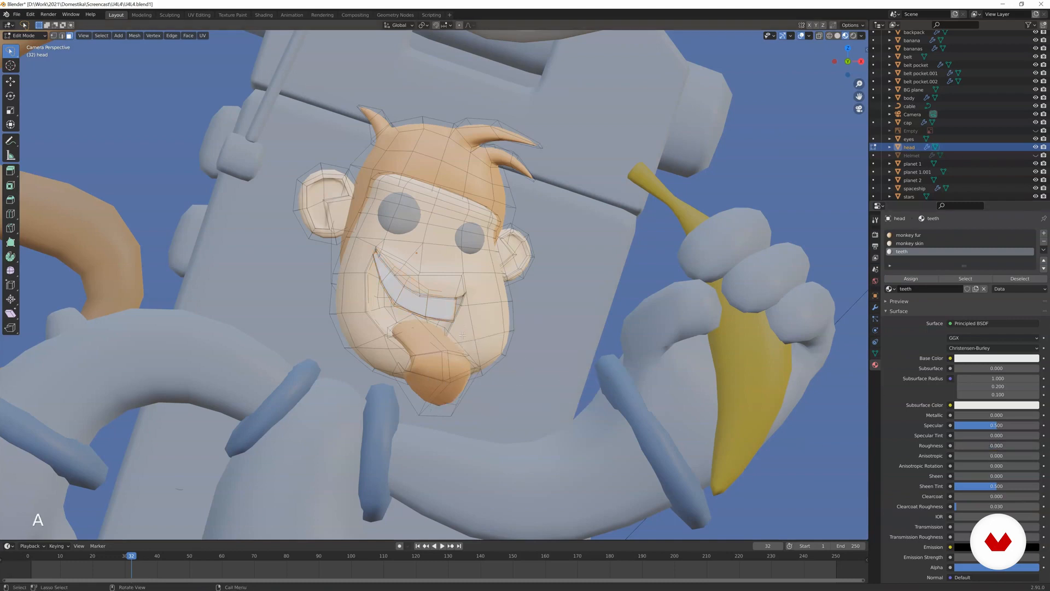
Select the tongue with L and give it a pink 'tongue' material
key(l)
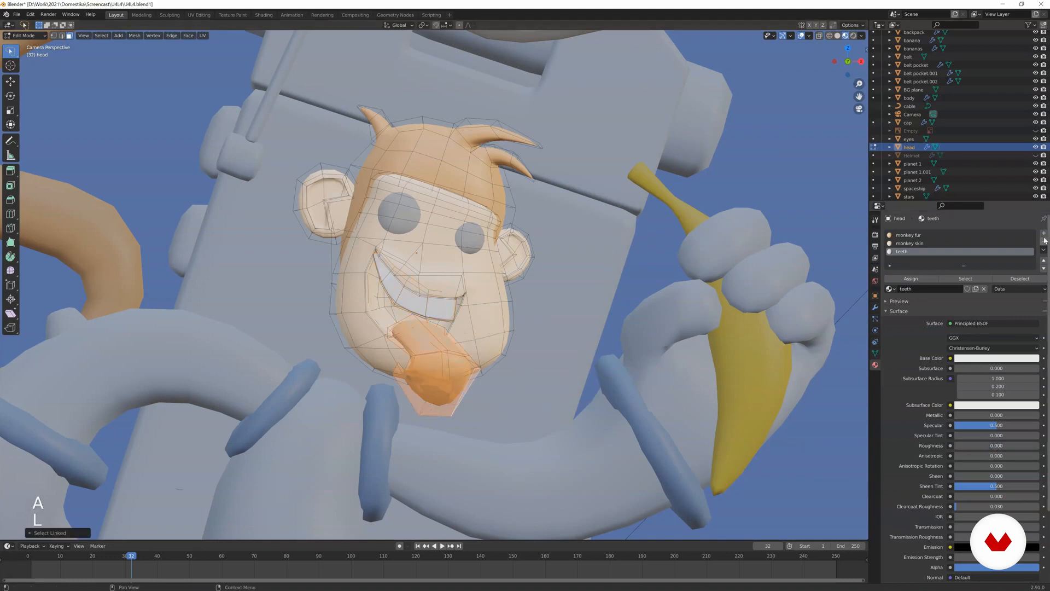
click(1043, 233)
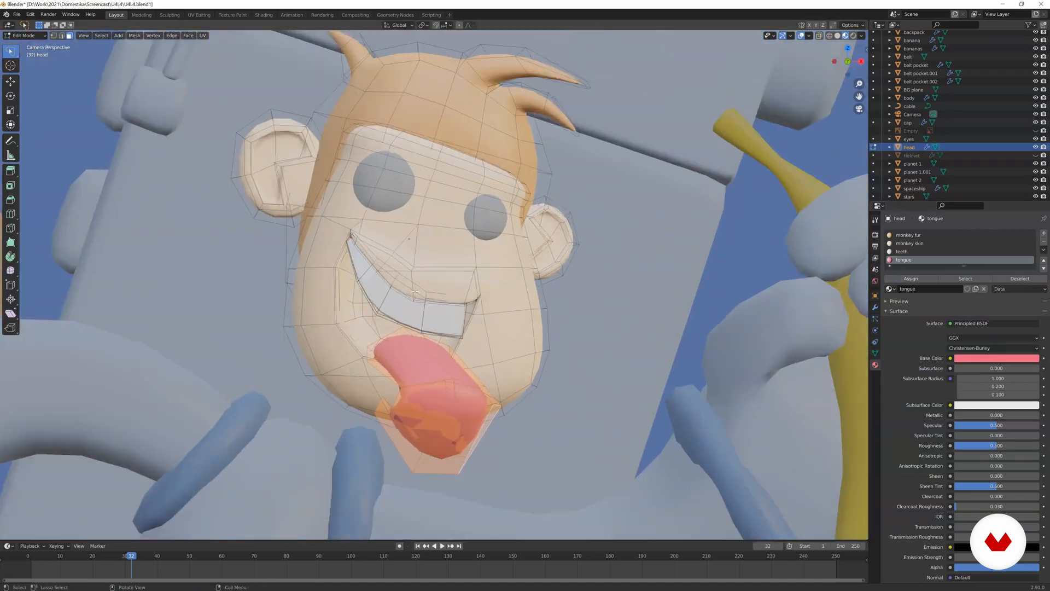
key(Tab)
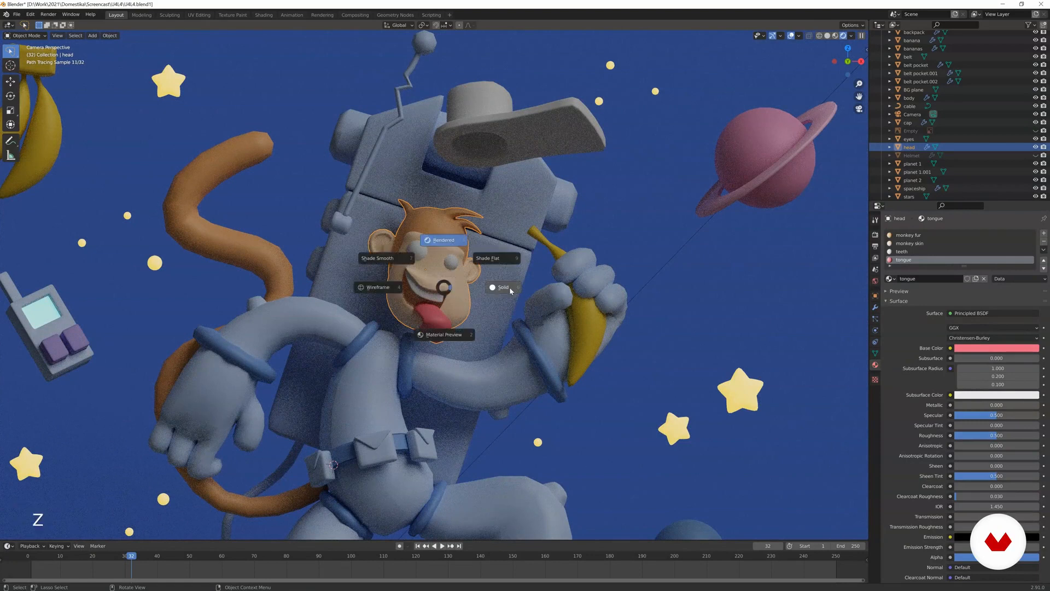
Duplicate part of the tongue and scale and rotate it above the mouth as a nose
click(500, 287)
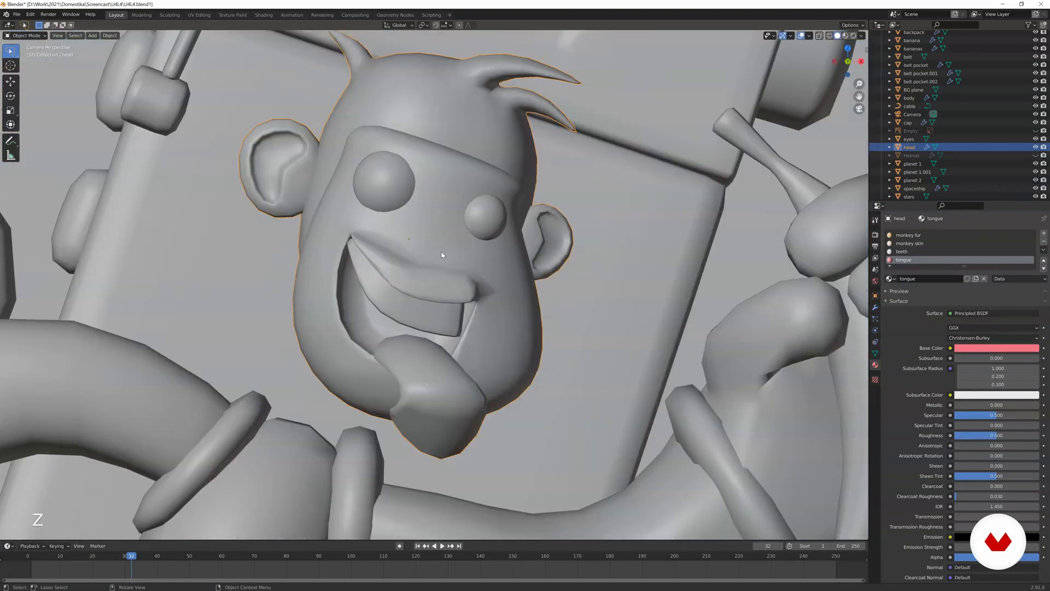
key(Tab)
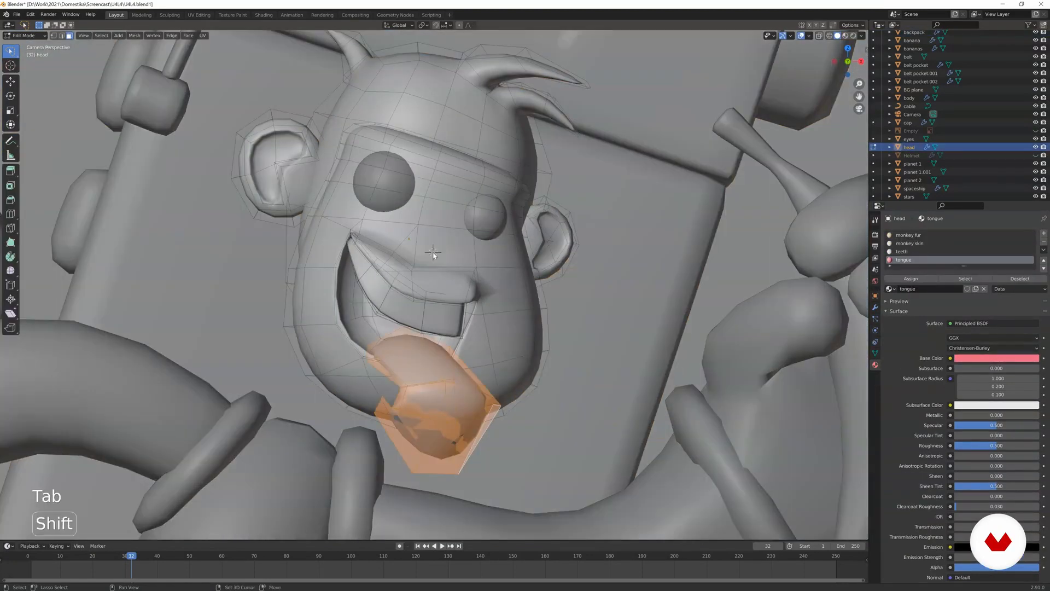
key(s)
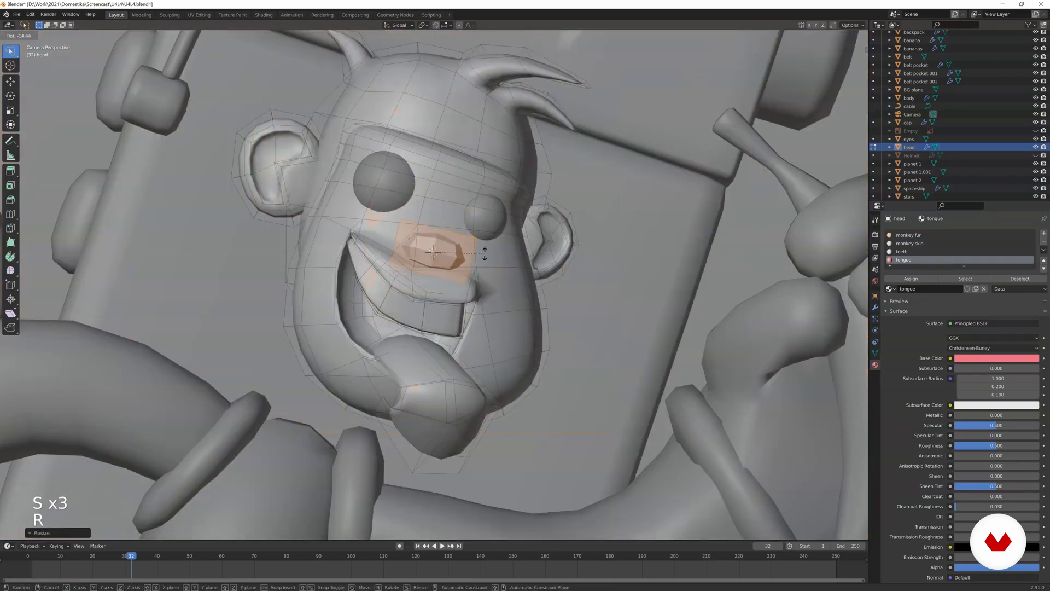
key(Tab)
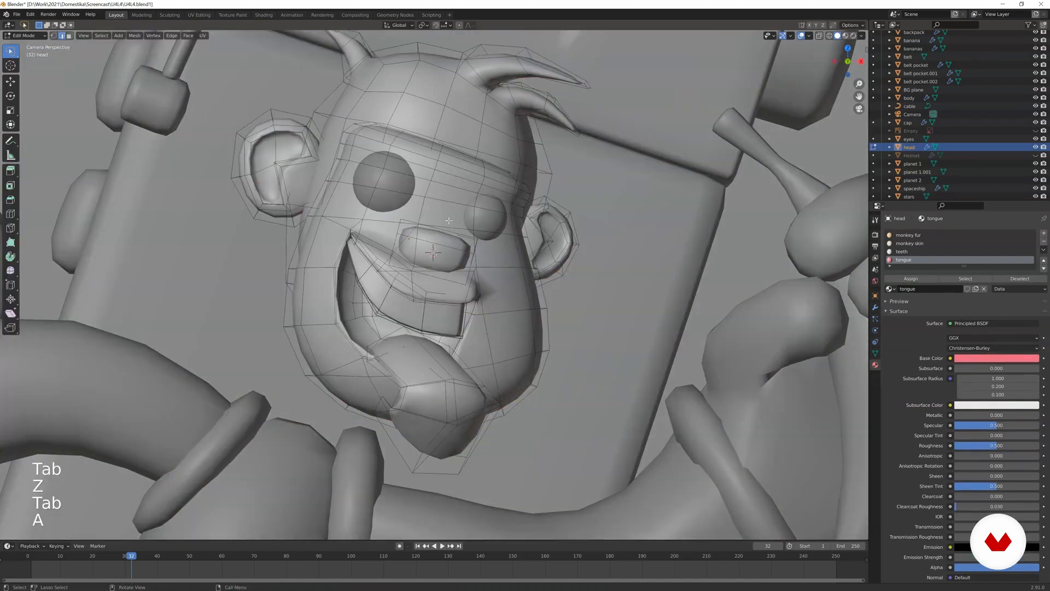
Assign the monkey skin material to the nose and preview it rendered
click(924, 243)
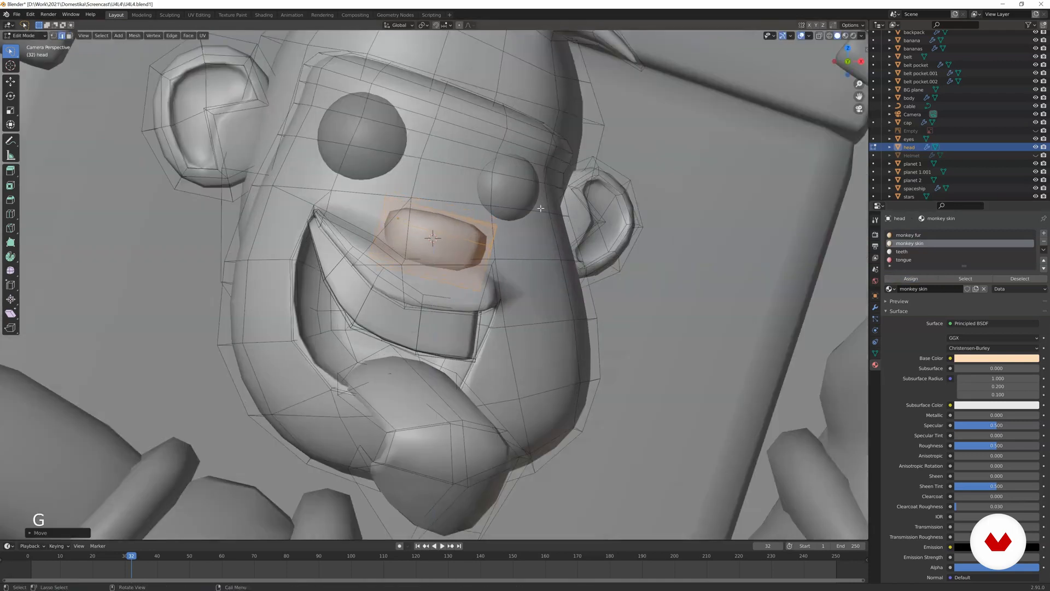
key(s)
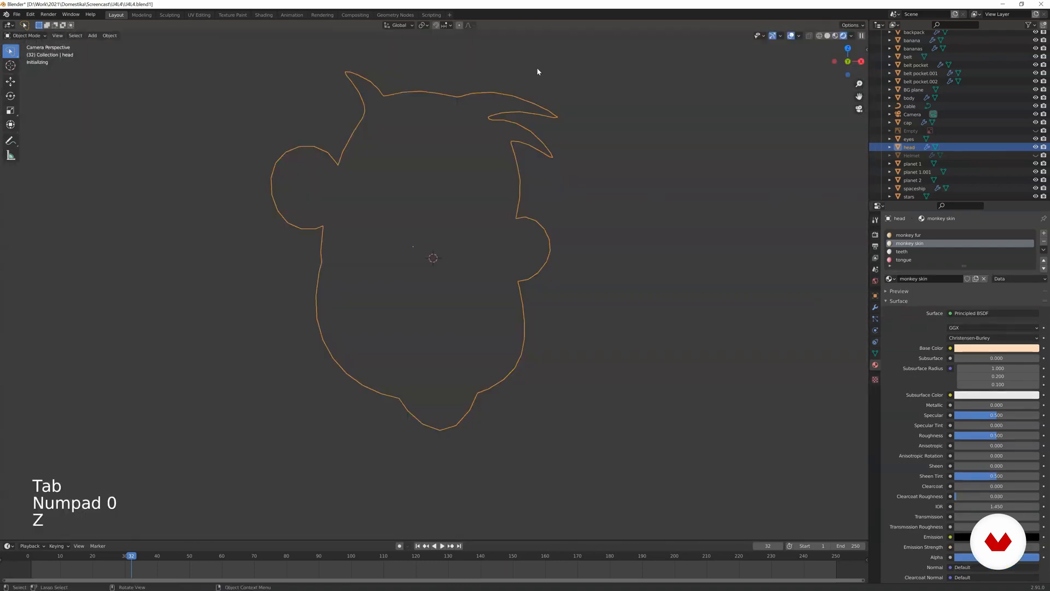
key(z)
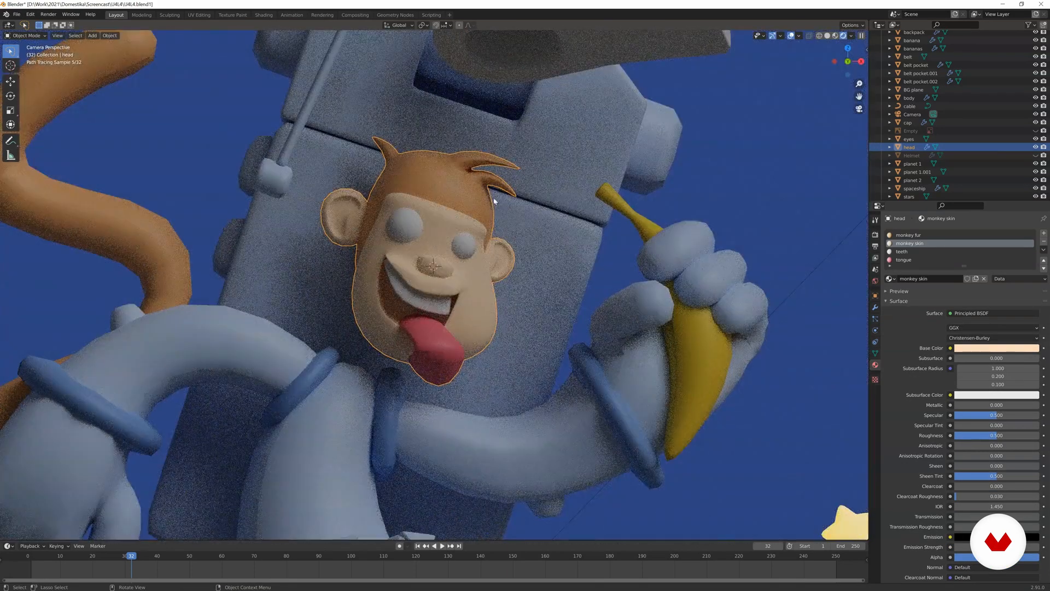
key(z)
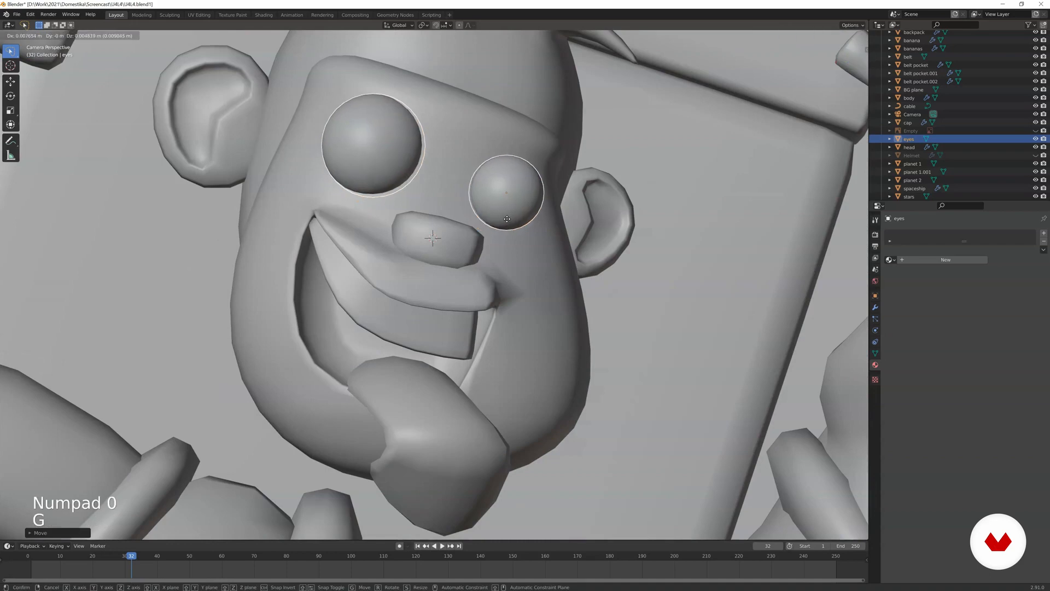
Shrink and reposition the eyes, then give them a new dark glossy material
key(Tab)
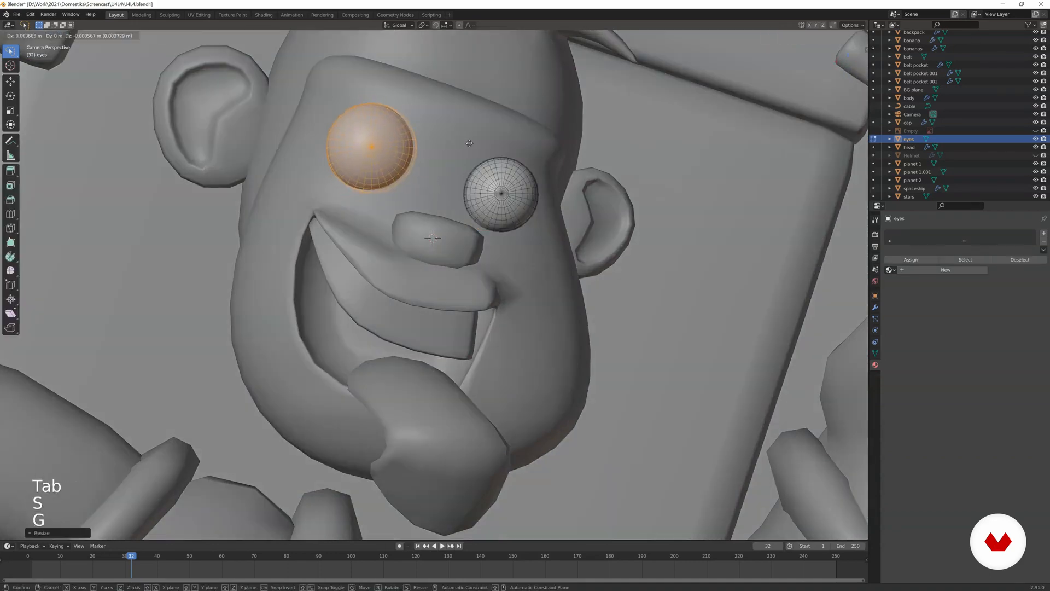
key(g)
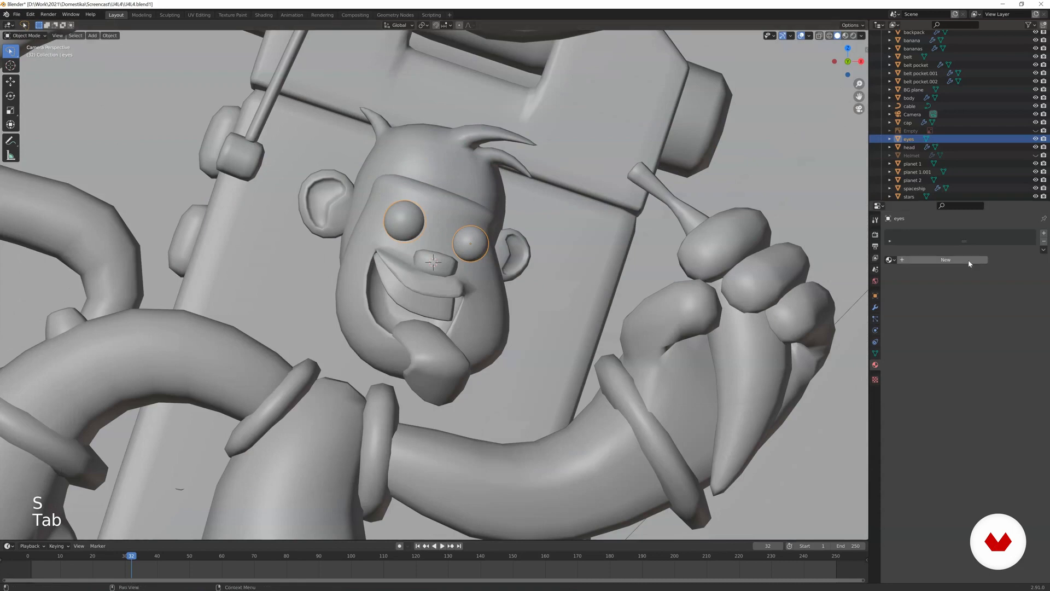
click(945, 259)
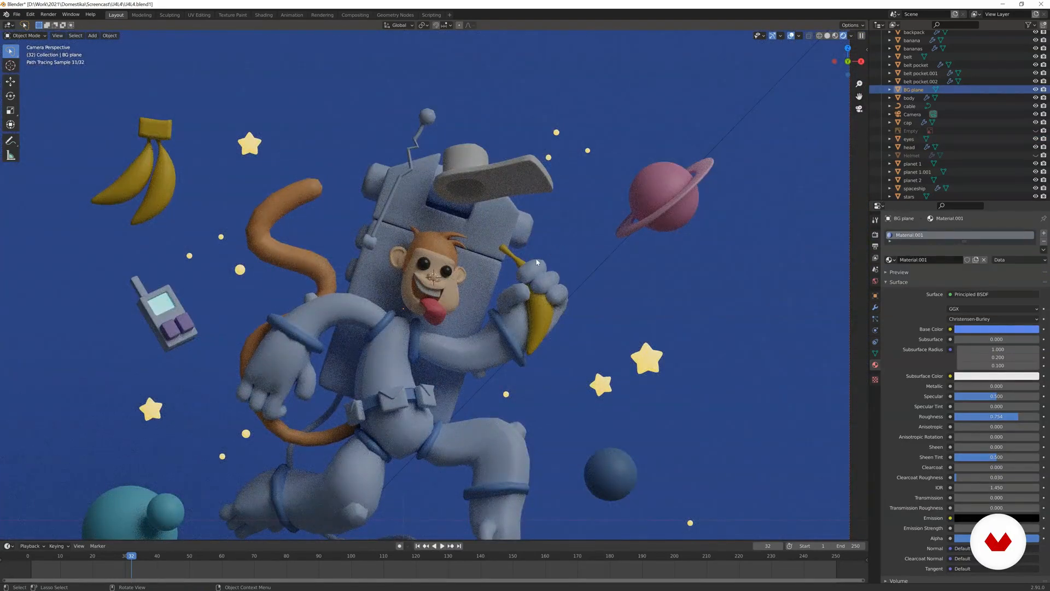
key(z)
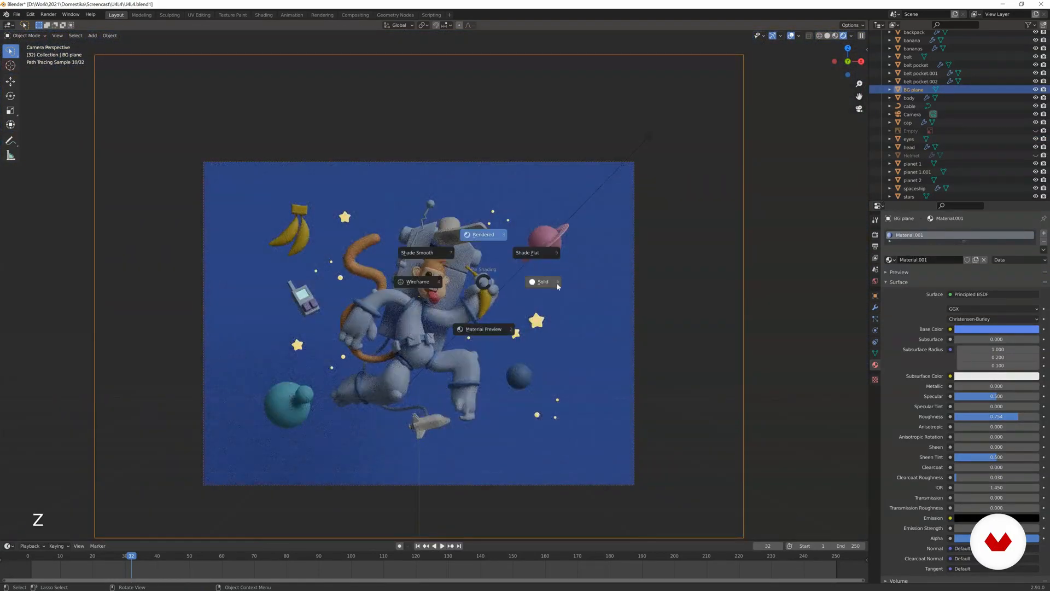
Return to Solid shading, check the antenna's linked parts with L, then enter Edit Mode on the cap
click(542, 281)
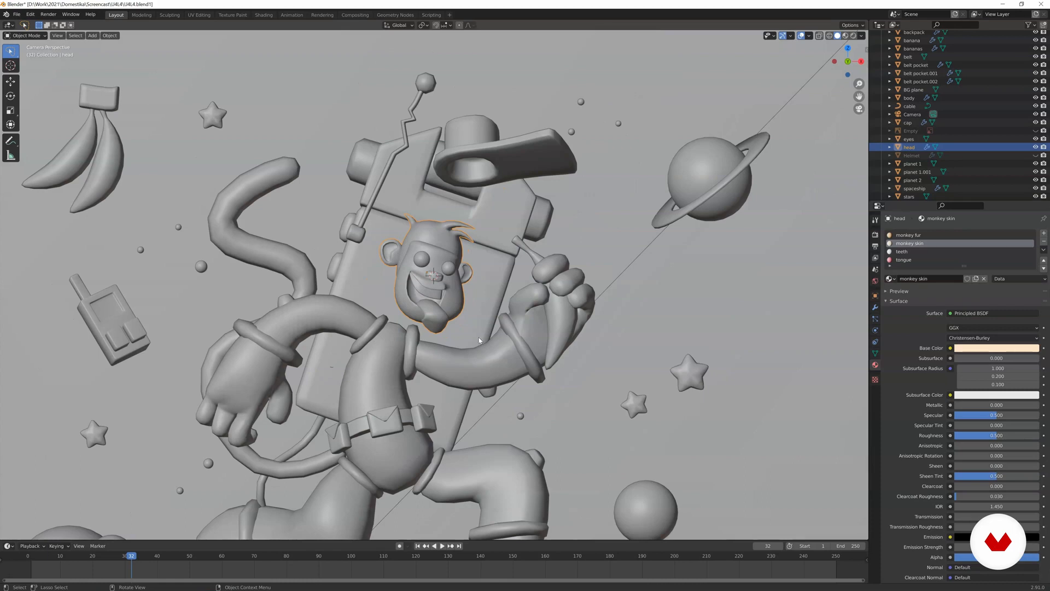
key(z)
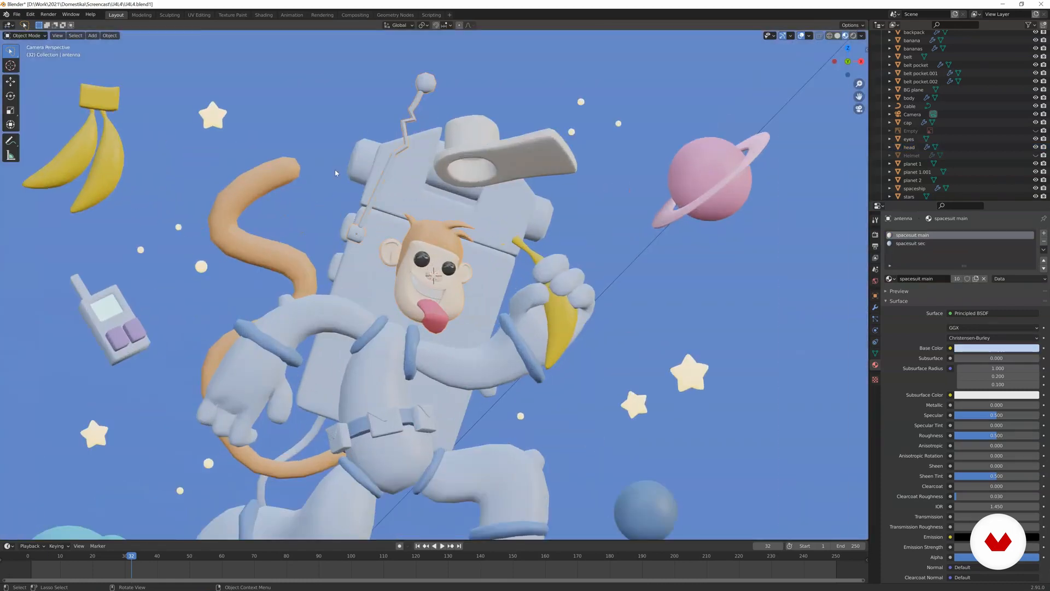
key(Tab)
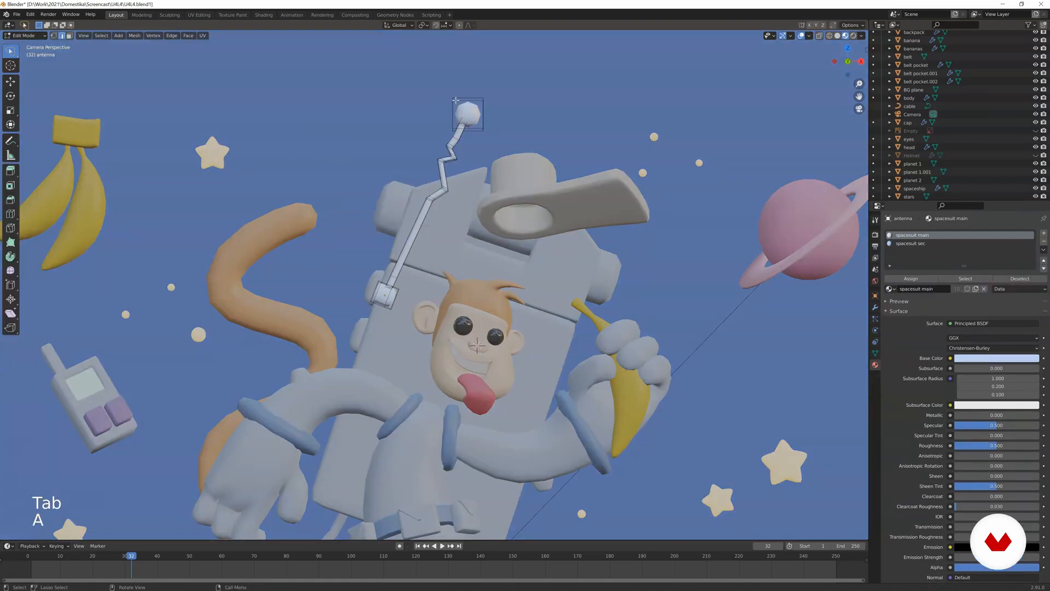
key(l)
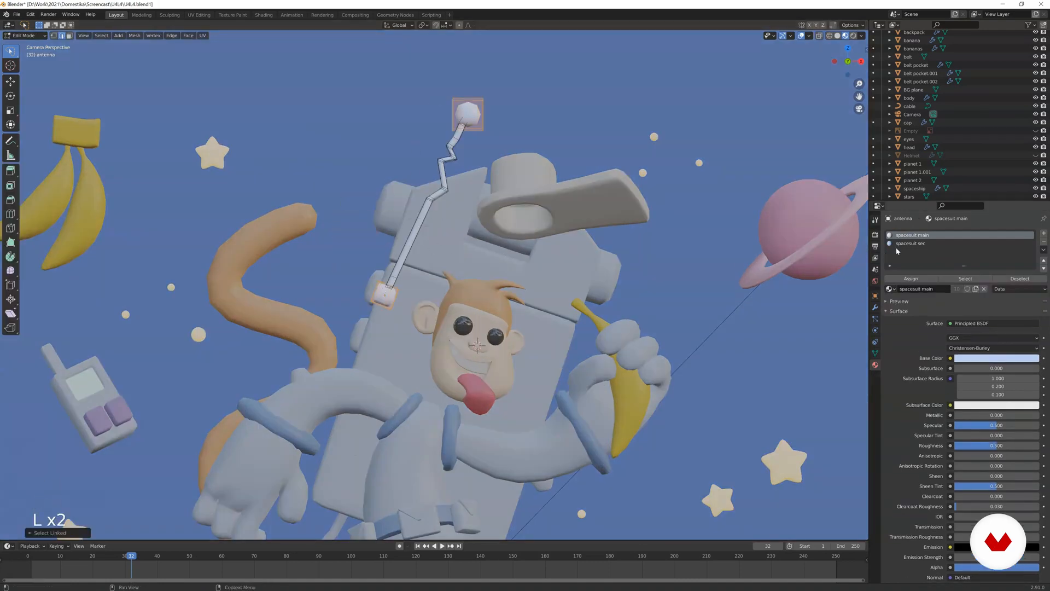
key(Tab)
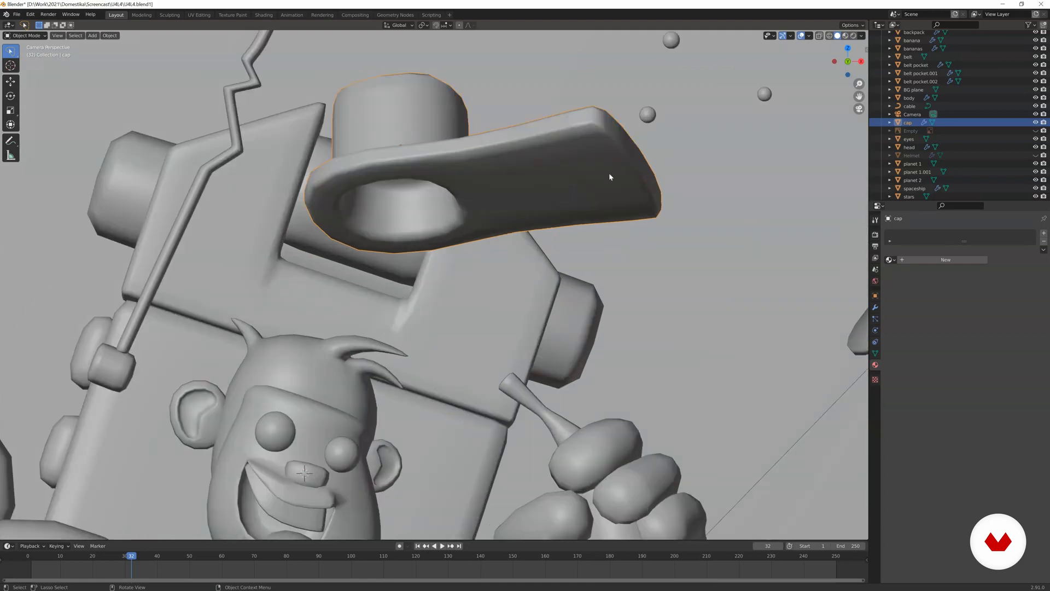
key(Tab)
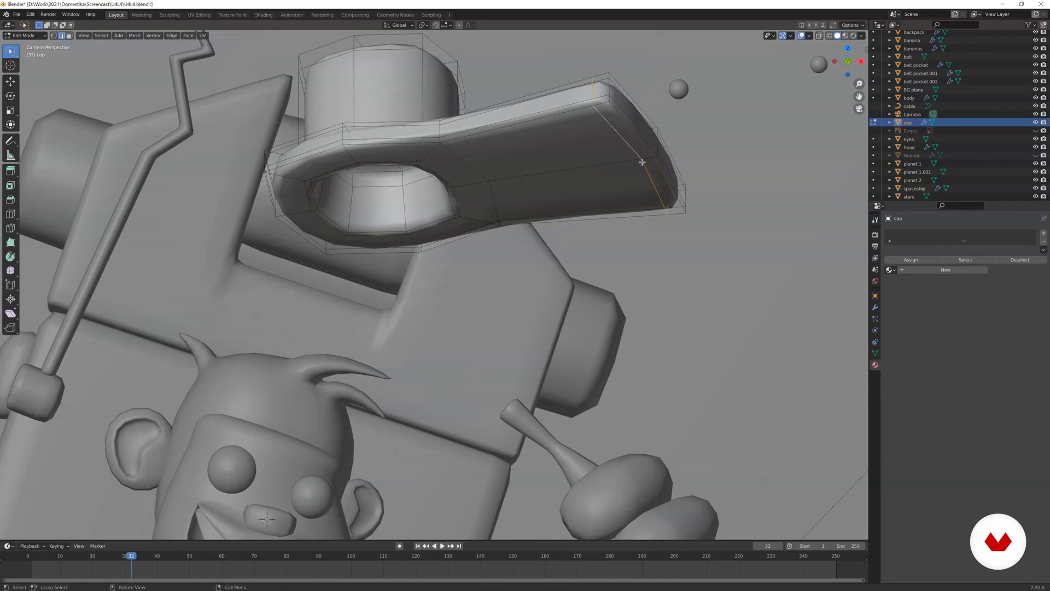
Select the cap's brim faces, grow the selection and scale the cap smaller
key(g)
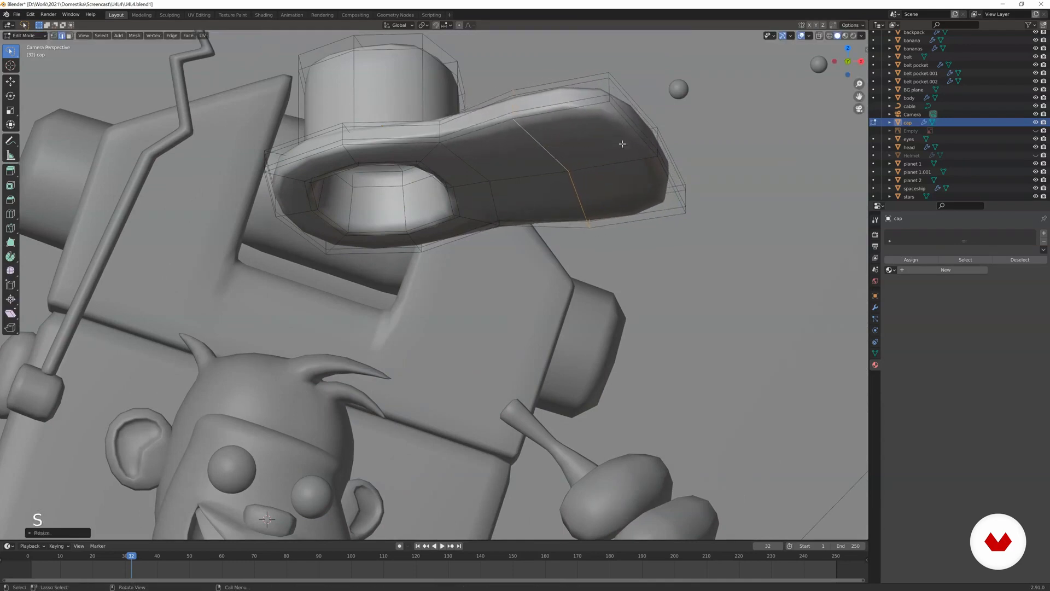
key(Tab)
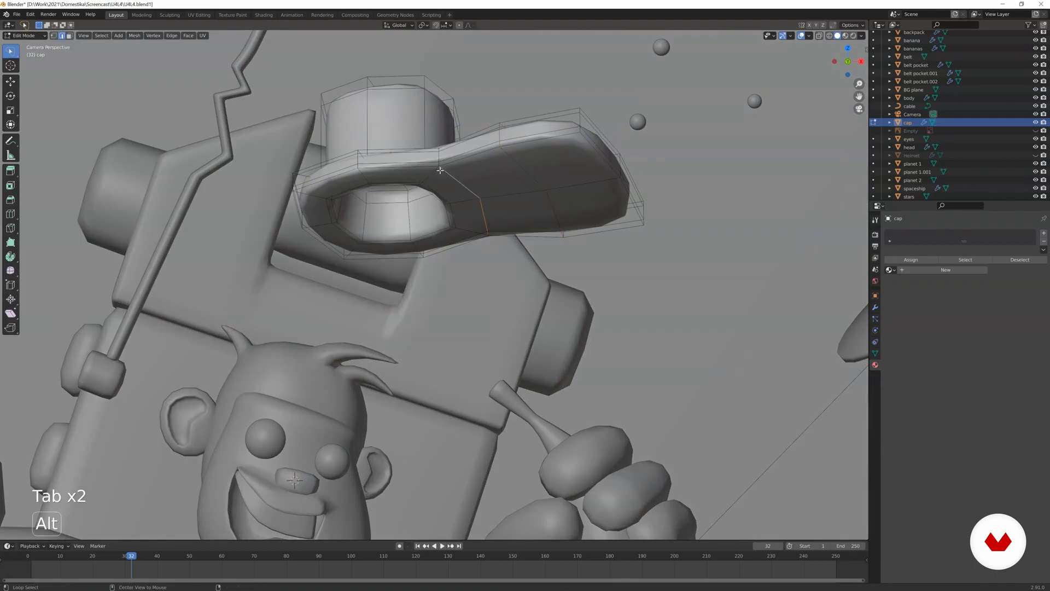
key(Tab)
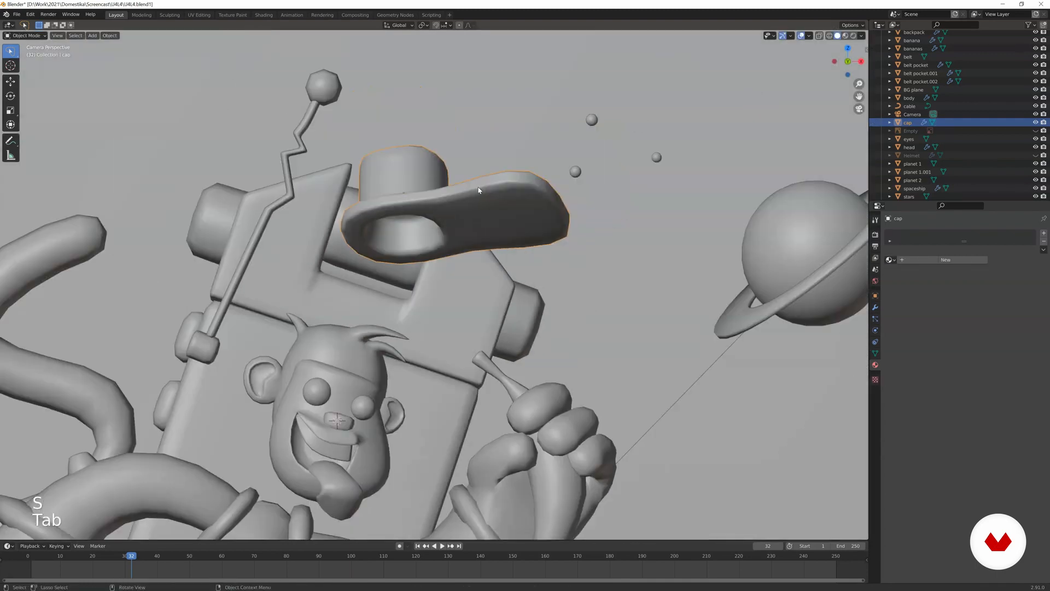
key(Tab)
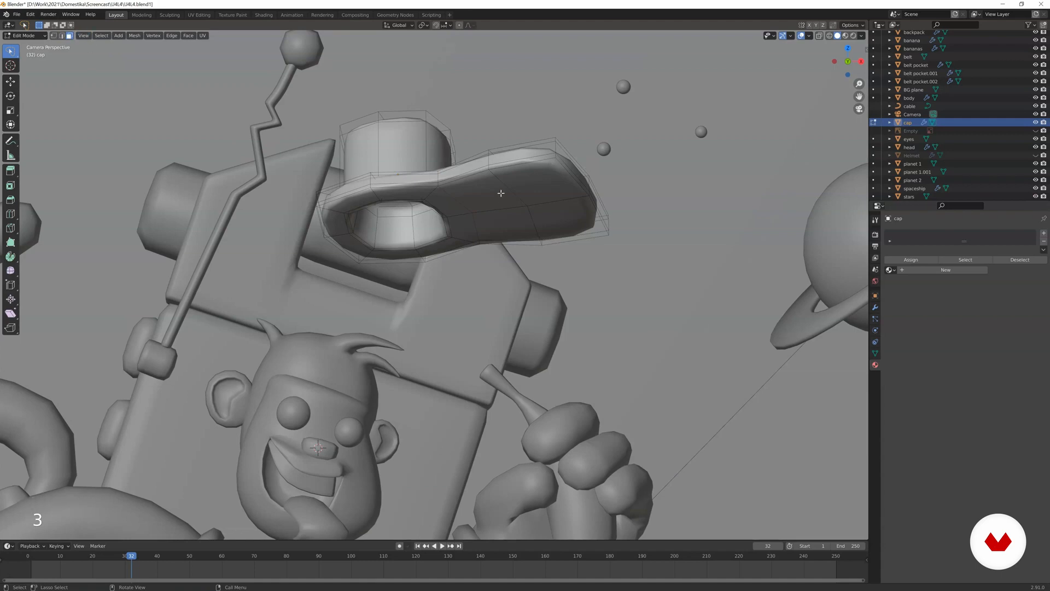
click(544, 164)
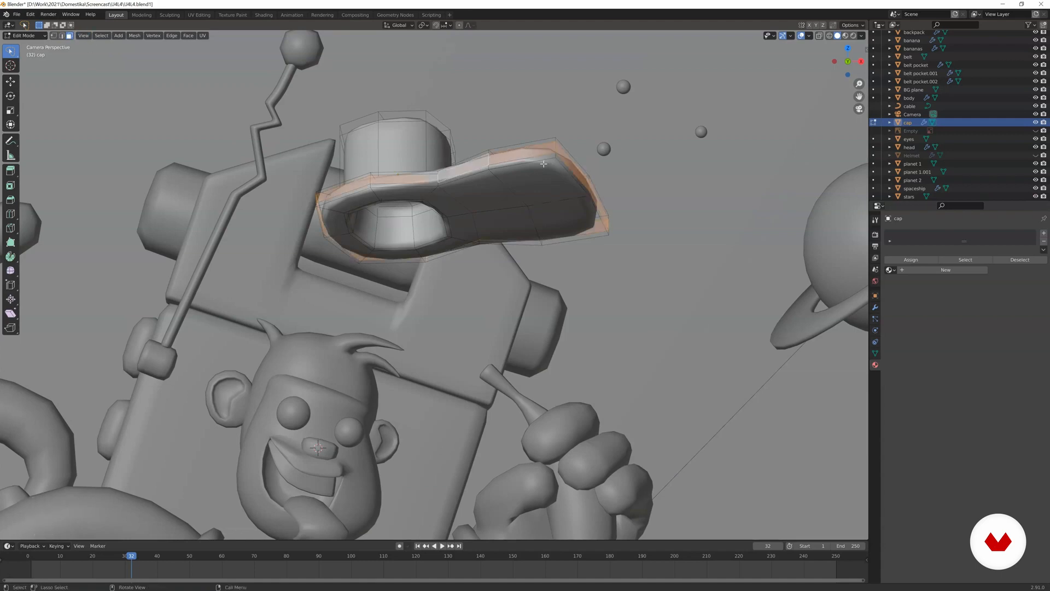
key(ctrl+kp_plus)
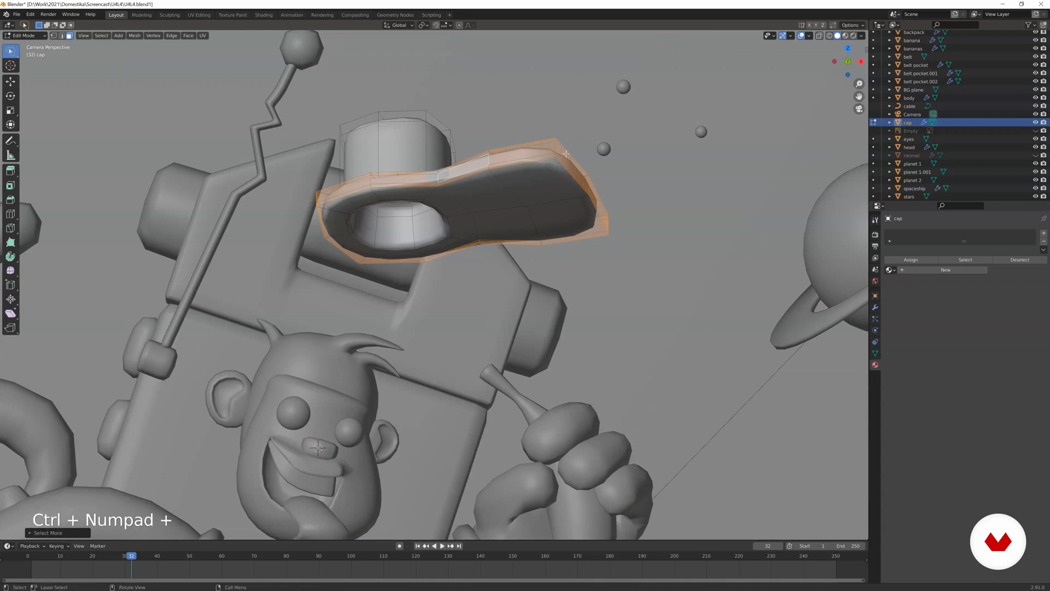
key(Tab)
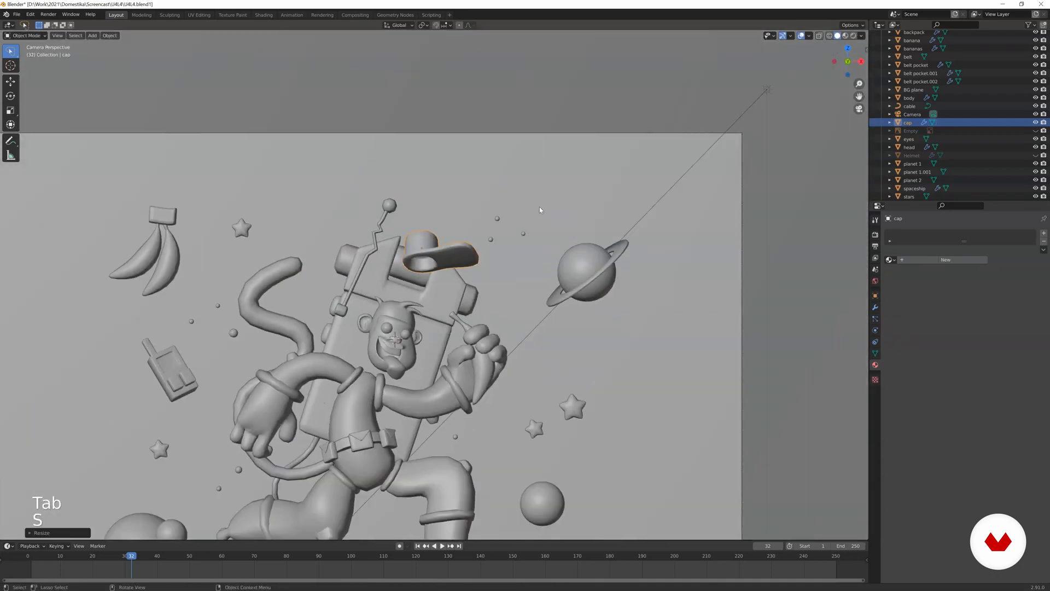
Resize and move the brim and an edge ring while checking through the camera and rendered view
key(z)
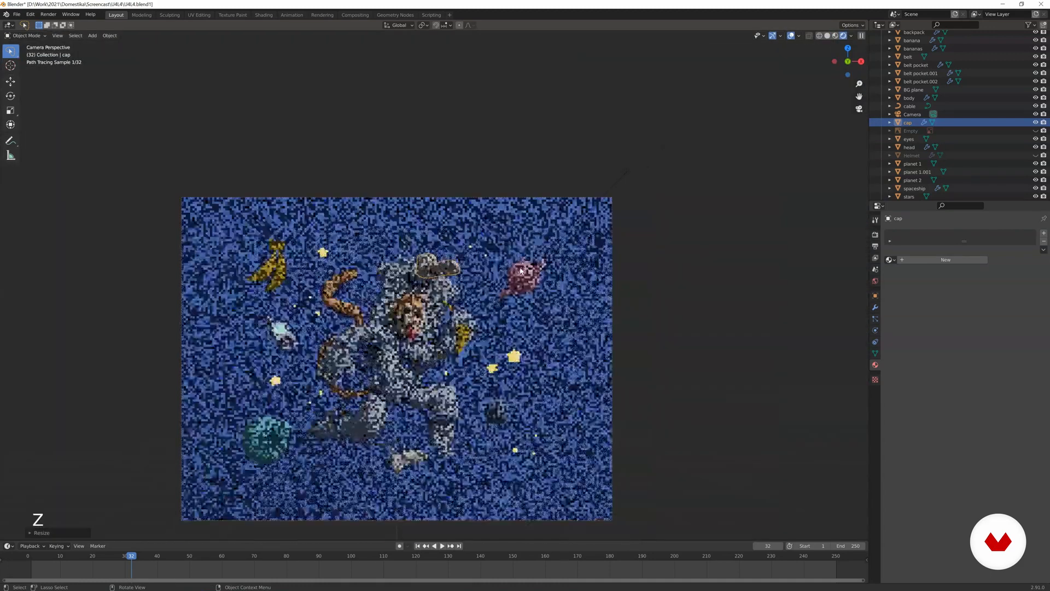
key(z)
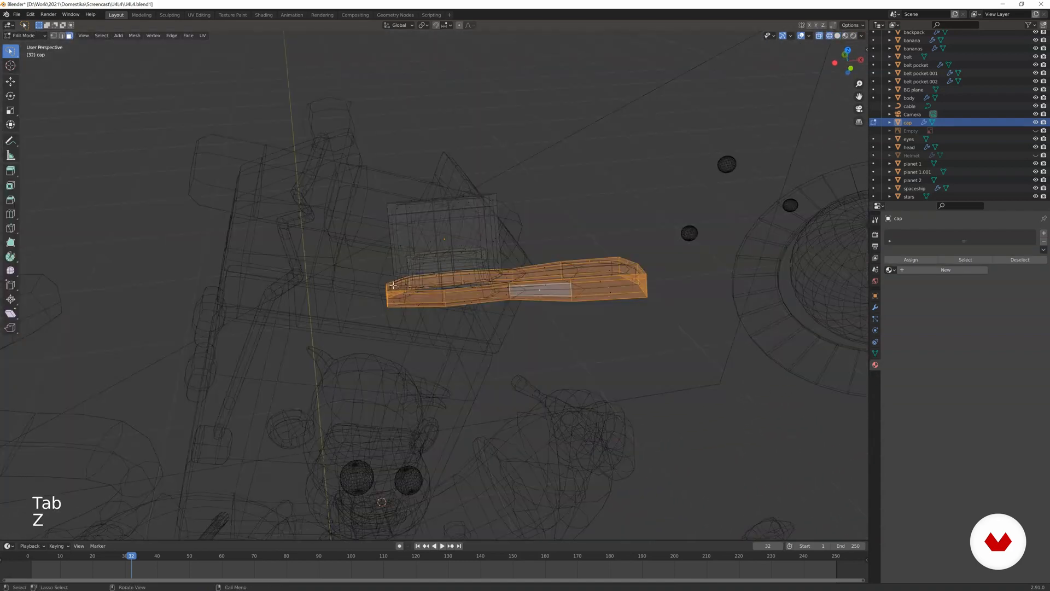
key(a)
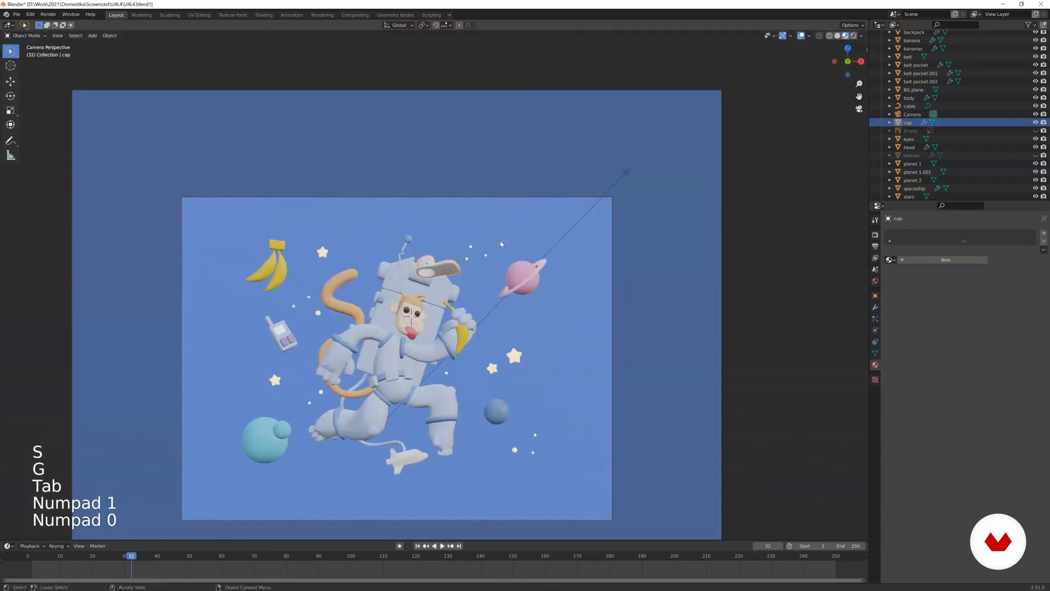
key(Tab)
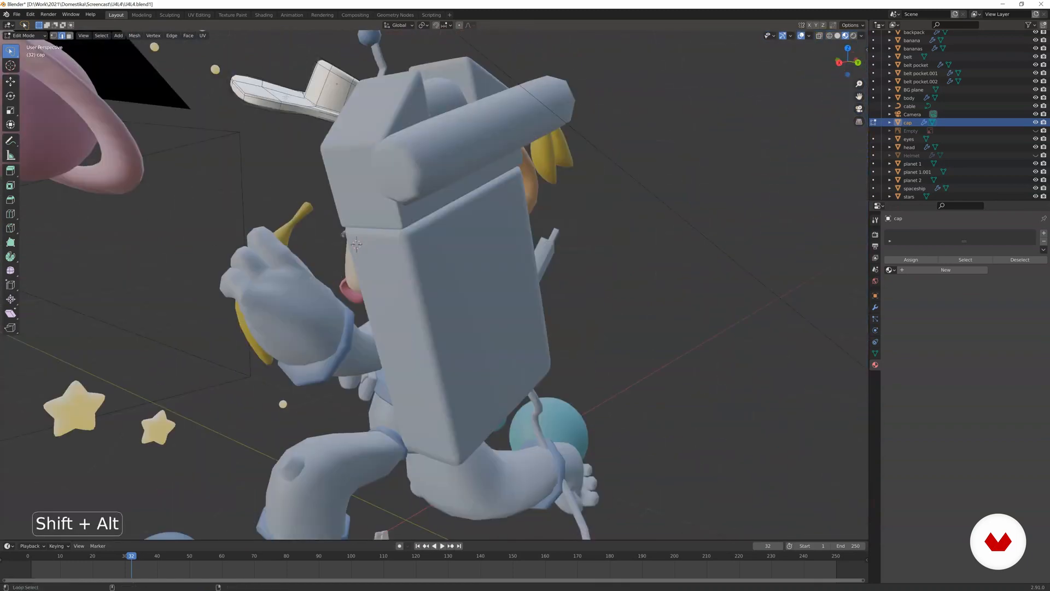
key(s)
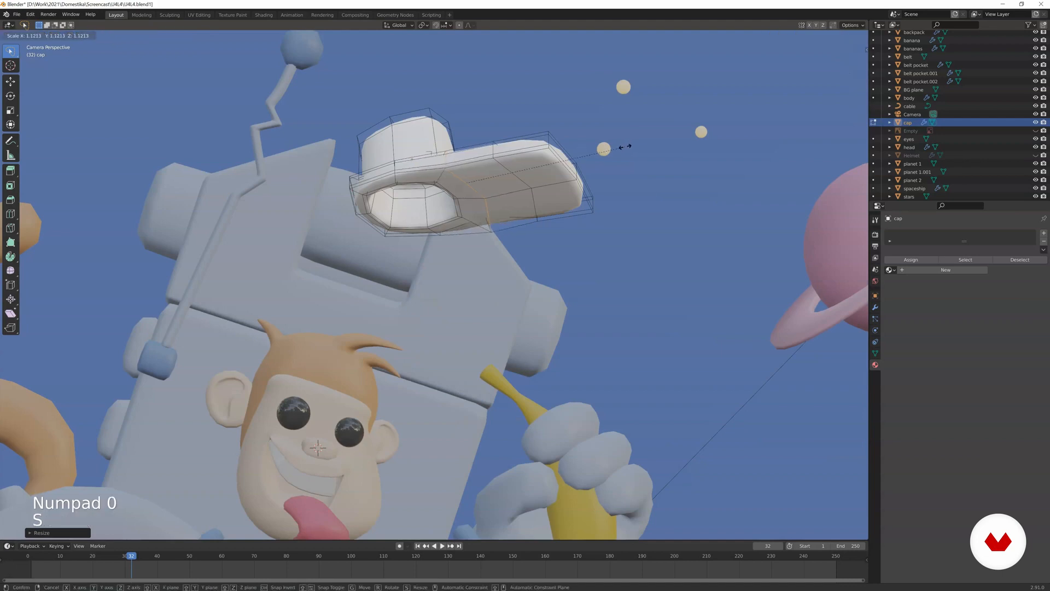
key(Tab)
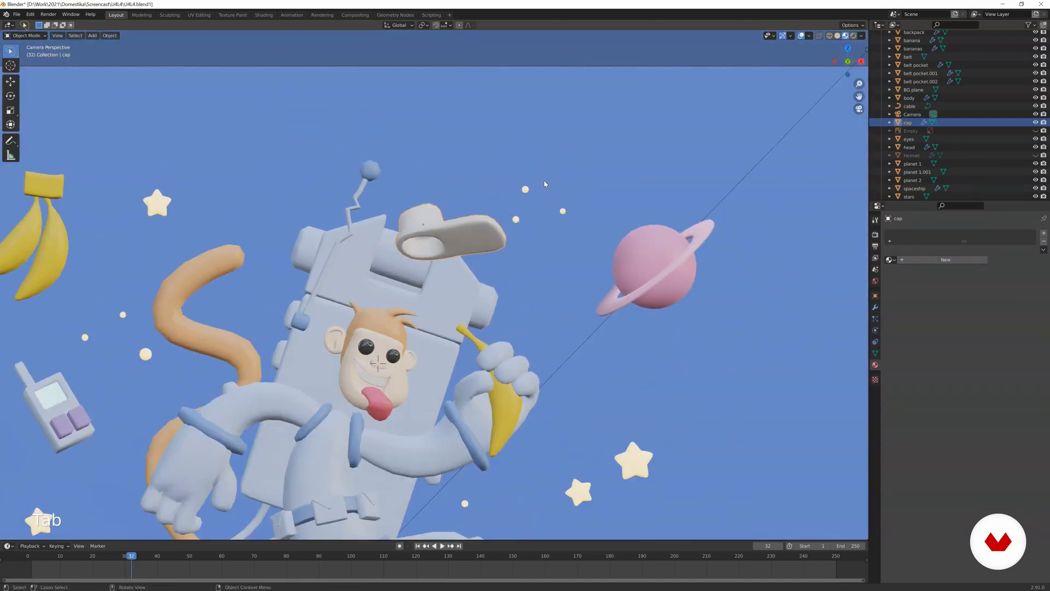
scroll(down, 3)
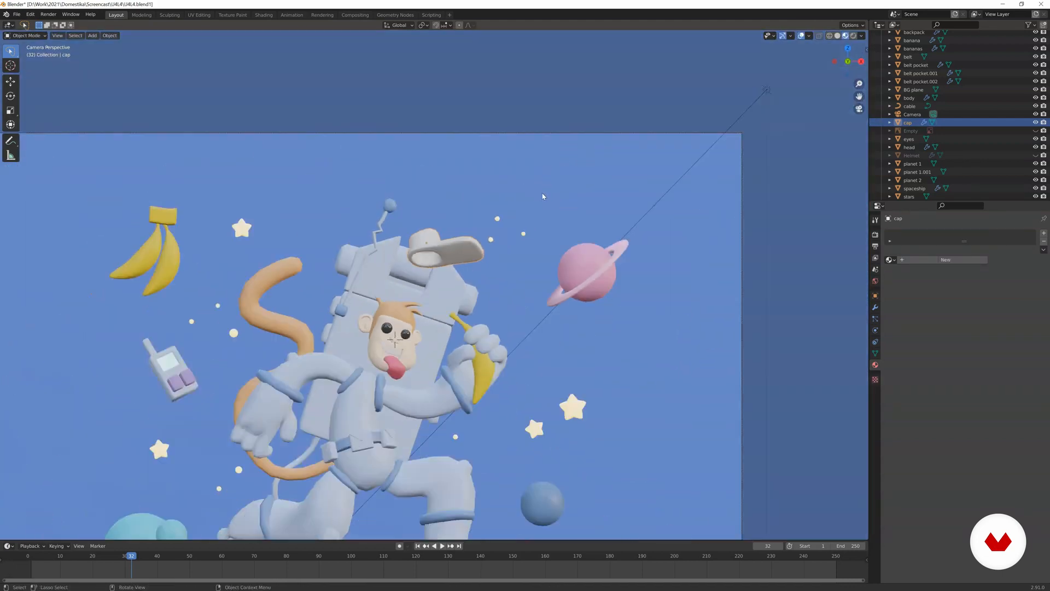
Add a 'cap sec' material slot to the cap
key(Tab)
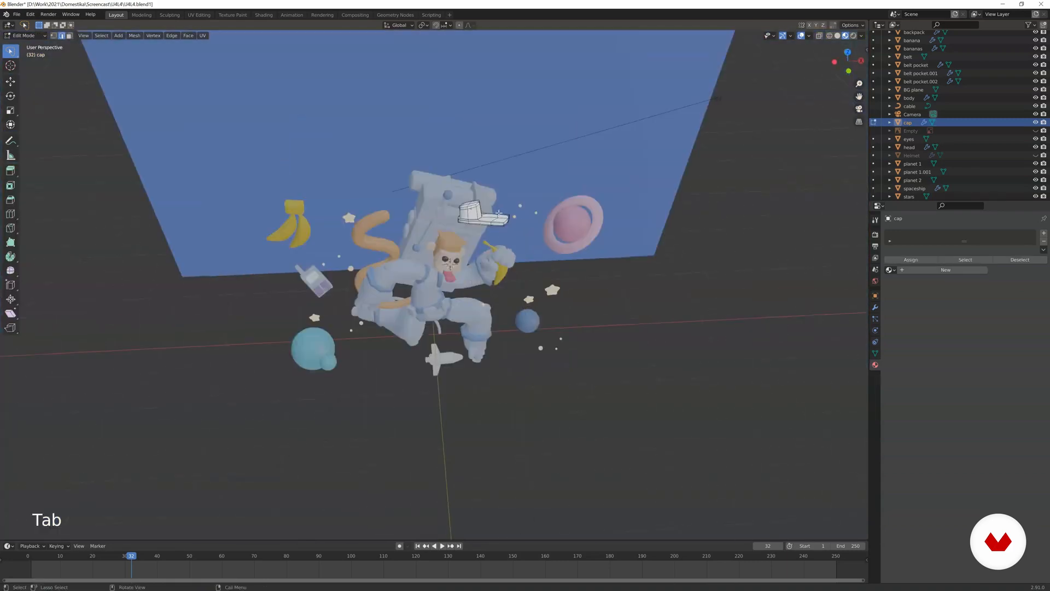
key(Tab)
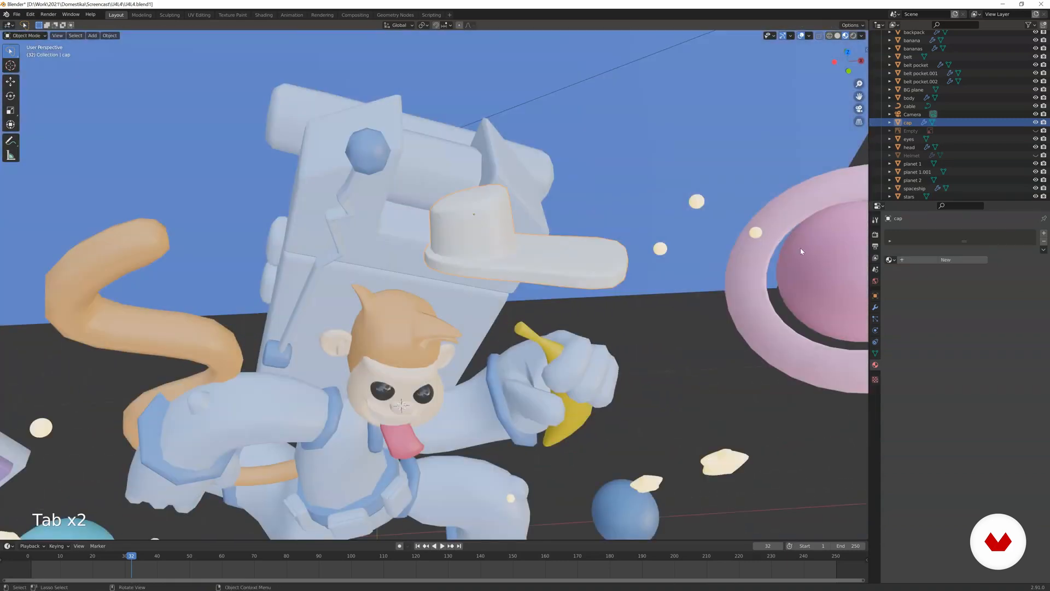
click(945, 259)
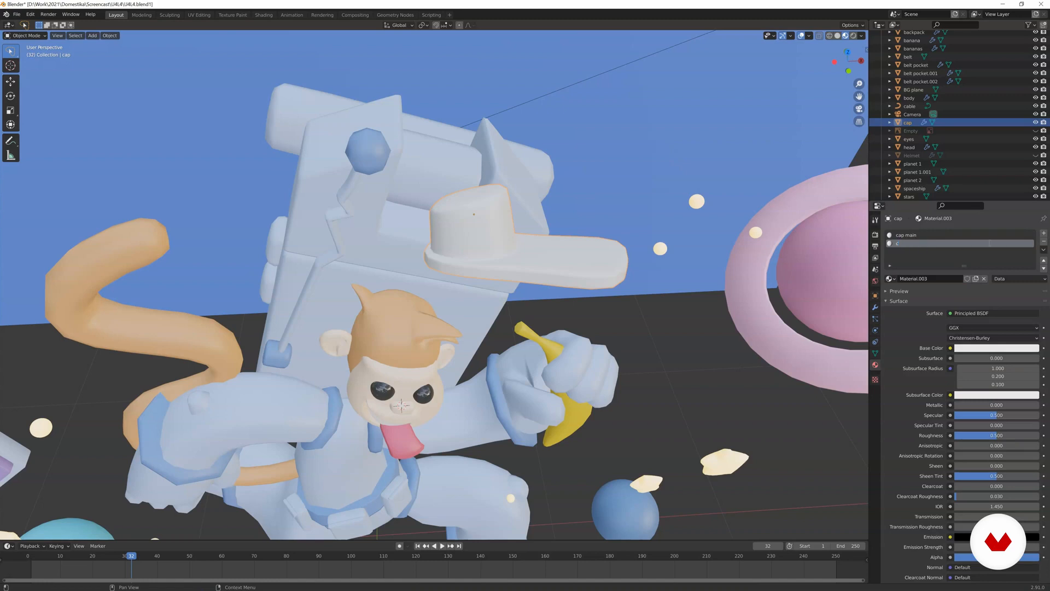
Select the crown faces with Ctrl+Numpad +, assign cap sec and set it pink
key(Tab)
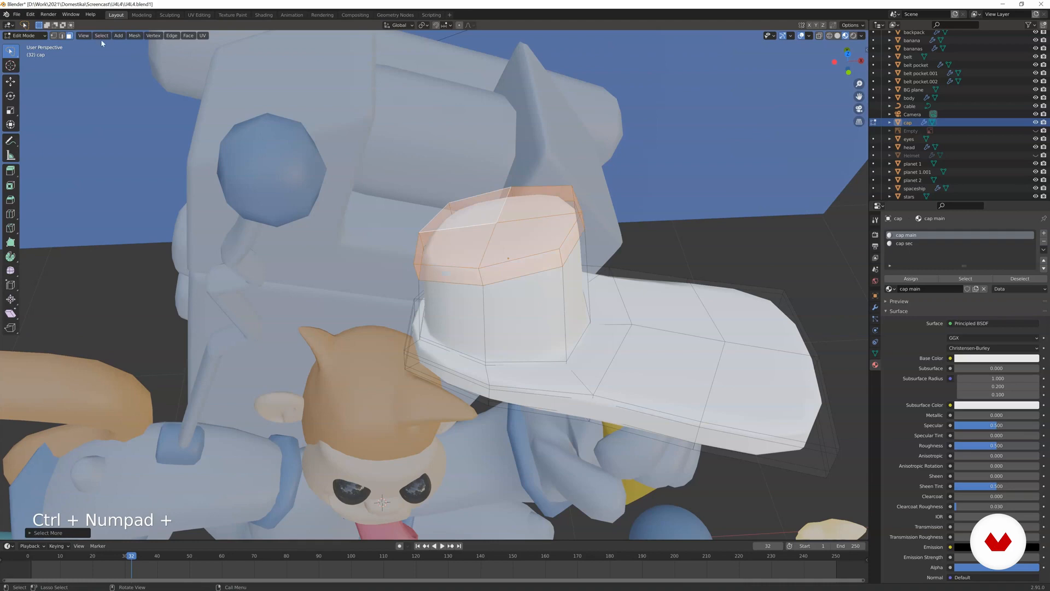
click(101, 35)
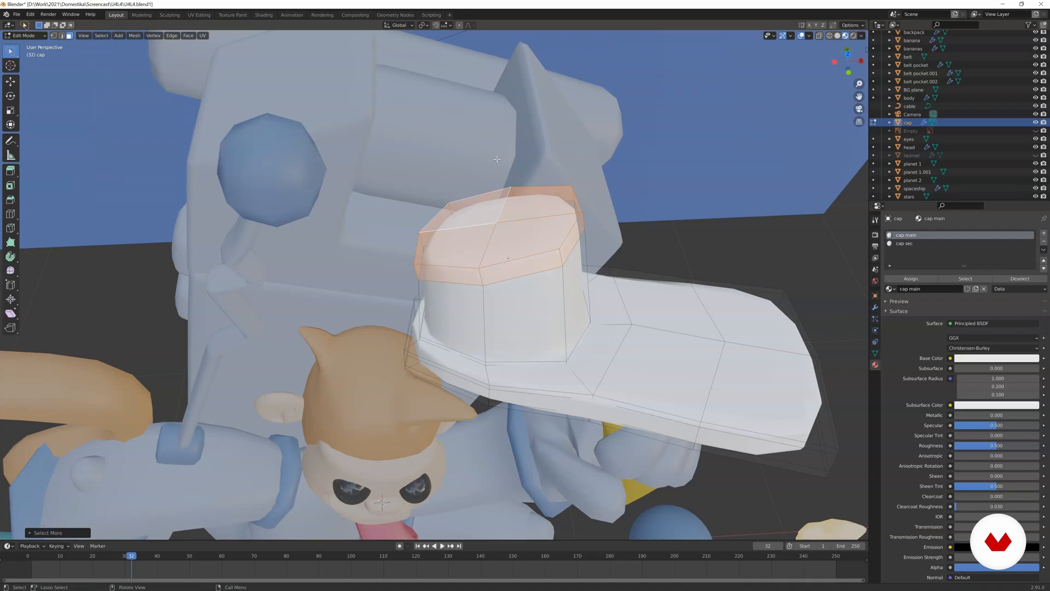
key(ctrl+KP_Plus)
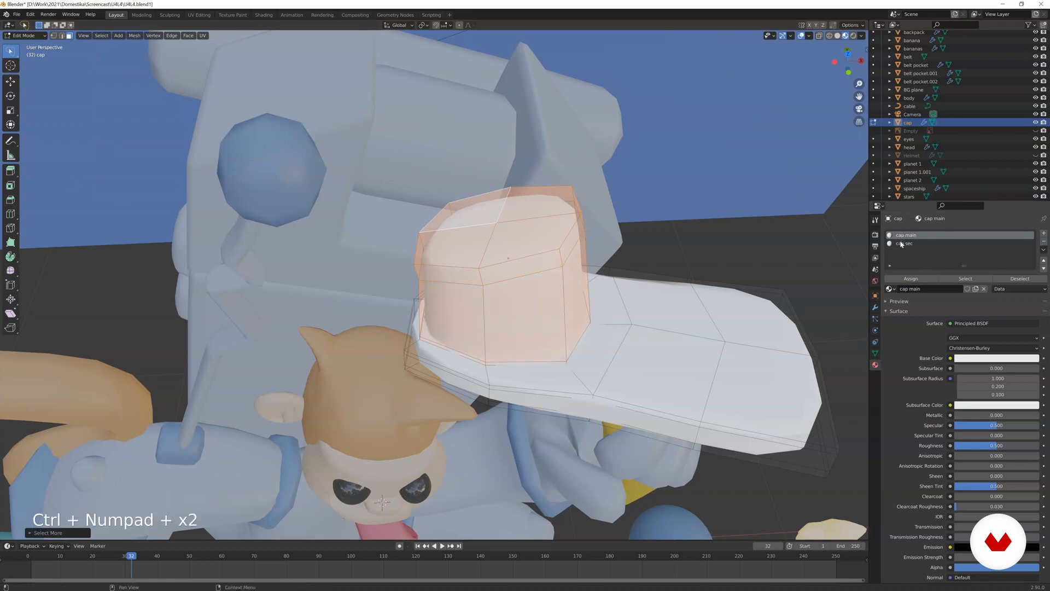
click(909, 243)
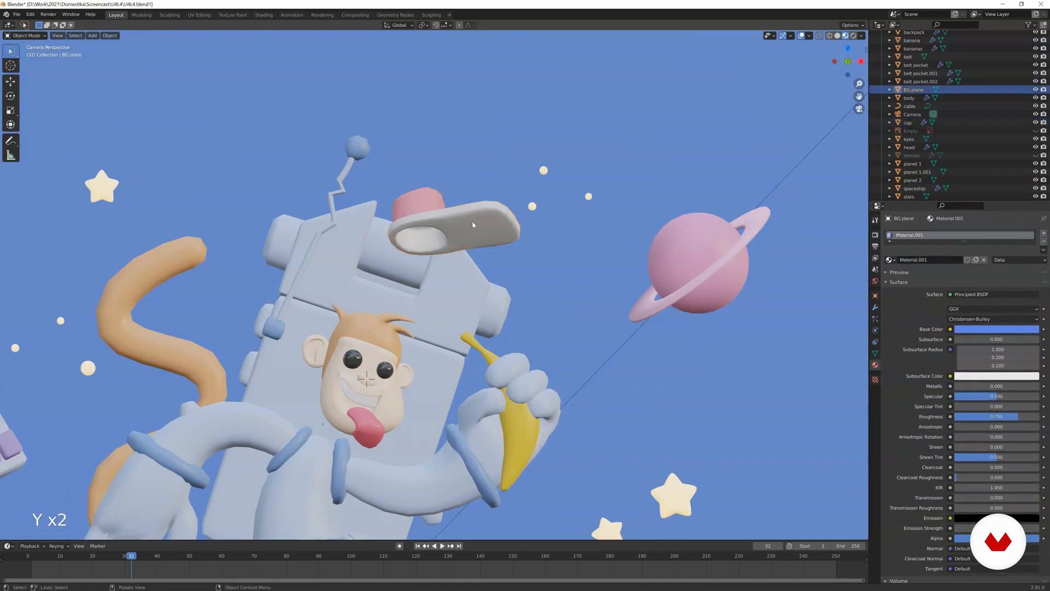
Tweak the tongue's pink Base Color and preview the full scene in Rendered shading
key(z)
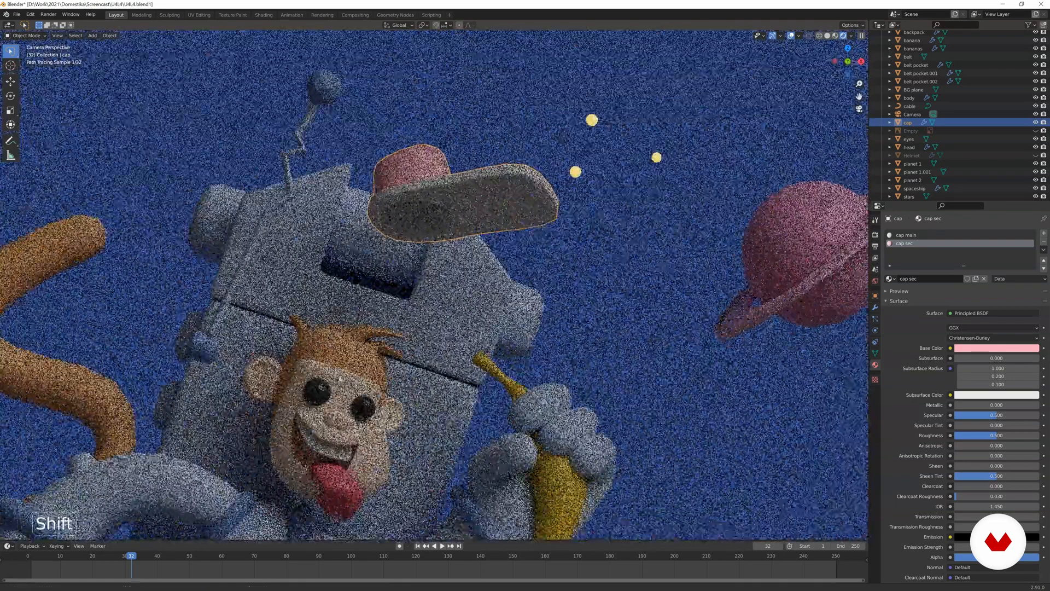
key(z)
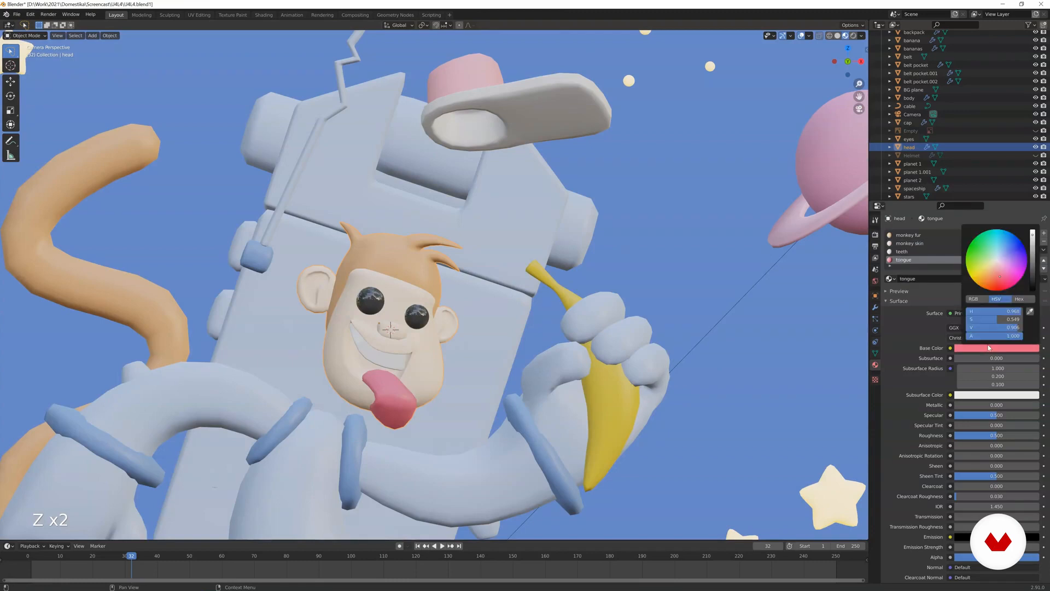
click(943, 322)
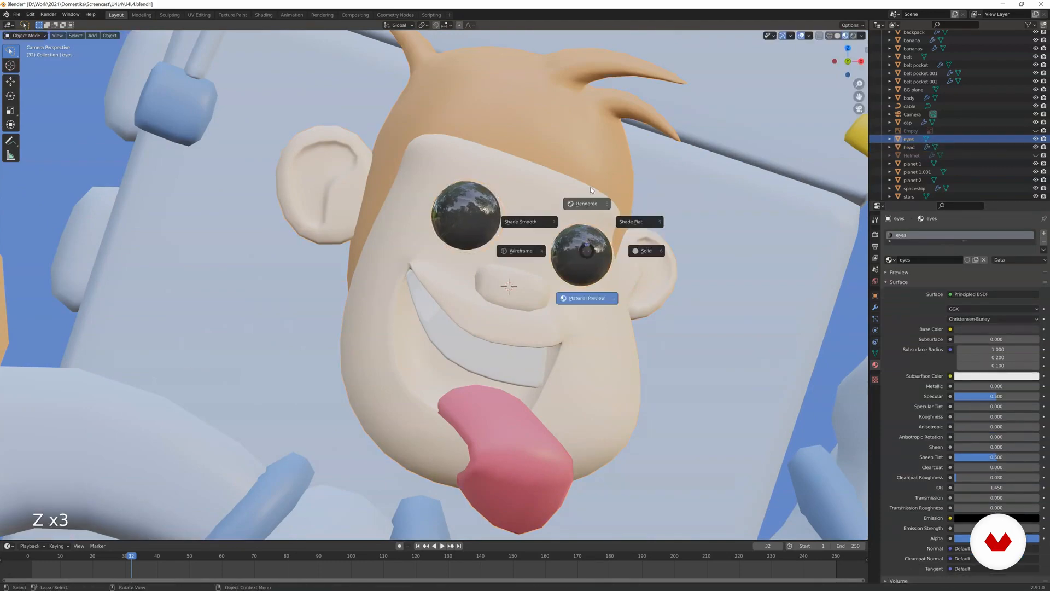
click(587, 203)
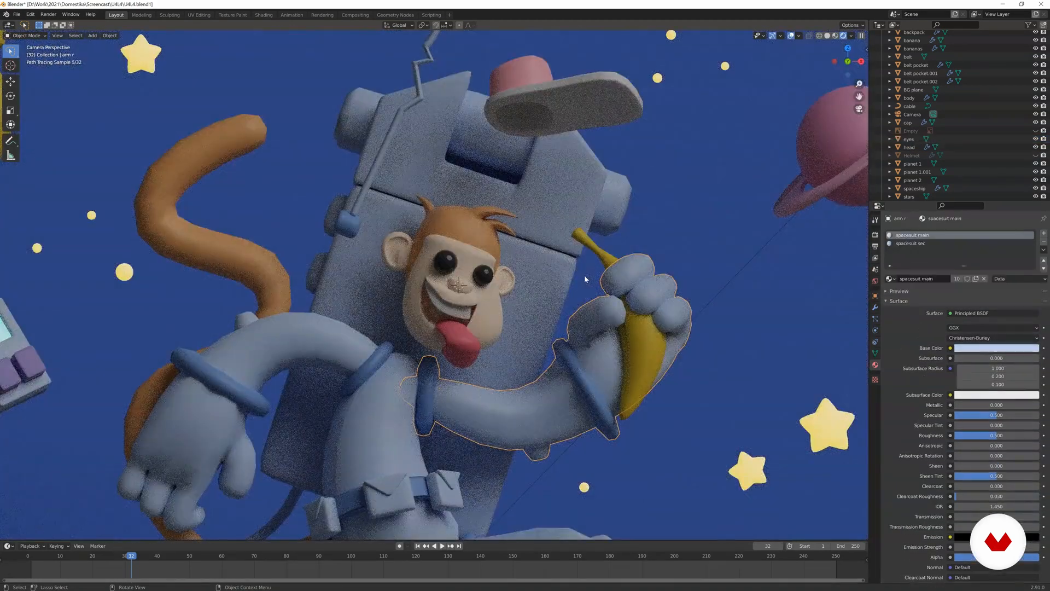